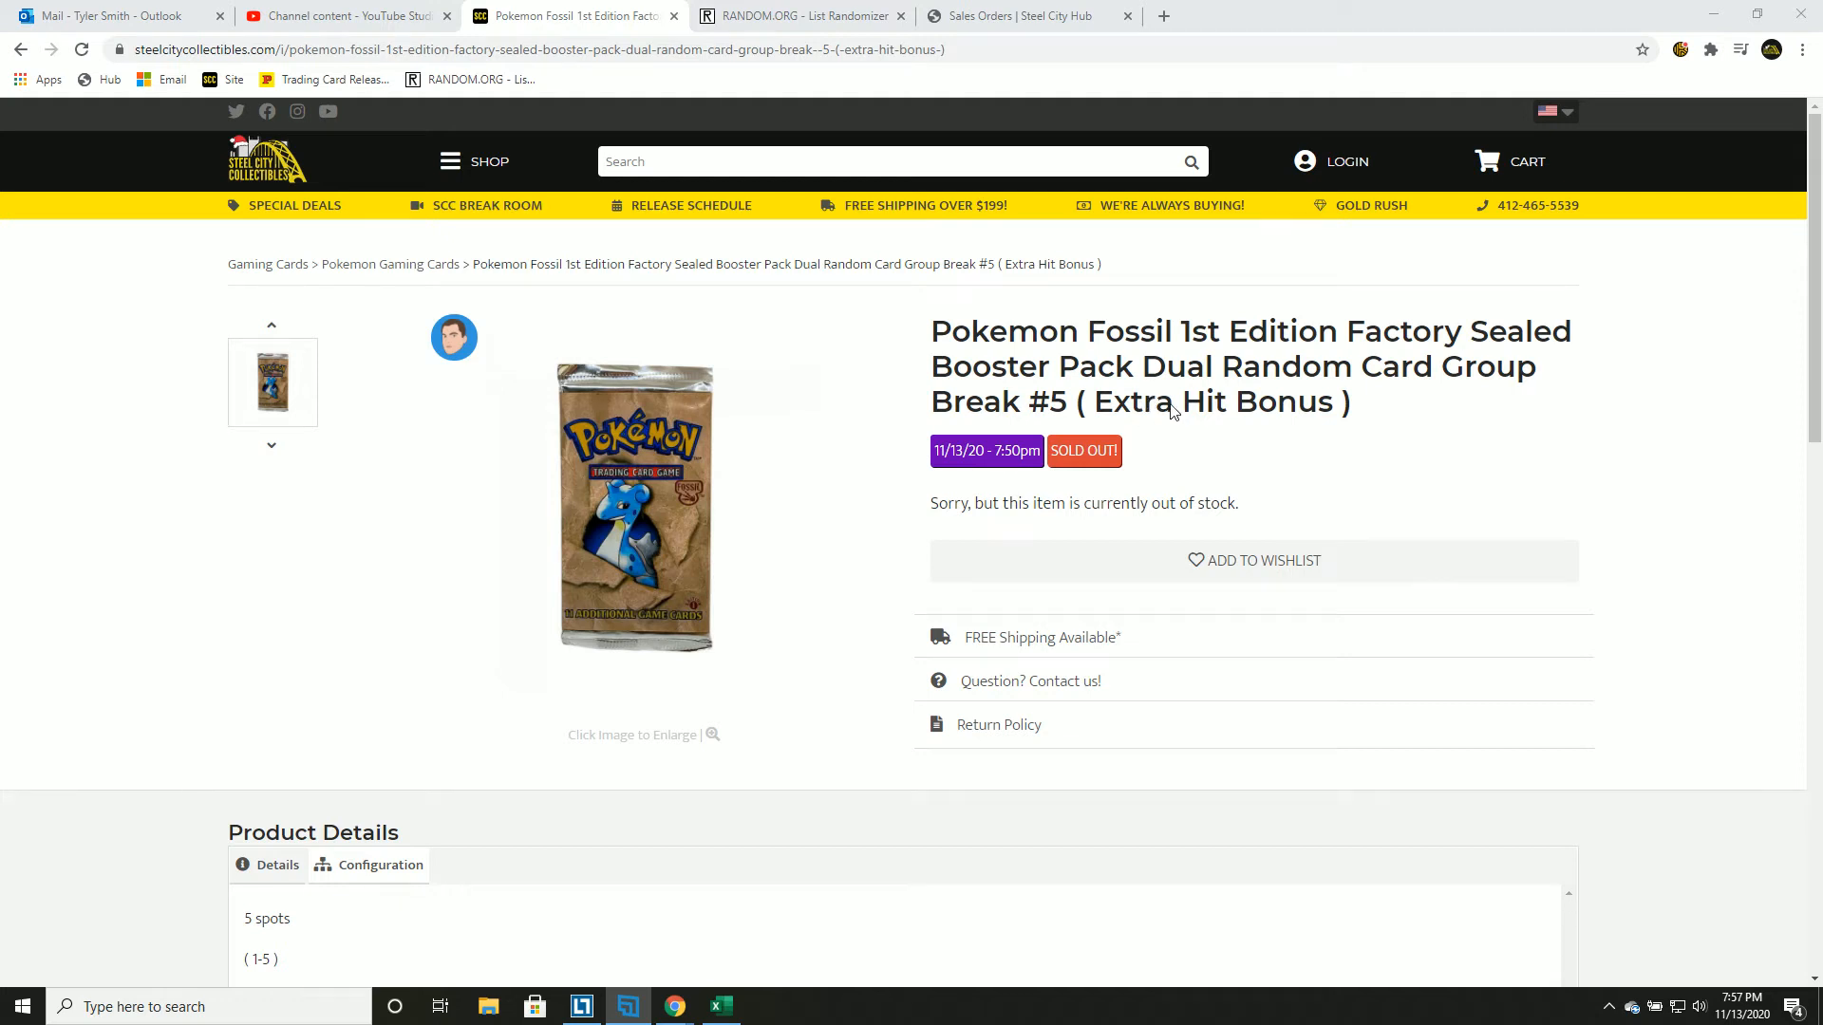
mouse_move(1103, 405)
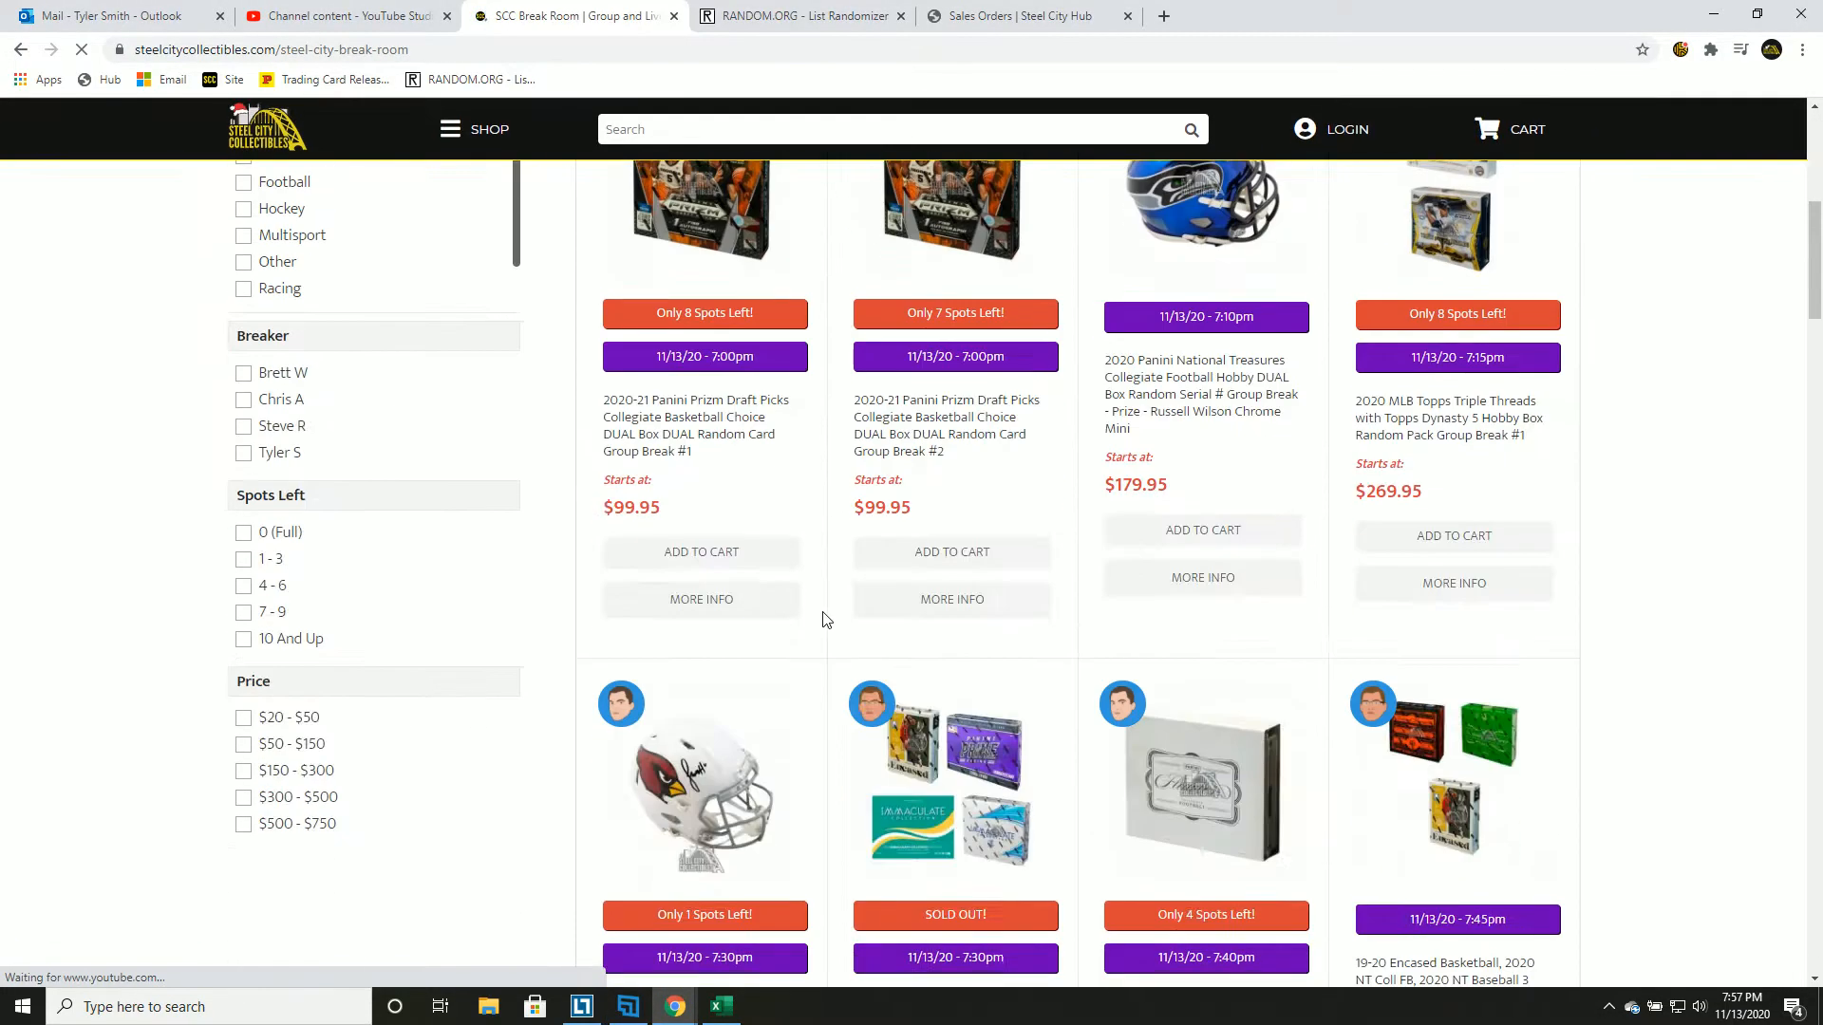
Scroll the SCC Break Room listings to the Pokemon Fossil 1st Edition Group Break #6.
scroll("down", 3)
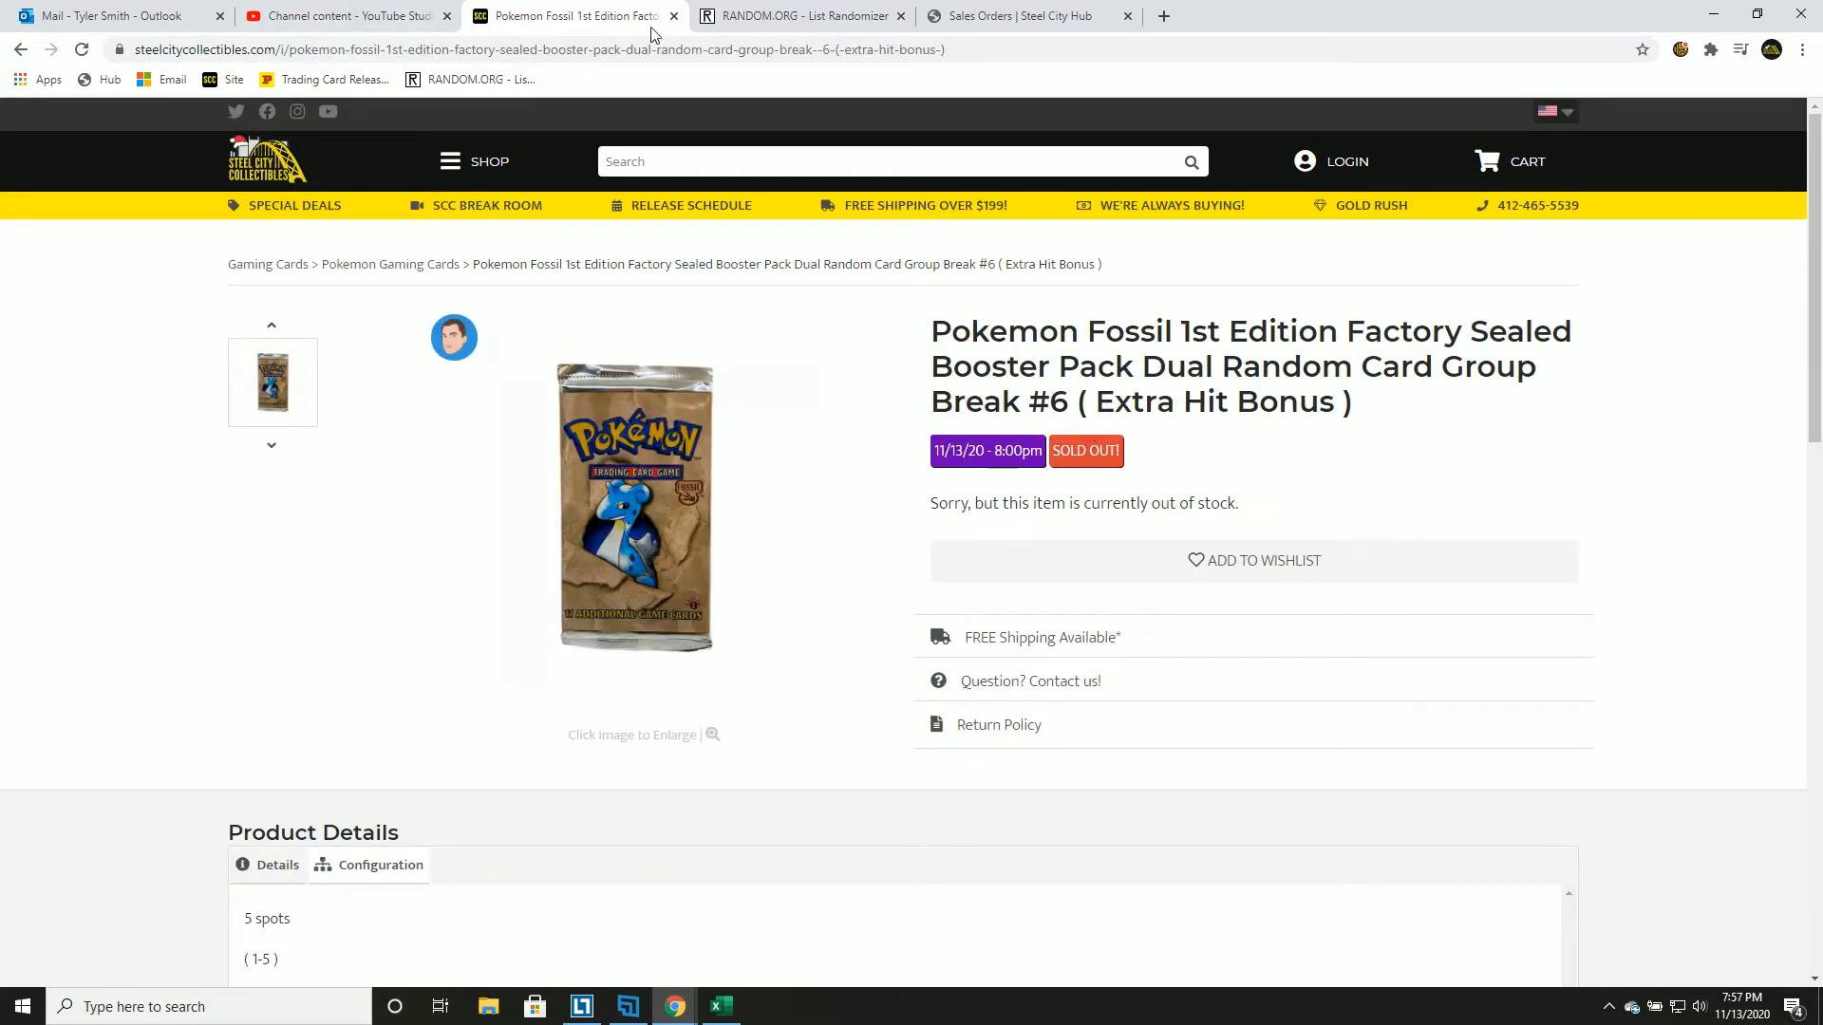
mouse_move(763, 16)
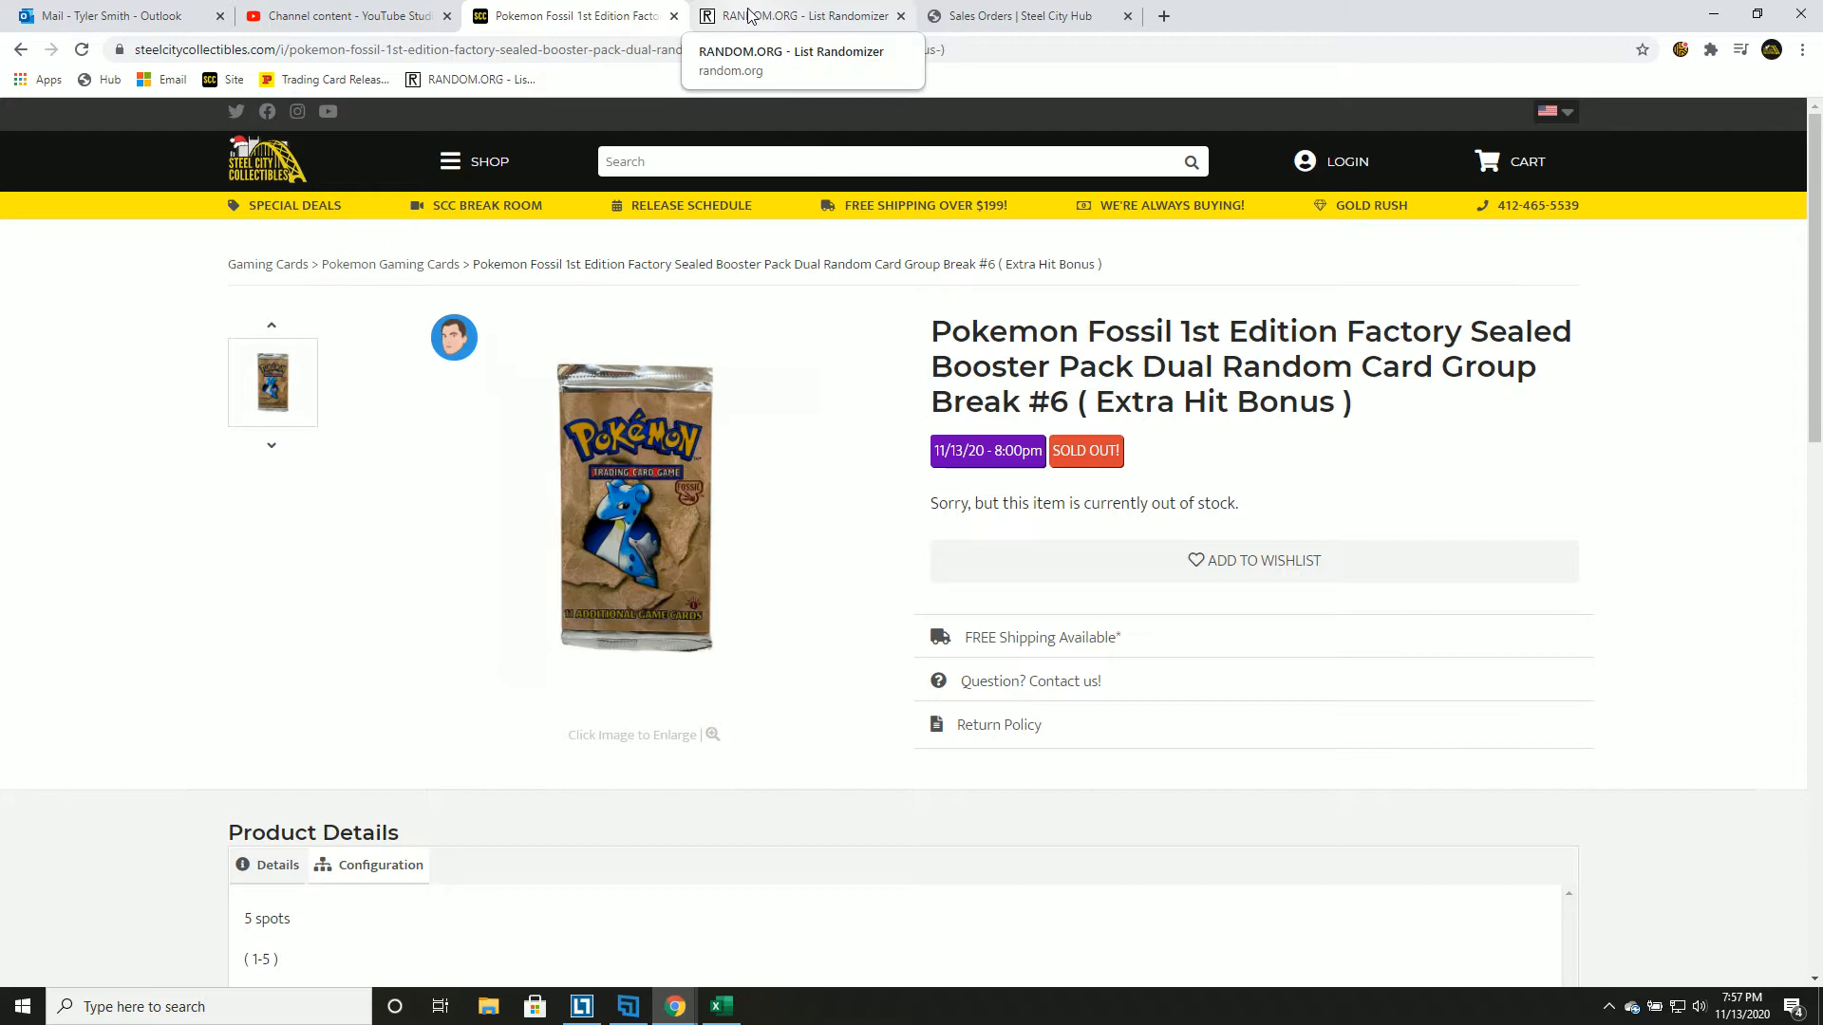
Shuffle the five buyer names repeatedly in a fresh form and select the final order.
left_click(761, 16)
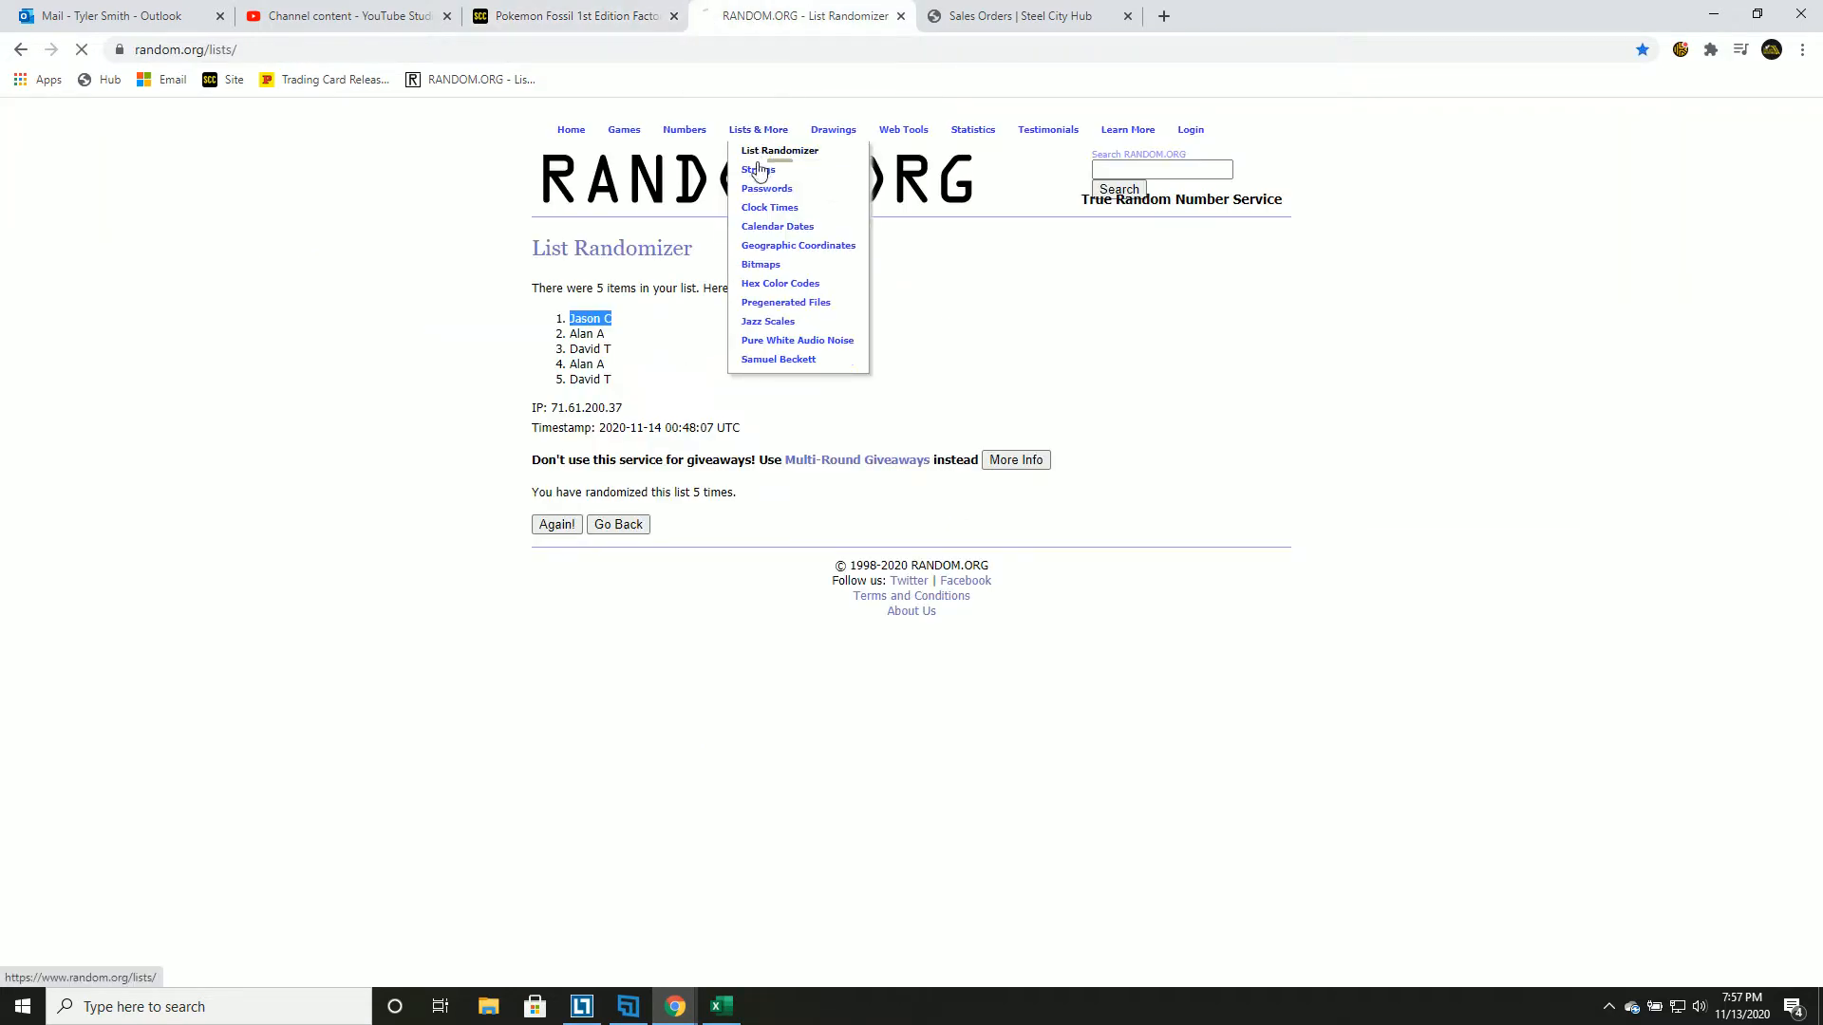
left_click(720, 1006)
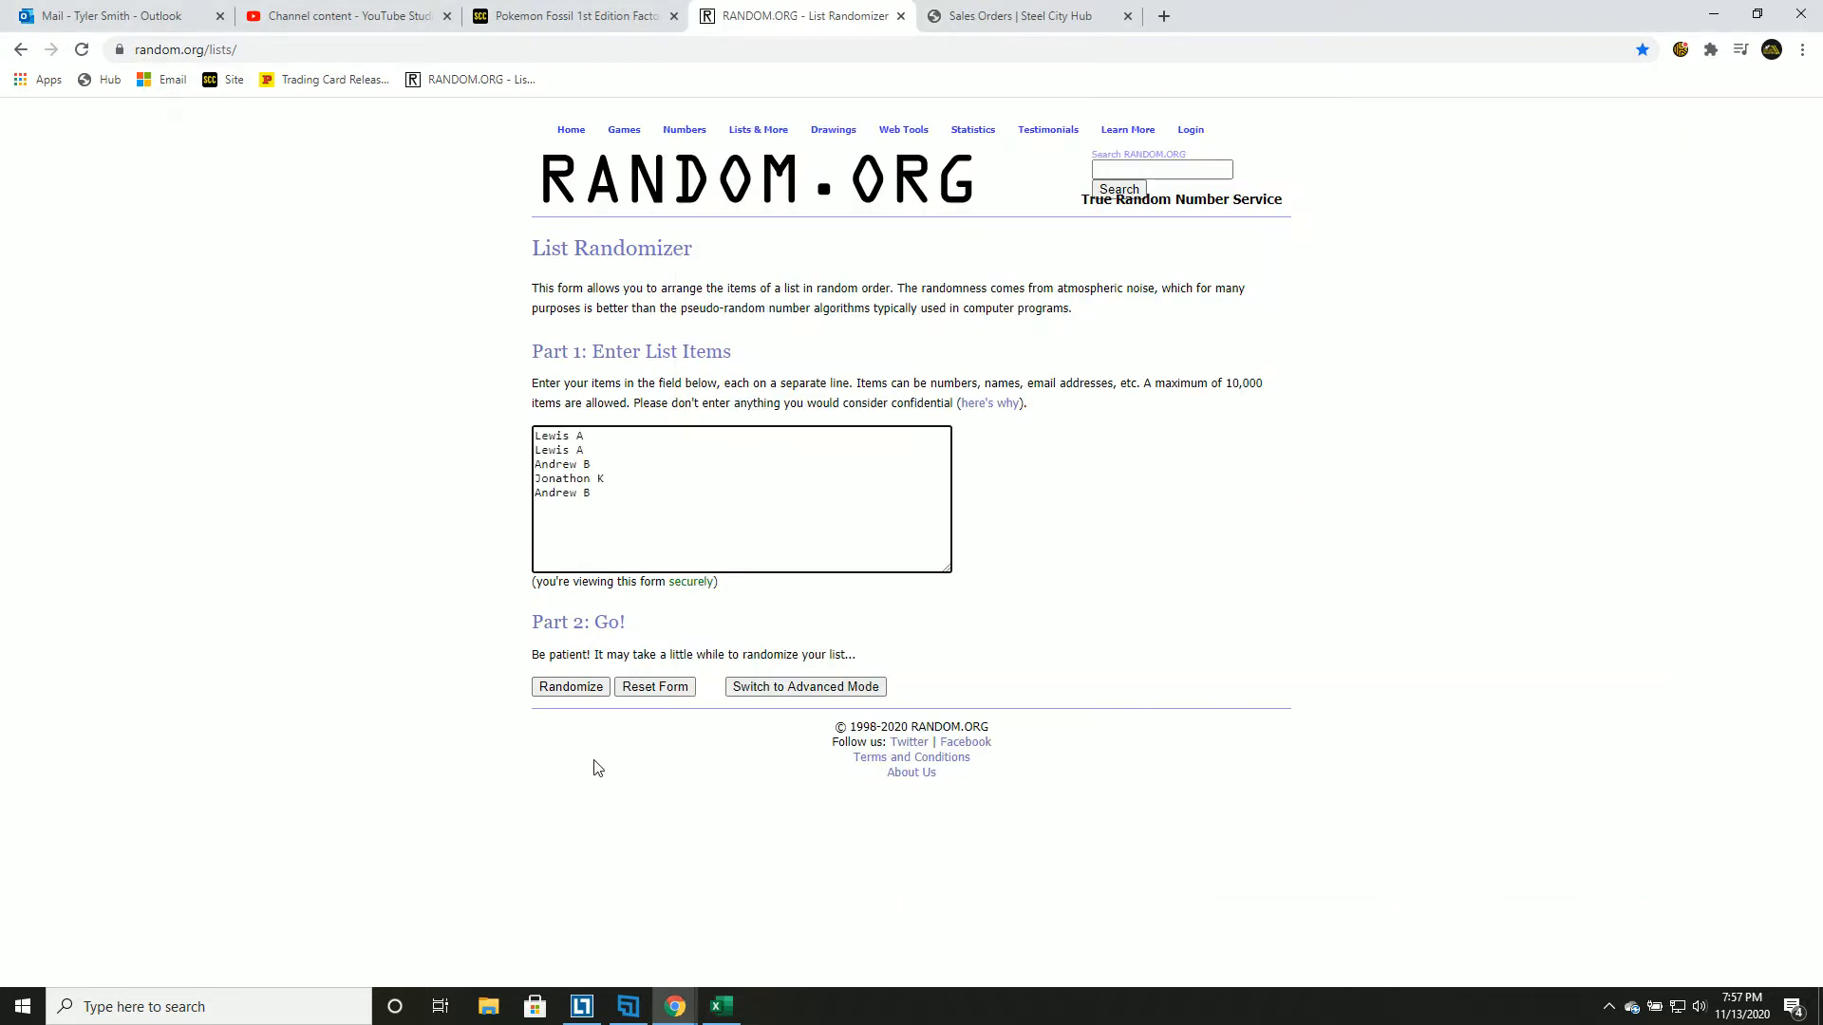
left_click(570, 686)
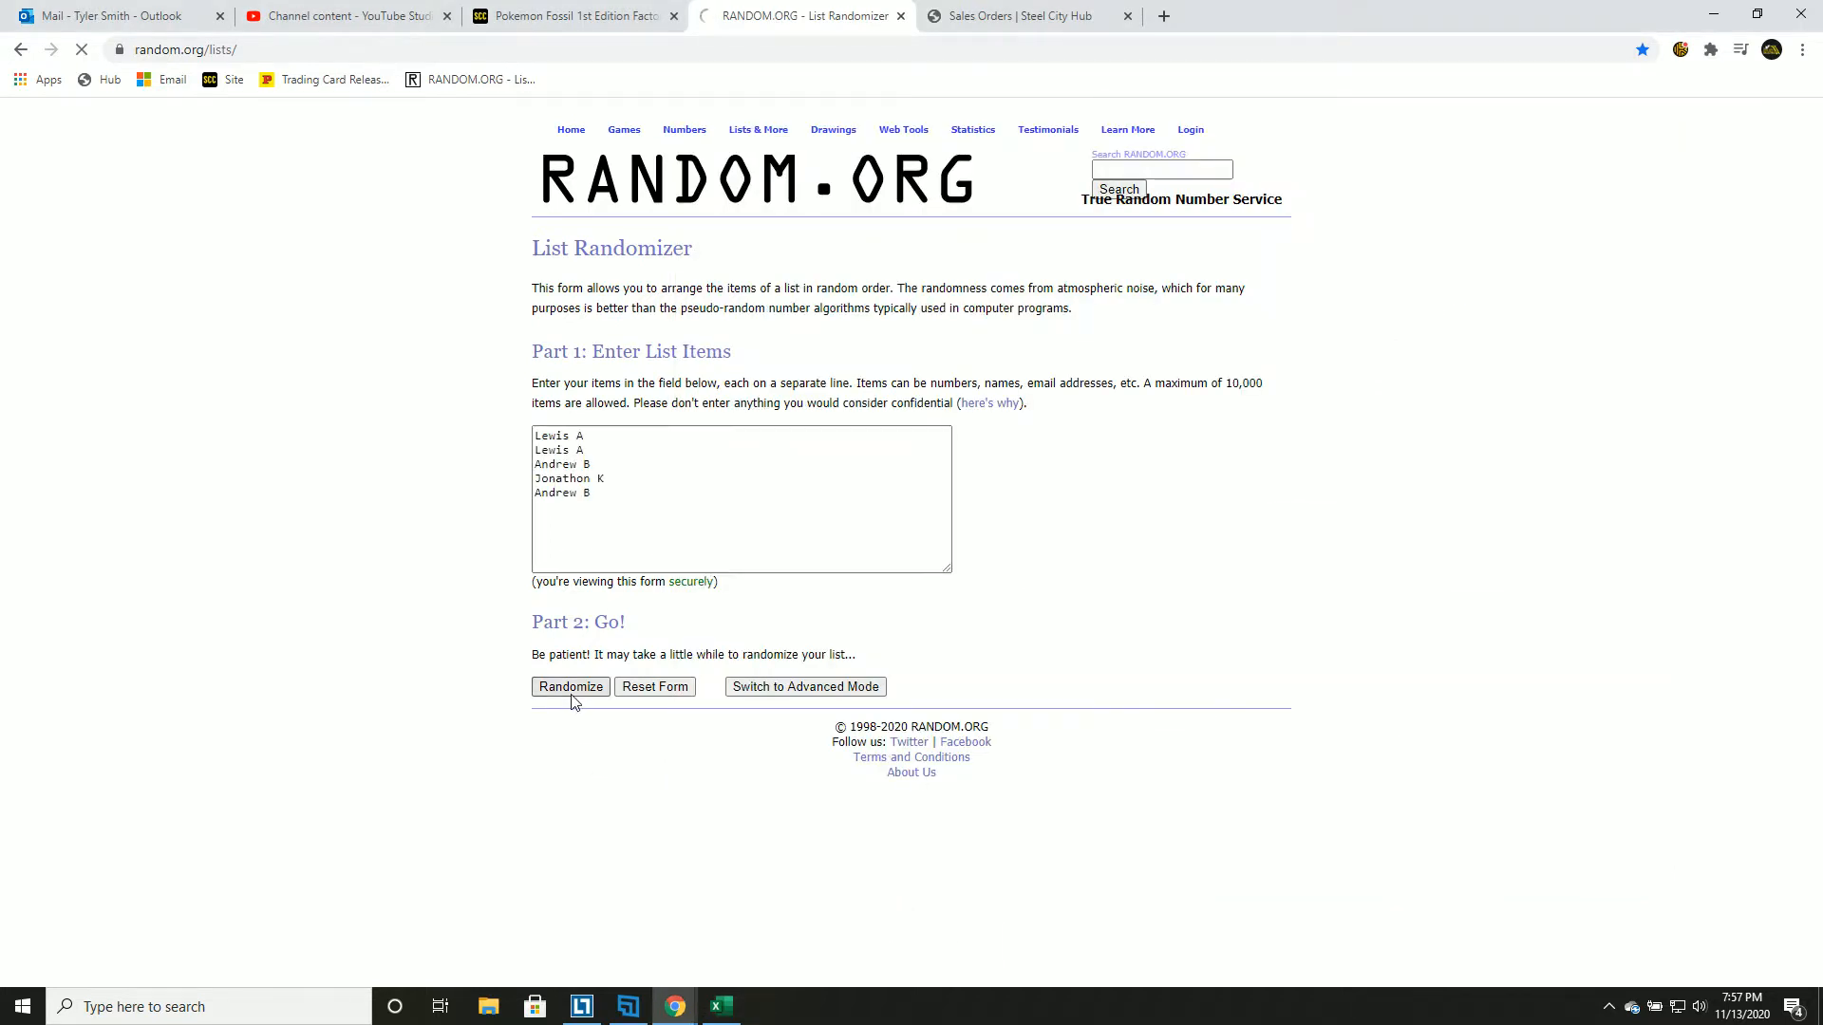
left_click(569, 686)
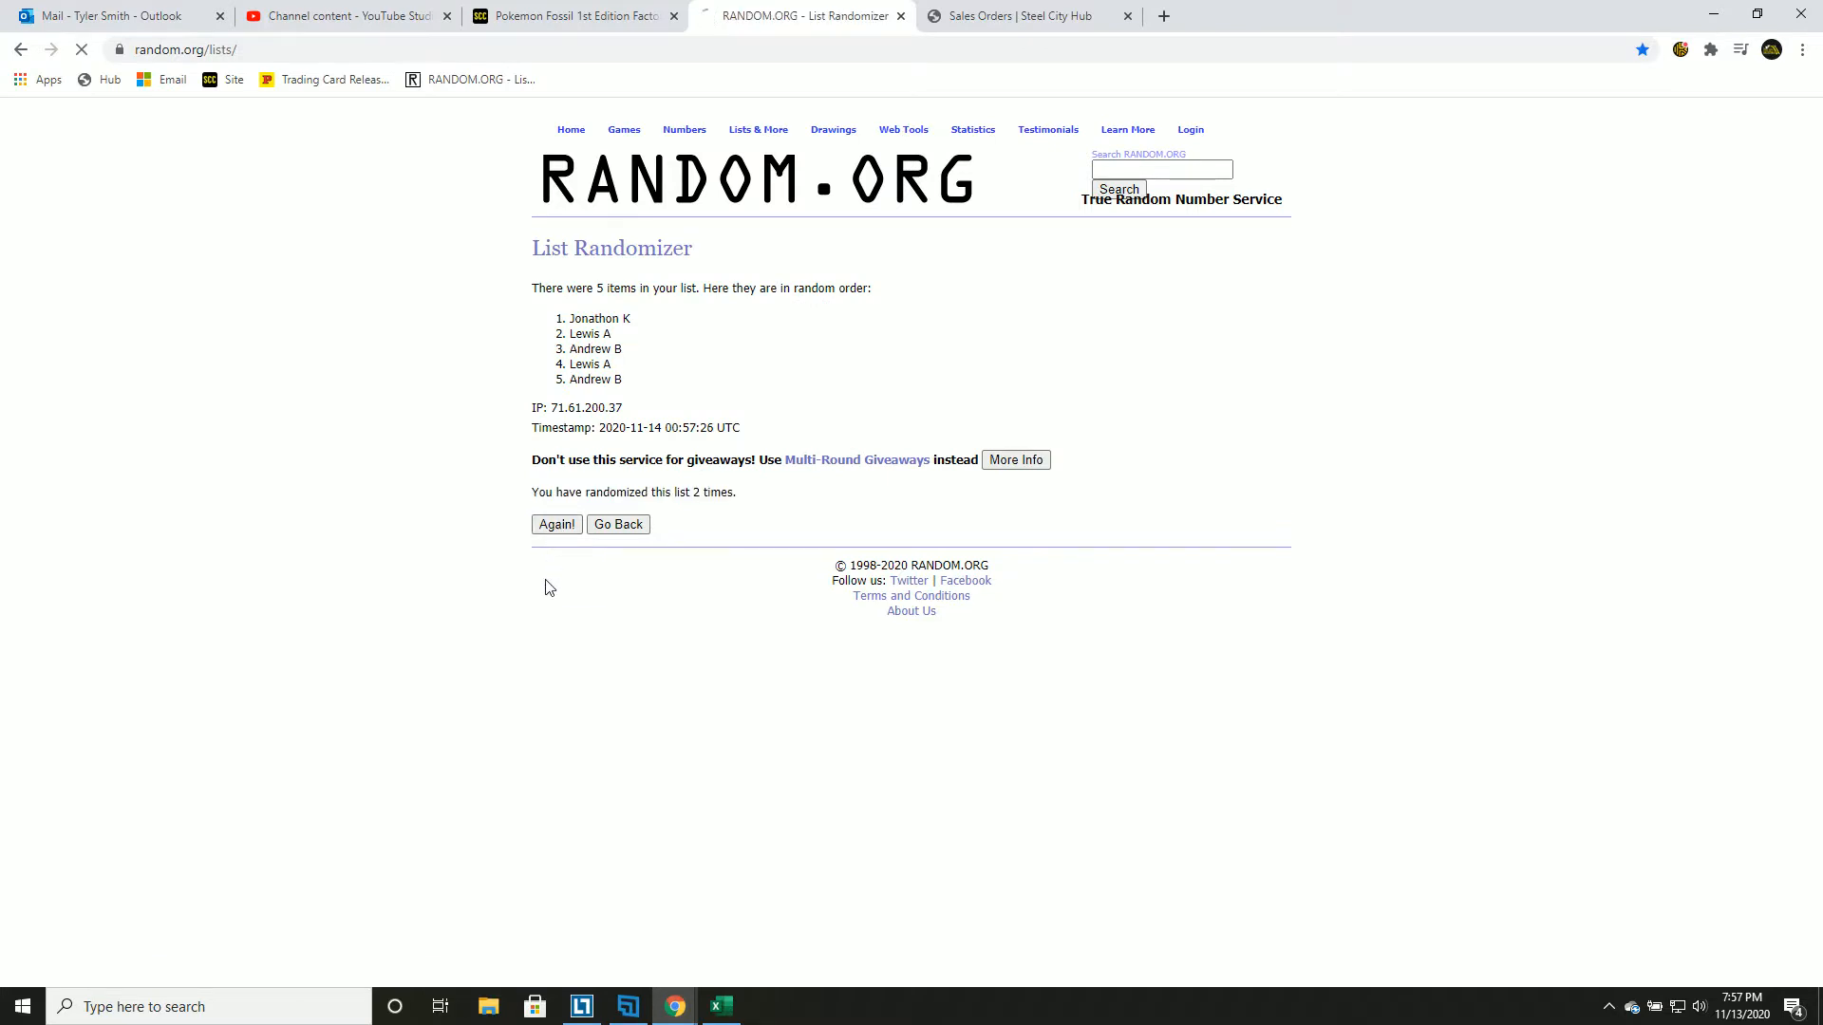
left_click(556, 524)
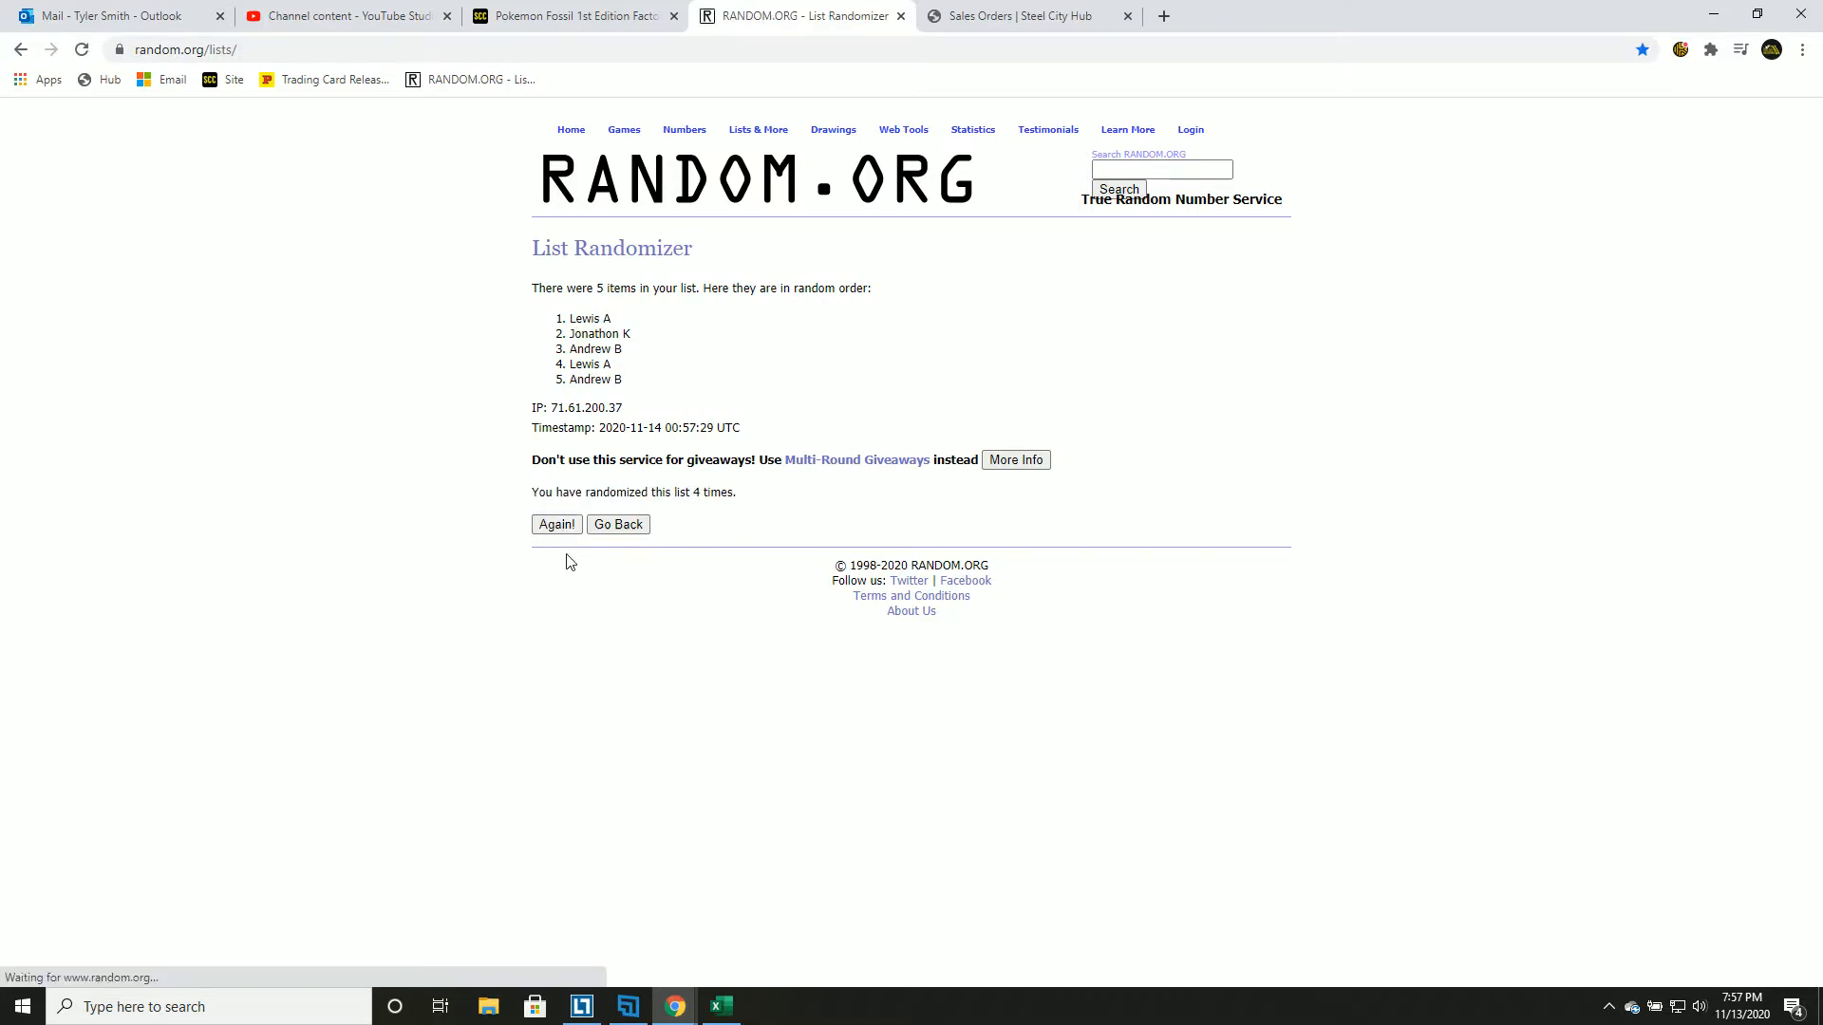
left_click(556, 524)
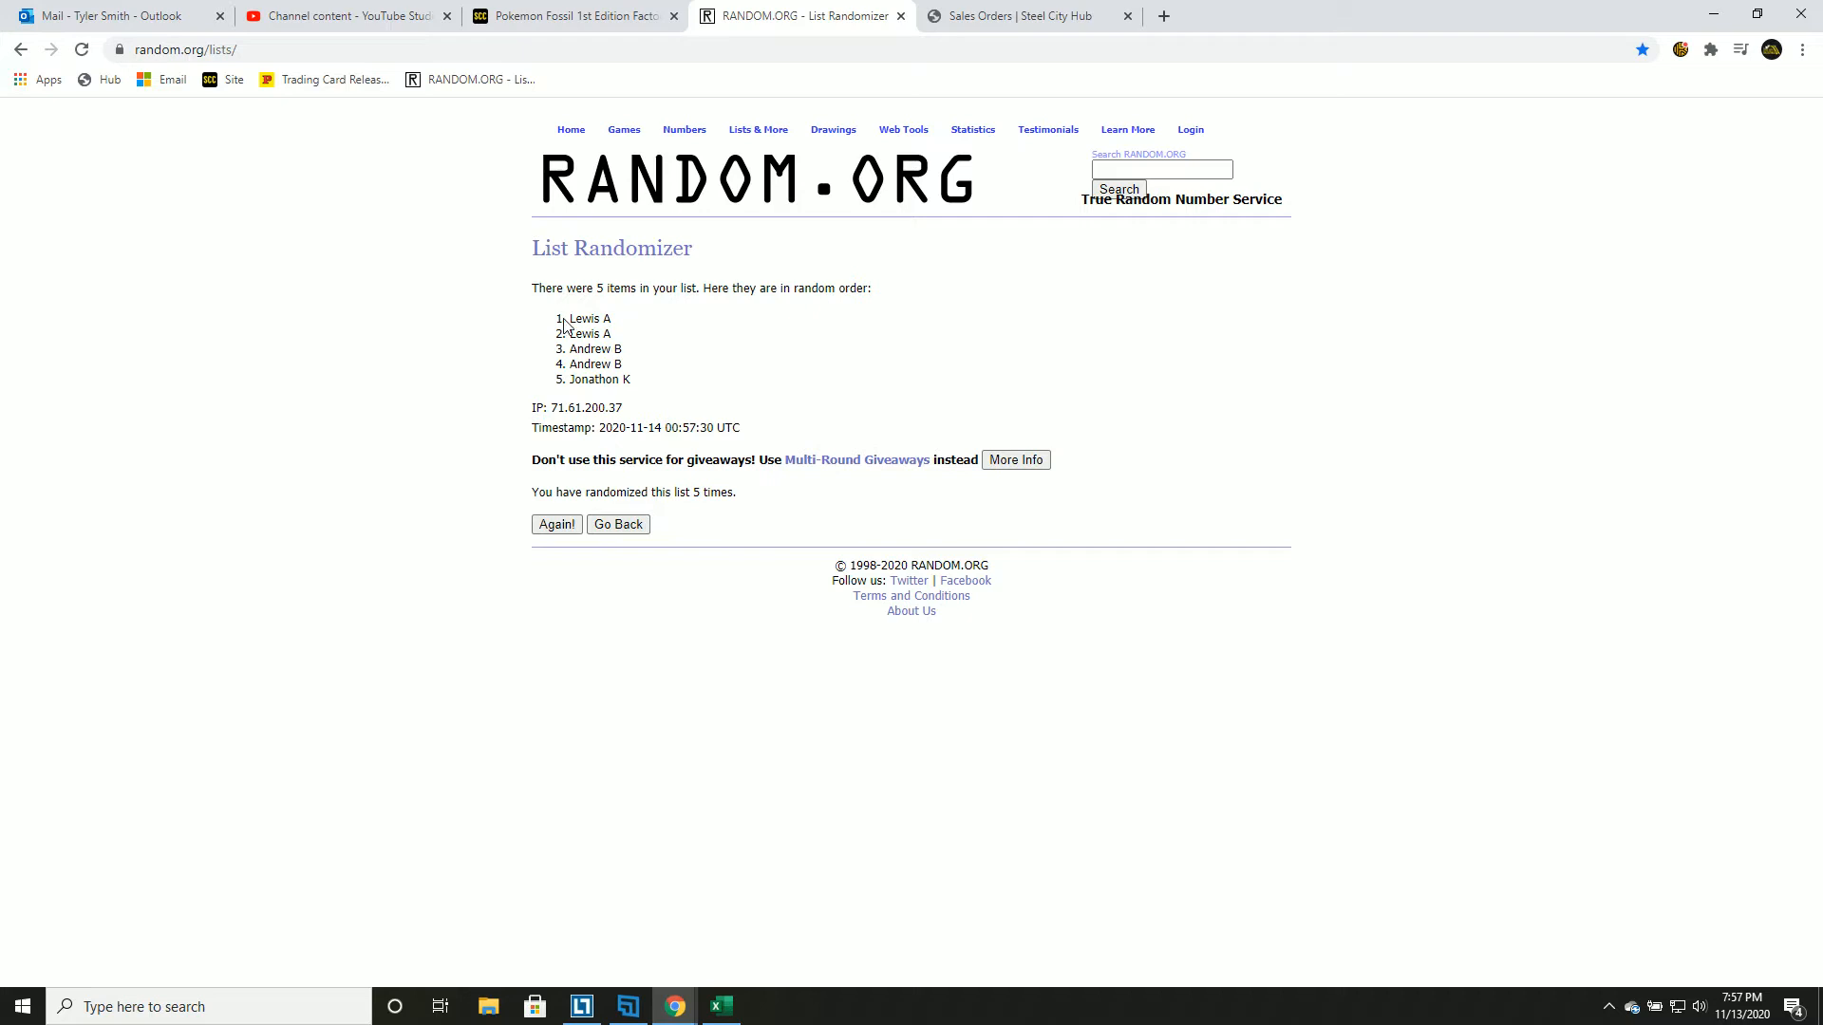
left_click_drag(570, 319, 628, 379)
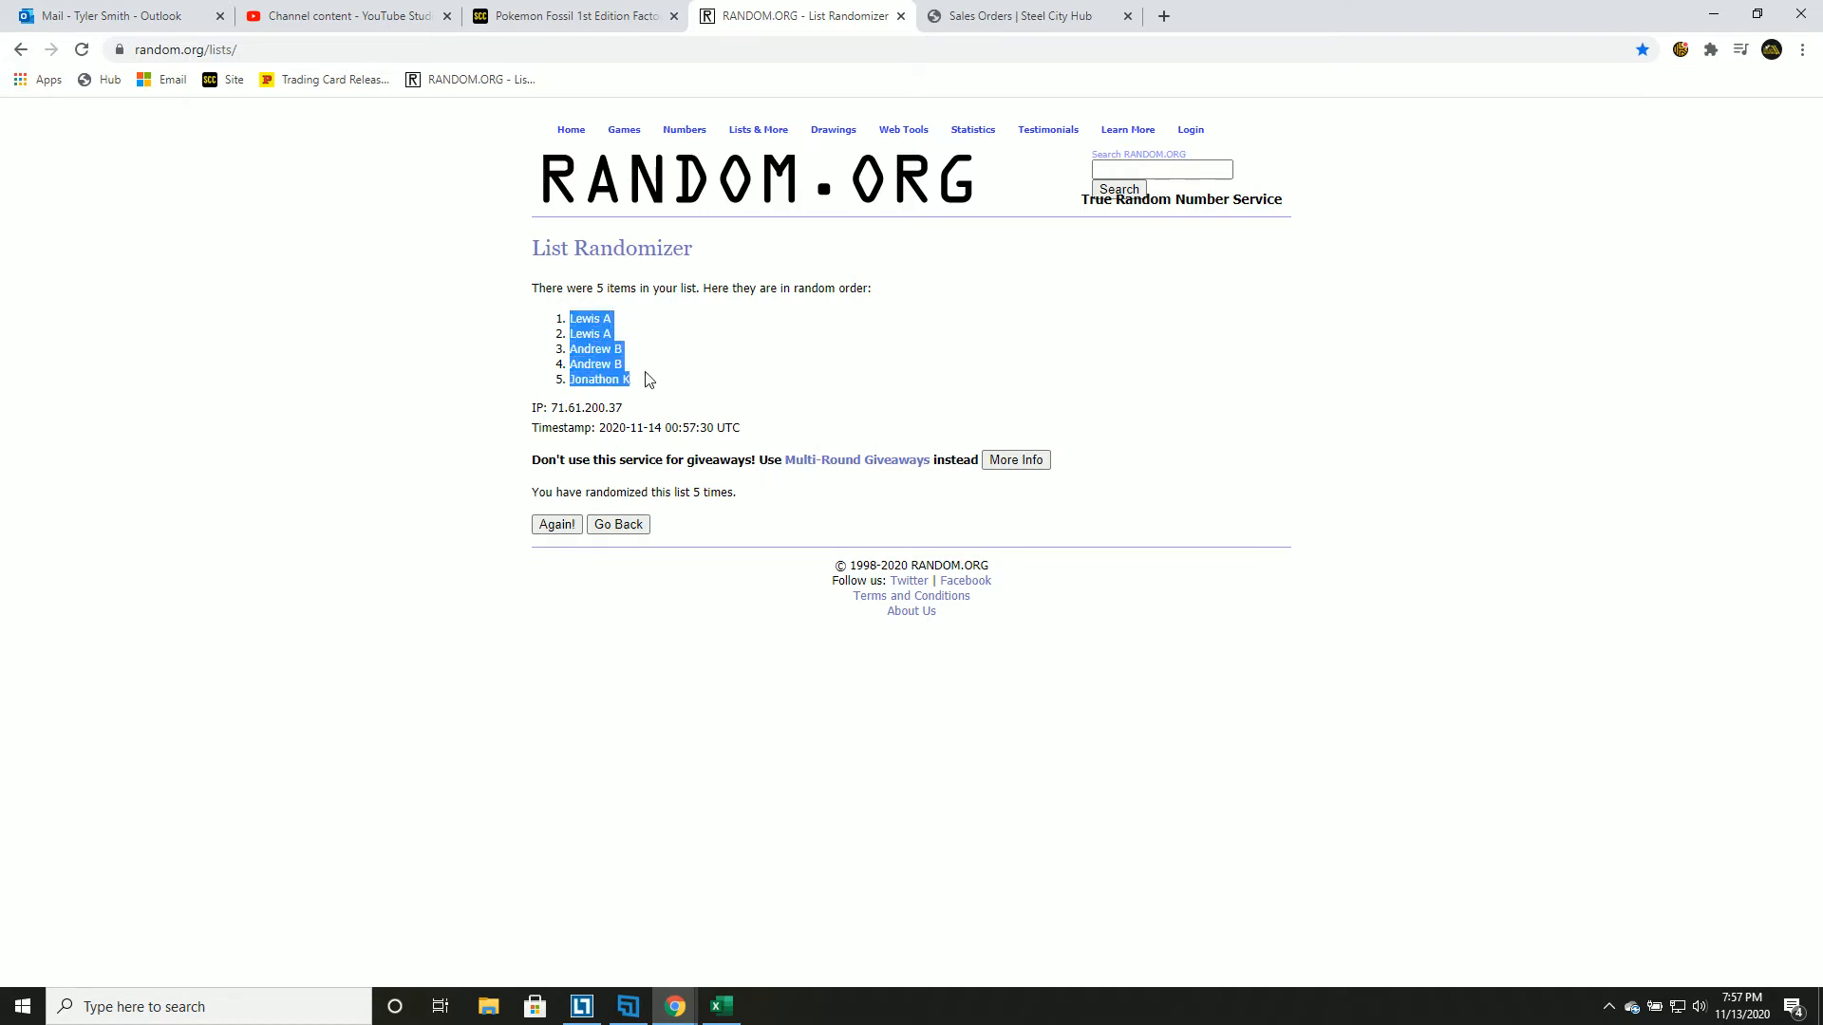
Paste the shuffled buyer names as plain text into A1 and add 'Wrapper' in C7.
left_click(720, 1006)
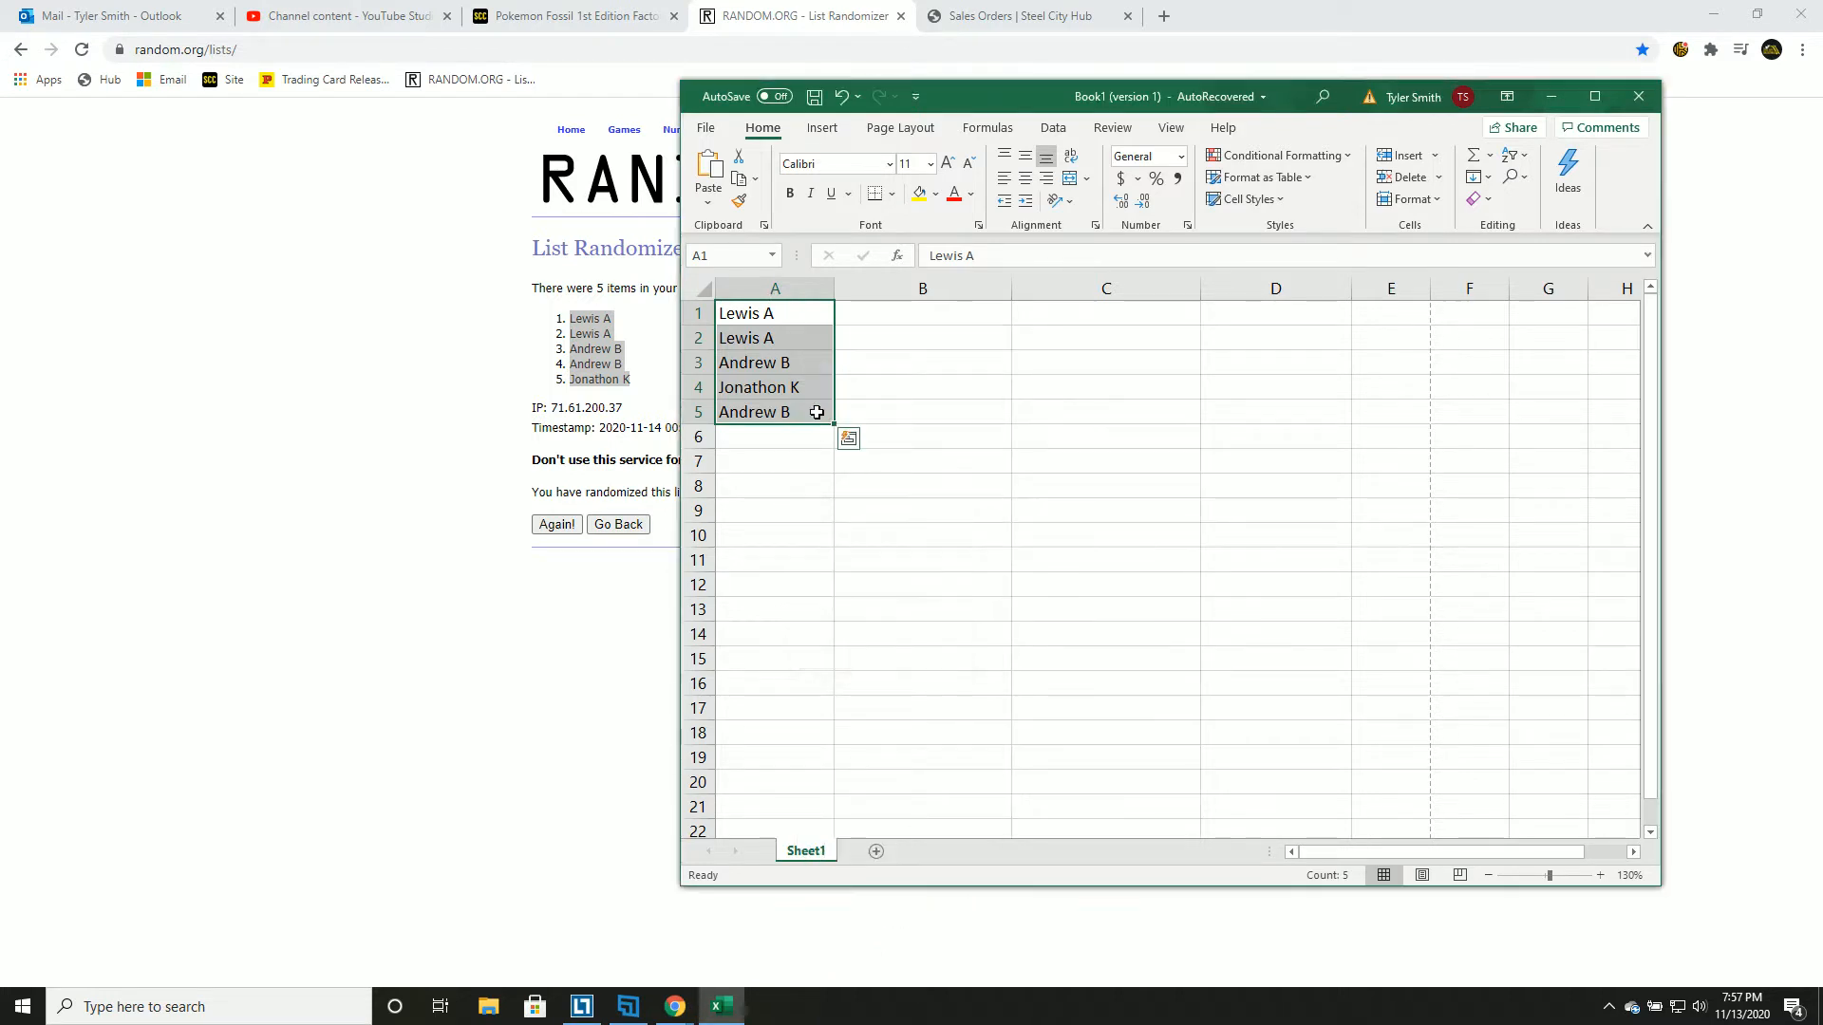
key("Delete")
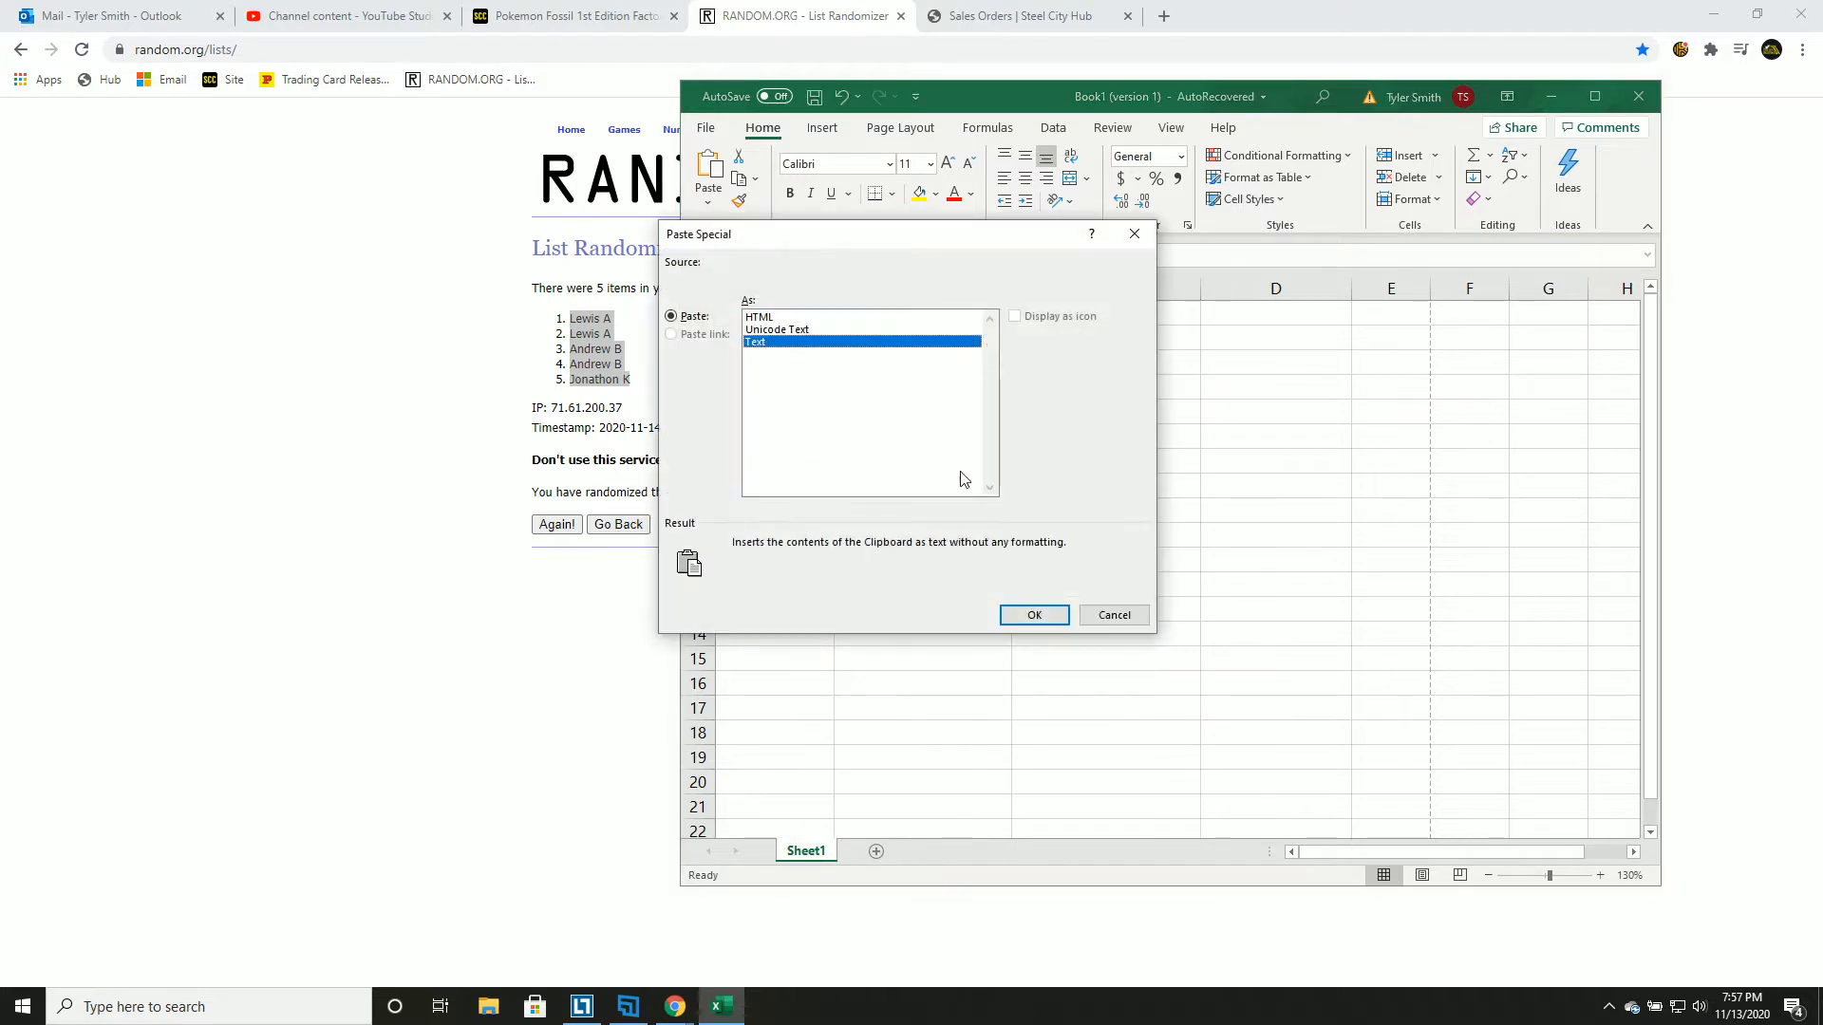
left_click(1034, 615)
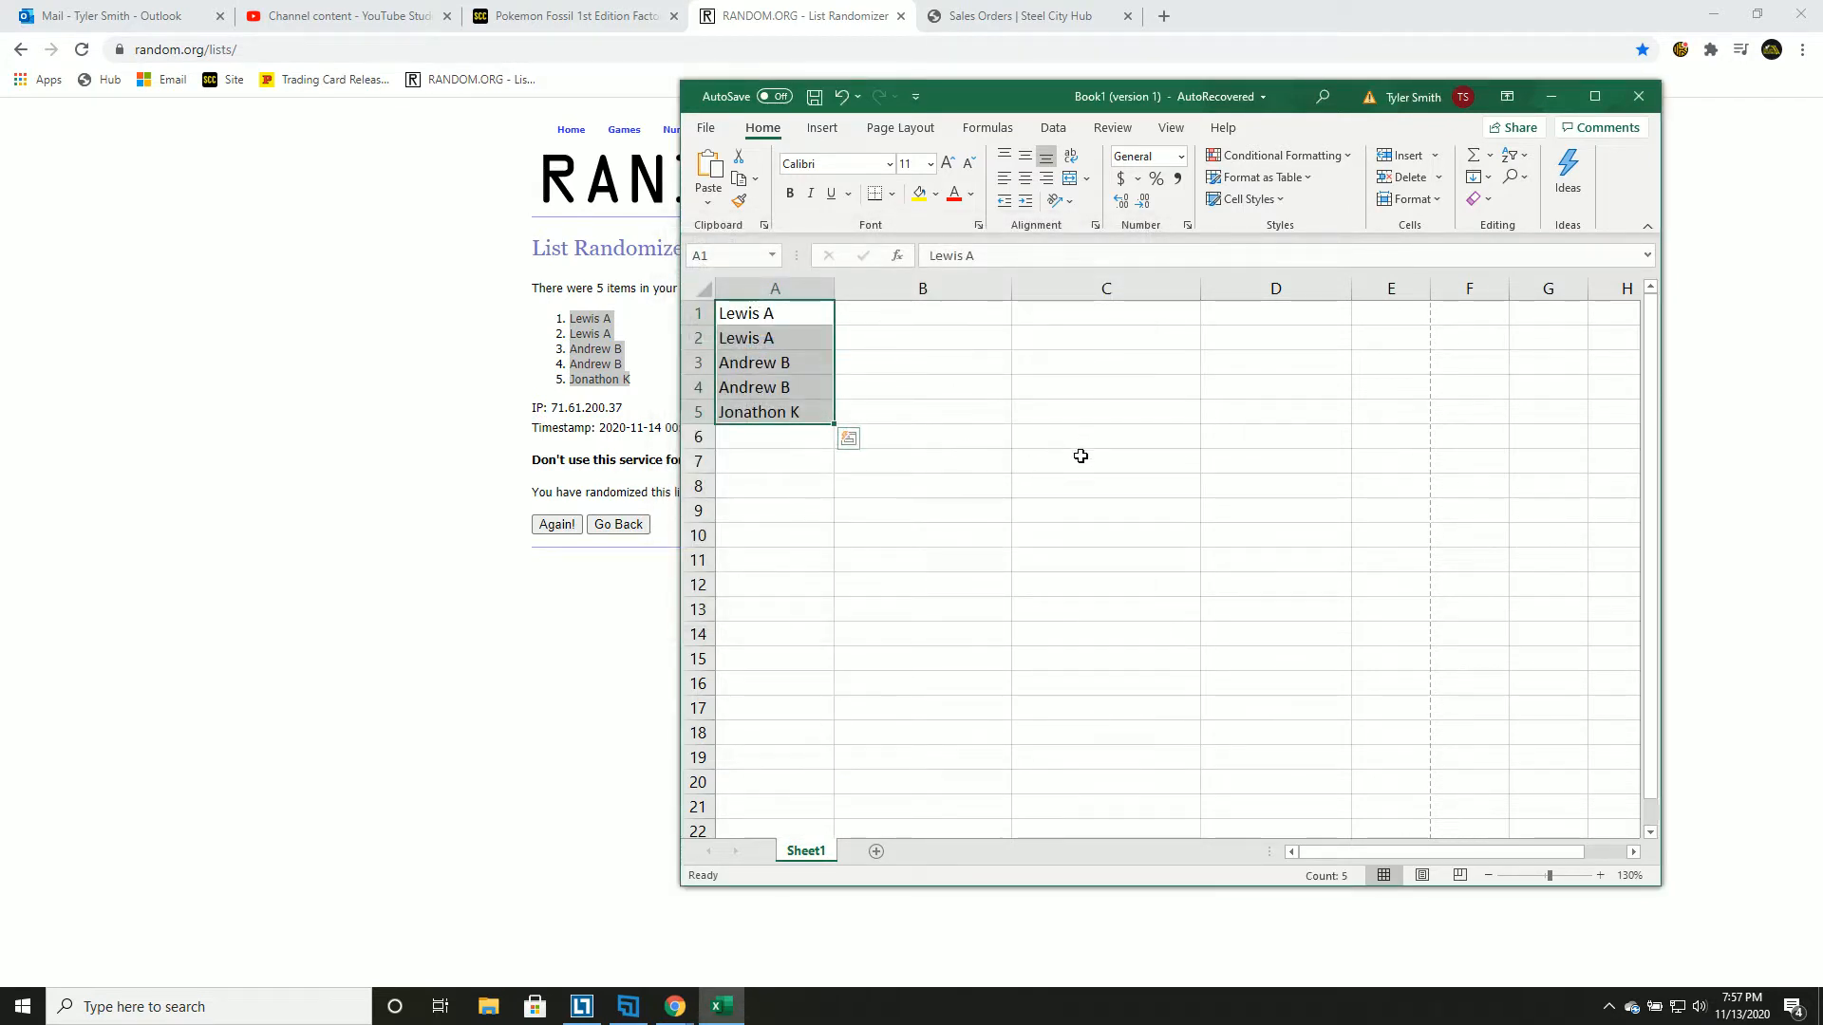
left_click(1105, 461)
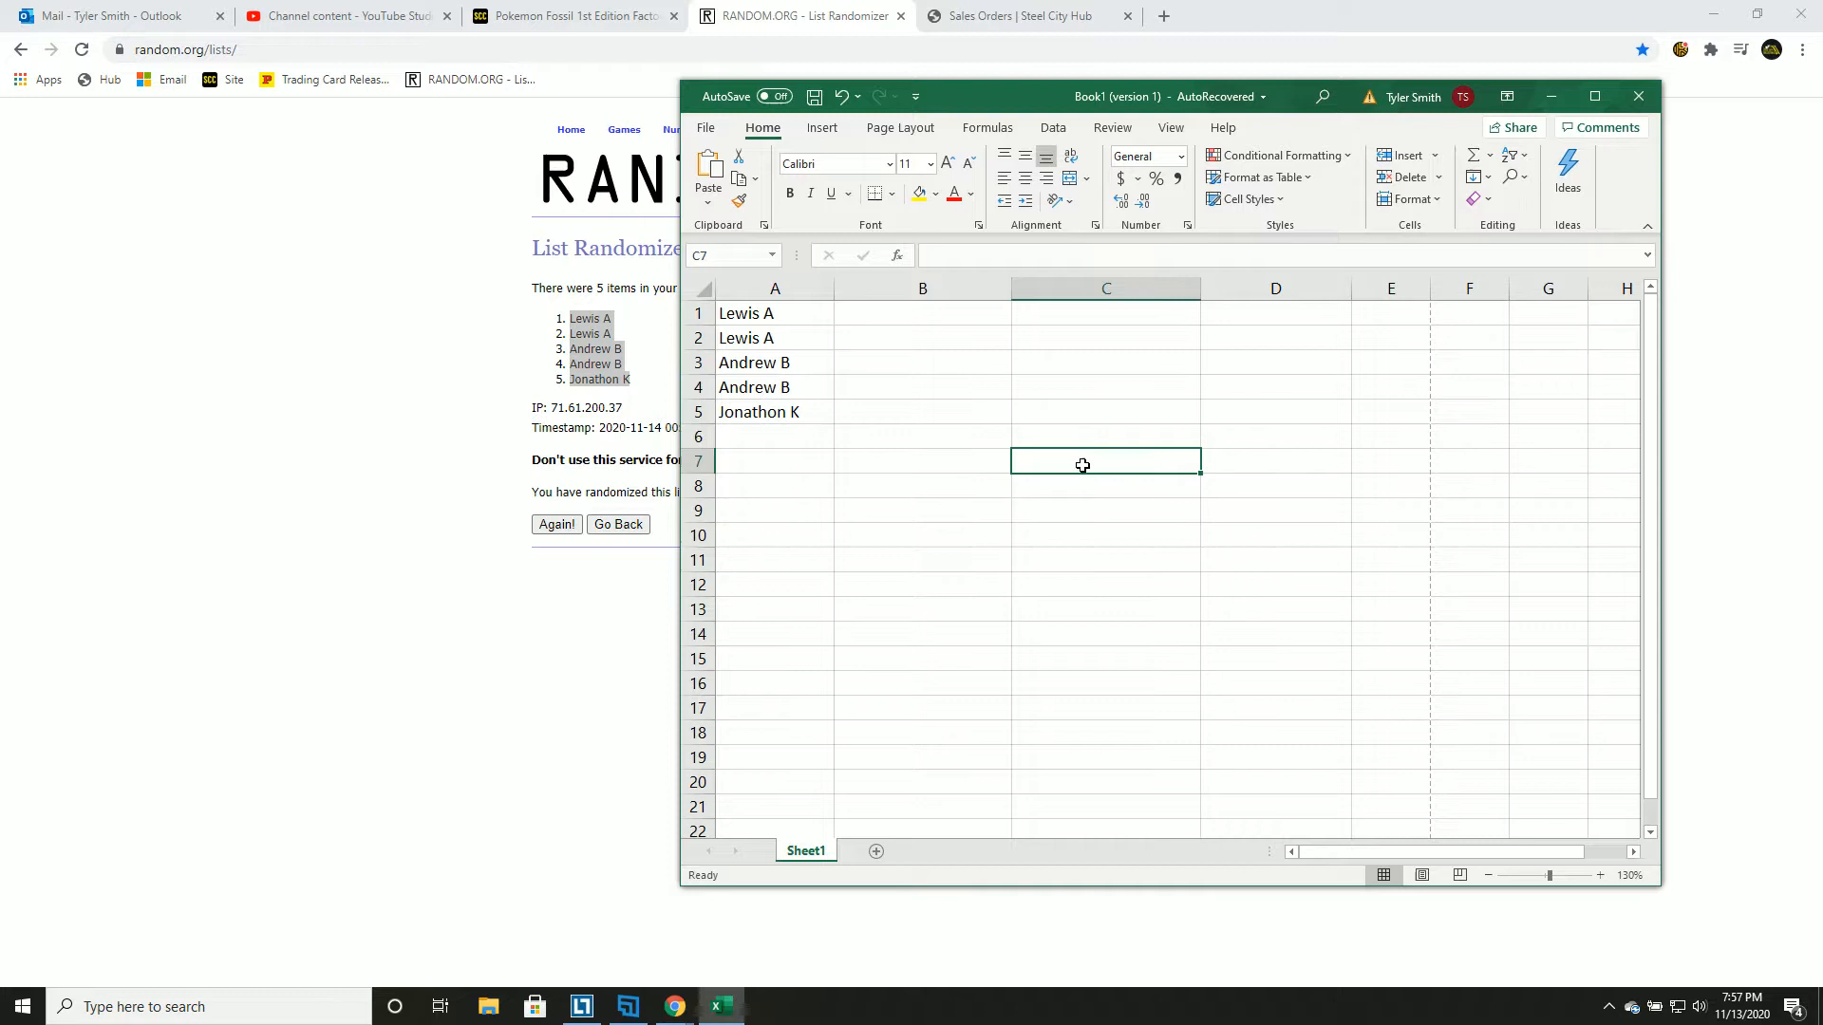
type("Wrapper")
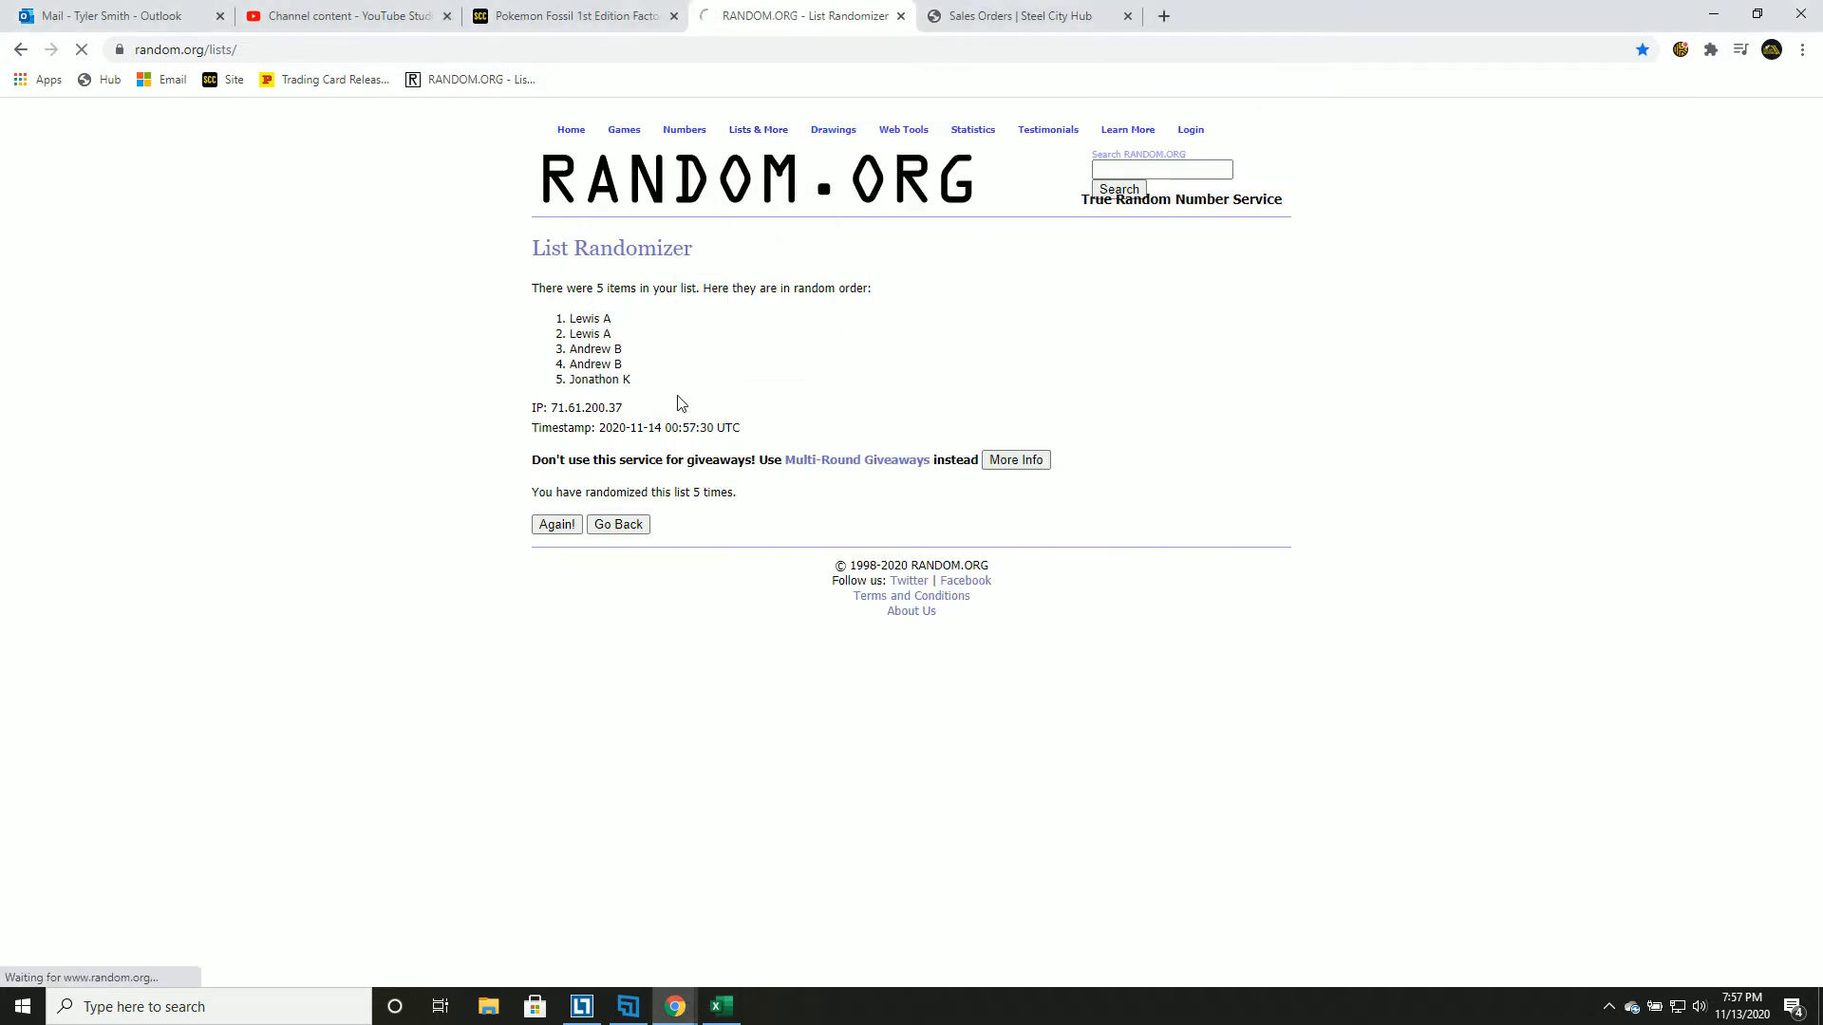
Return to the List Randomizer form to enter the Fossil card hits one per line.
left_click(618, 524)
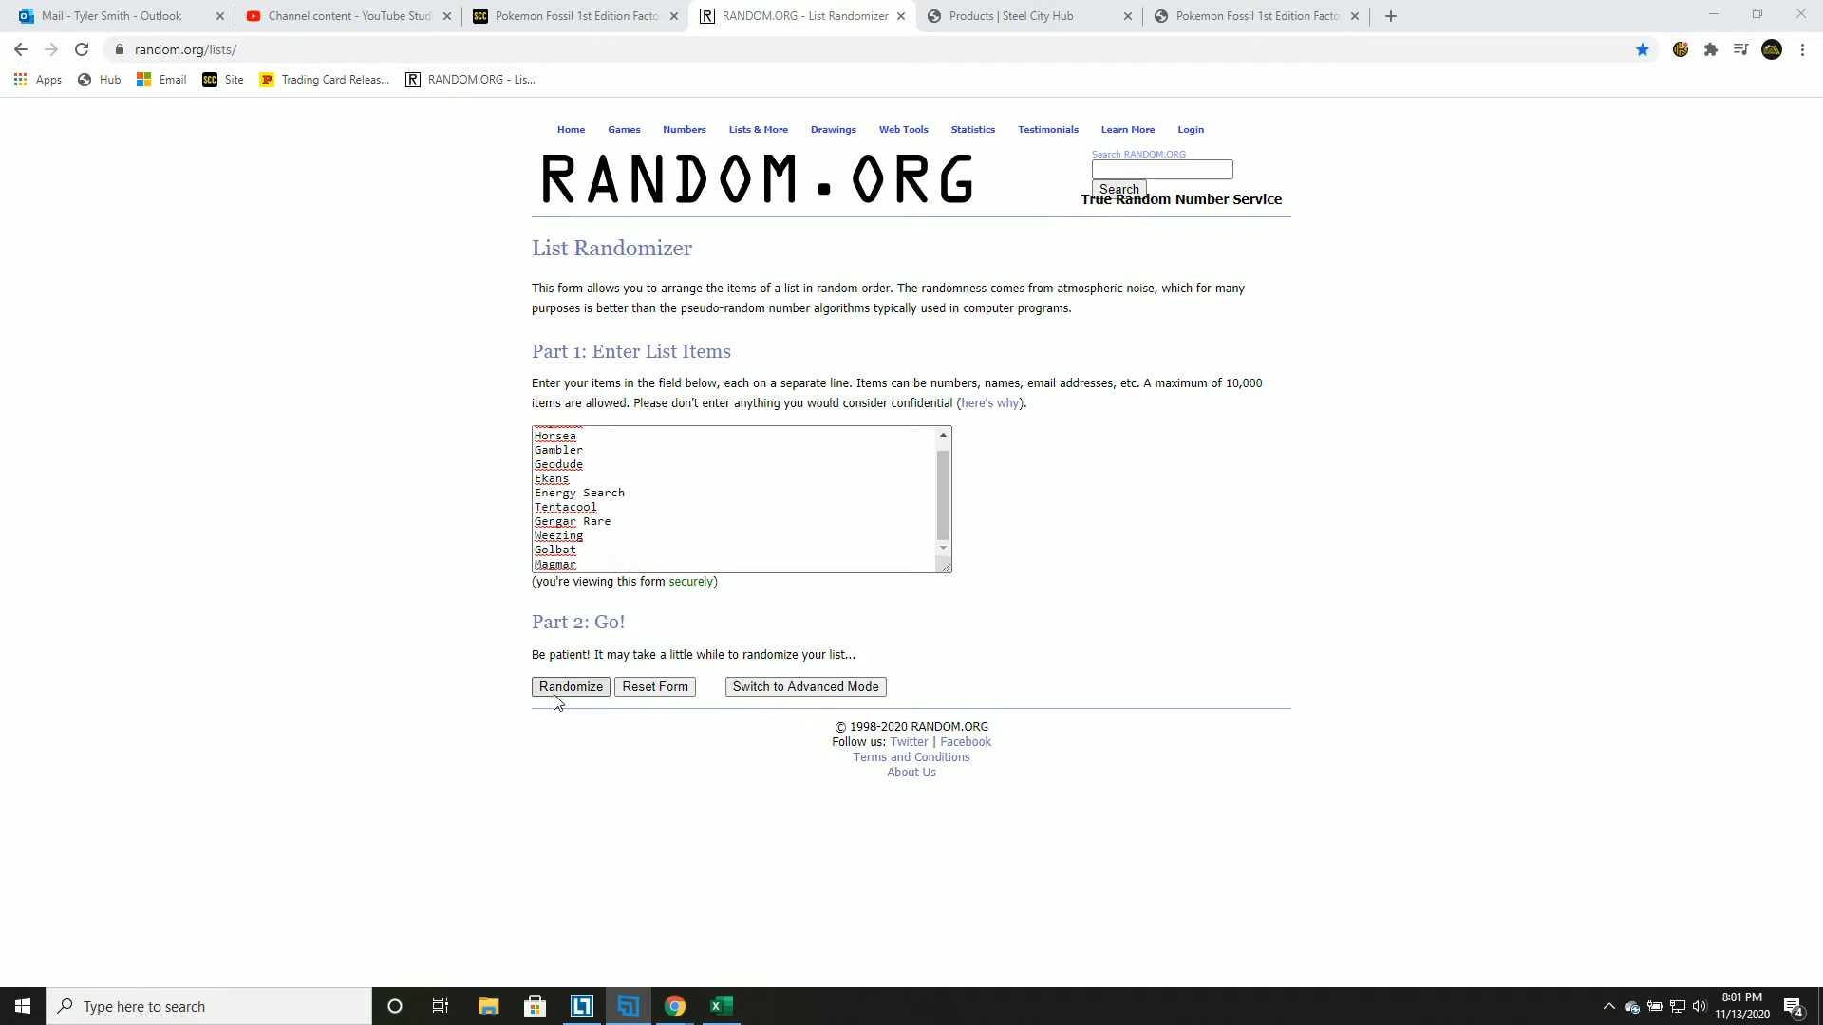
Shuffle the 11 Fossil card names repeatedly and select the first five results.
left_click(570, 686)
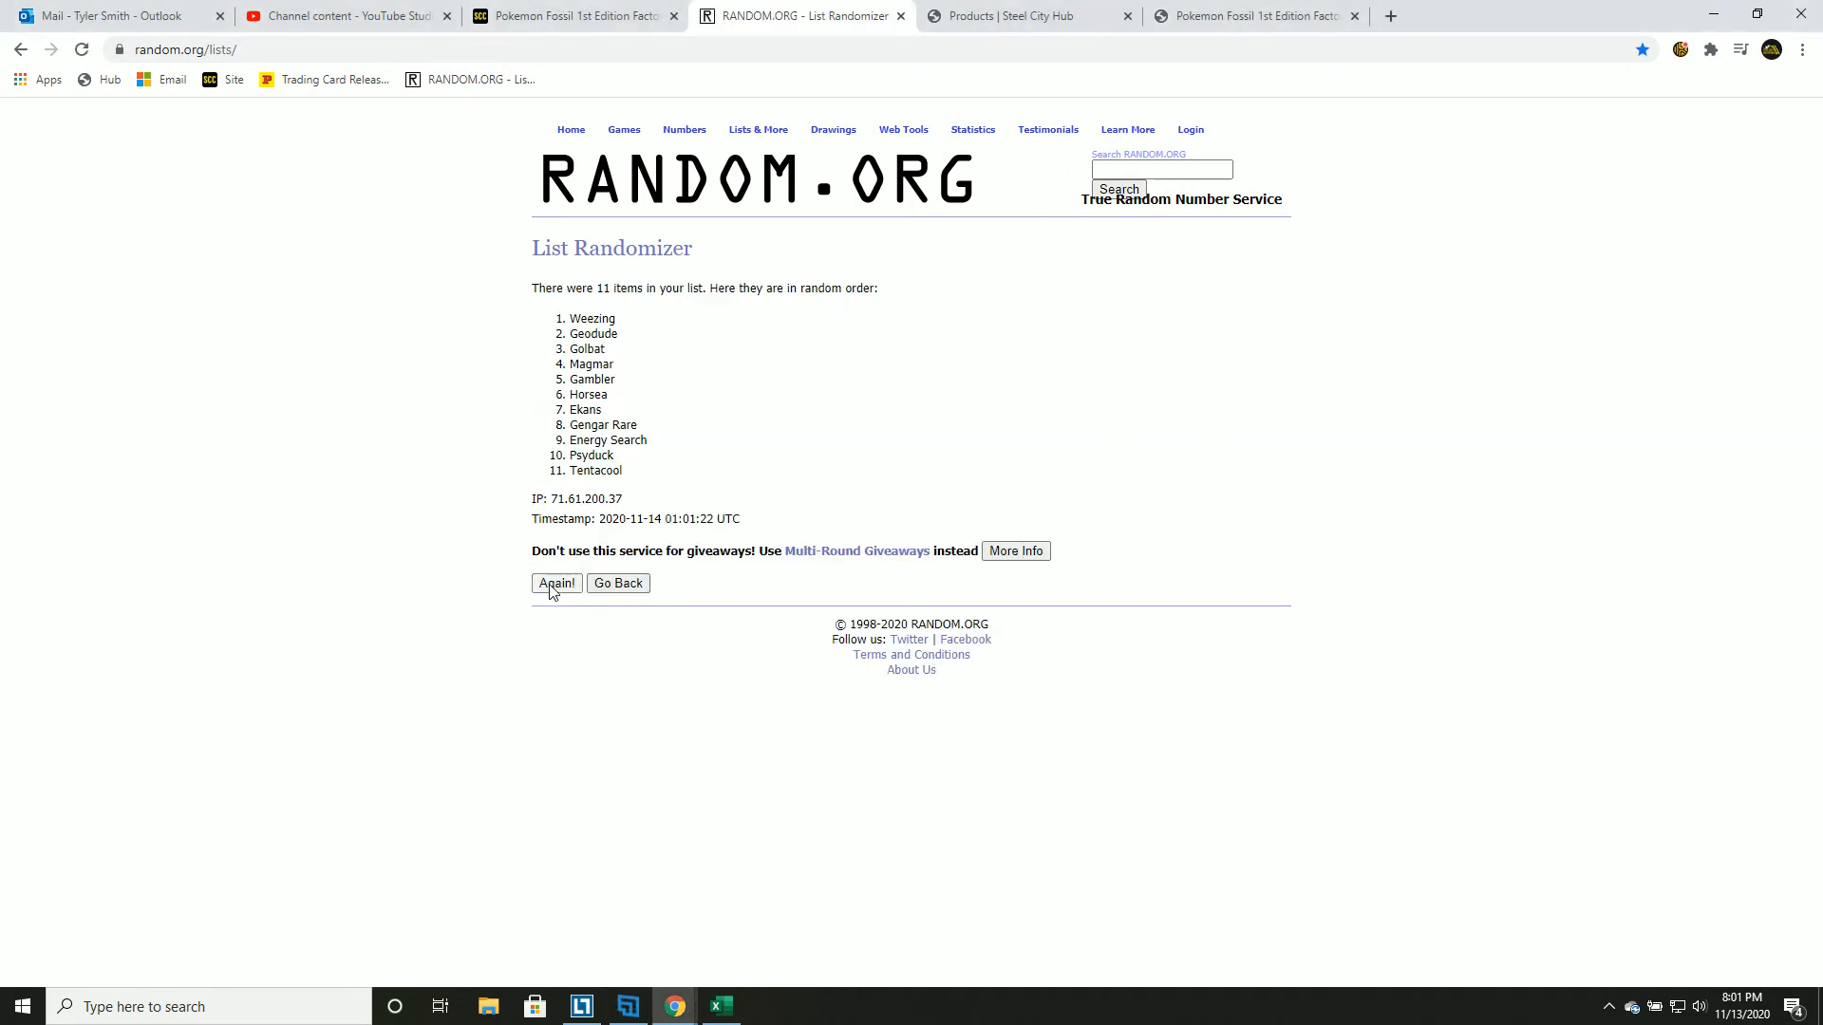
left_click(556, 583)
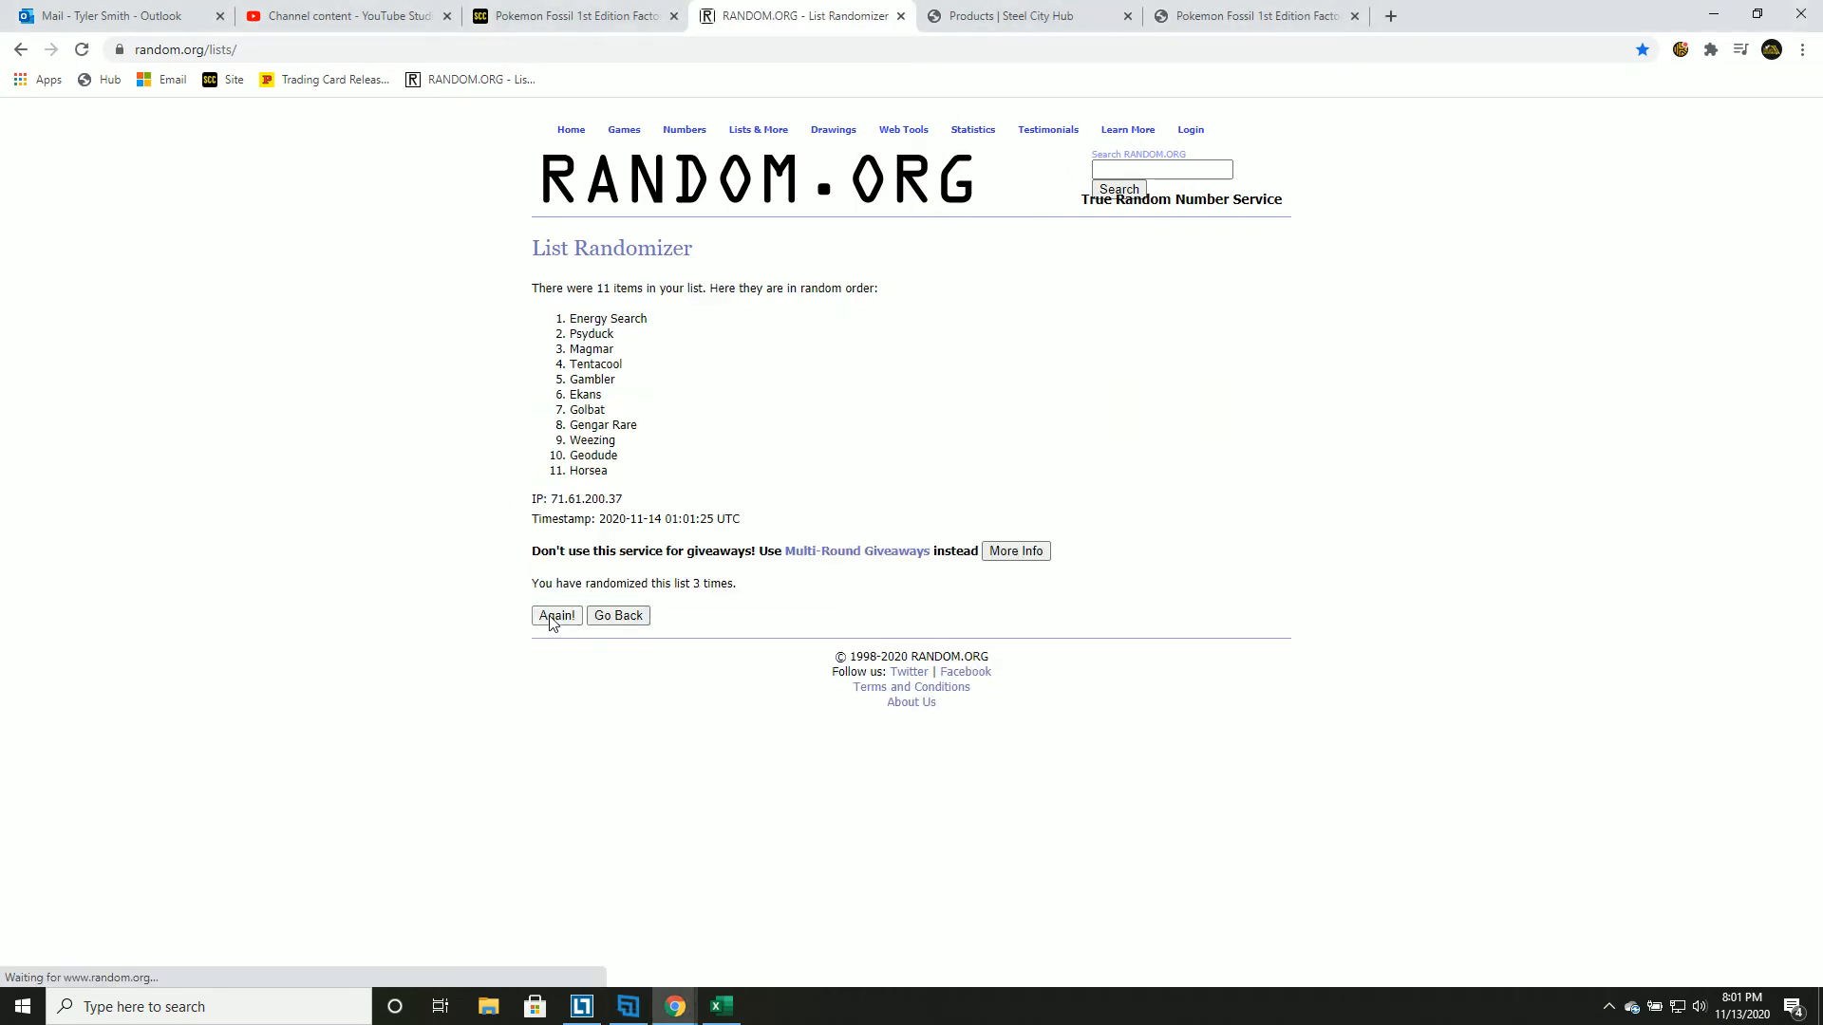
left_click(557, 615)
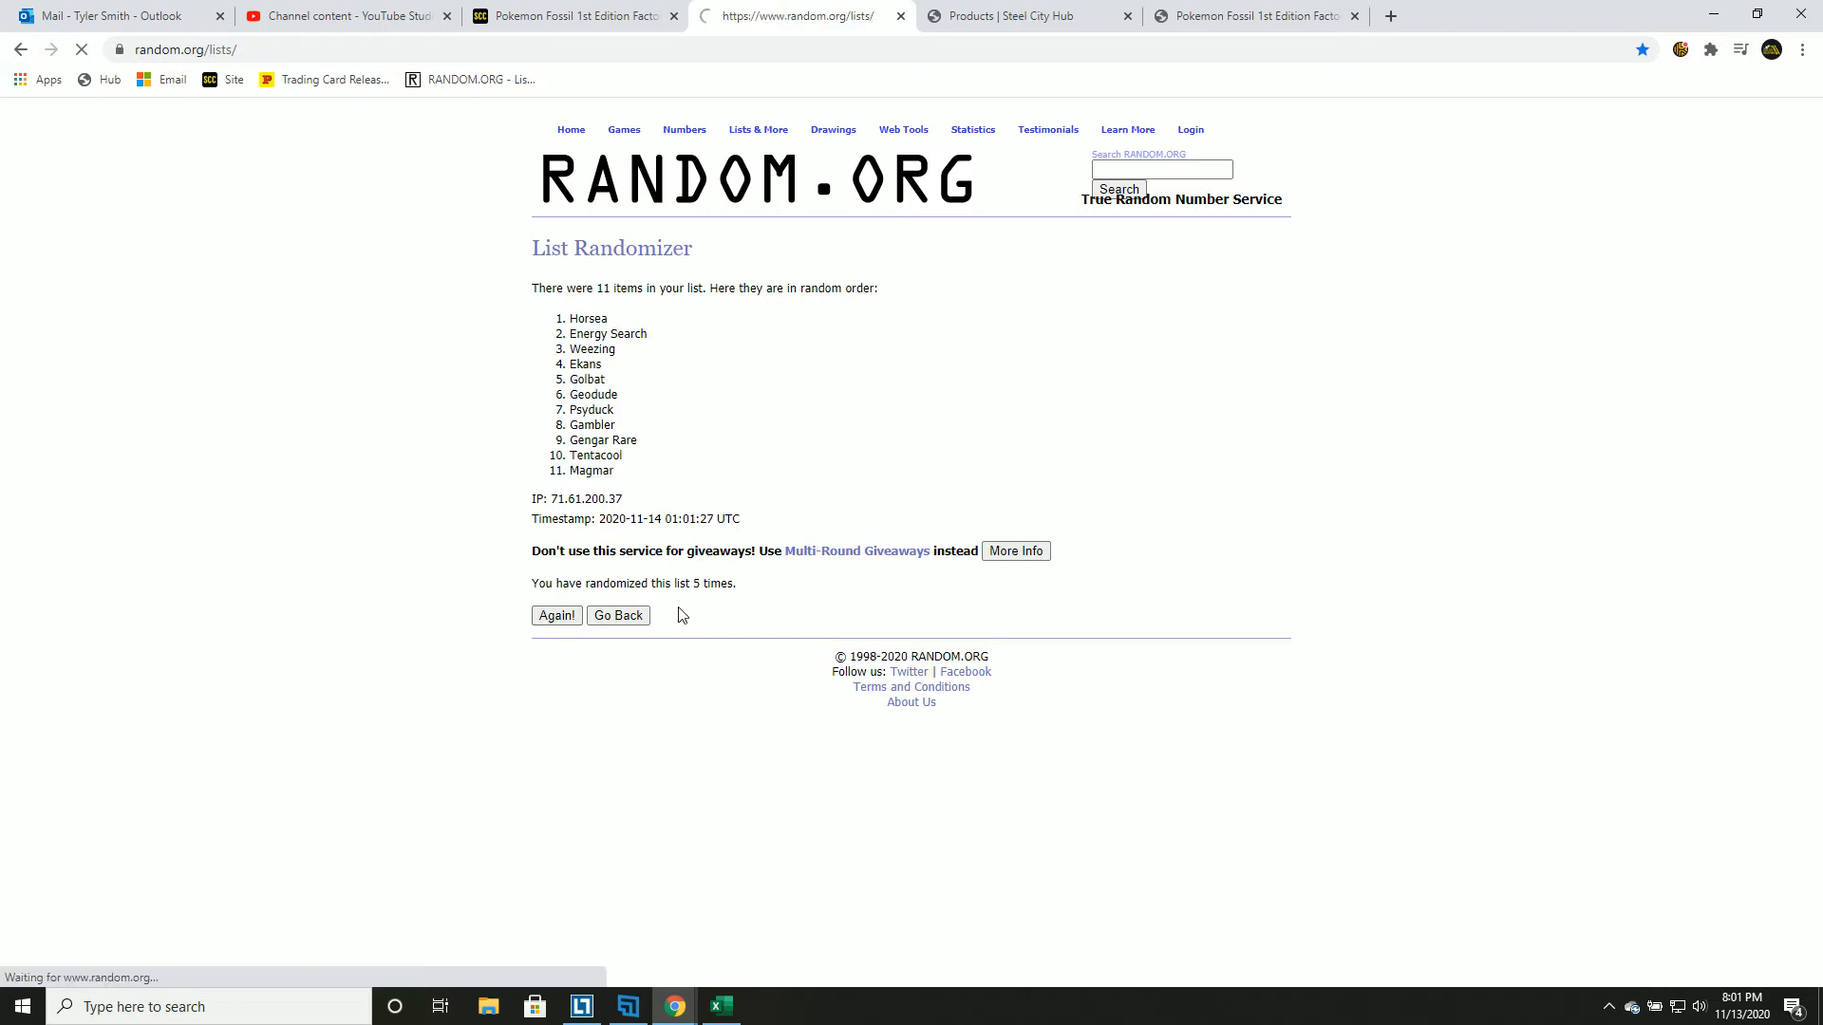
left_click_drag(569, 319, 600, 379)
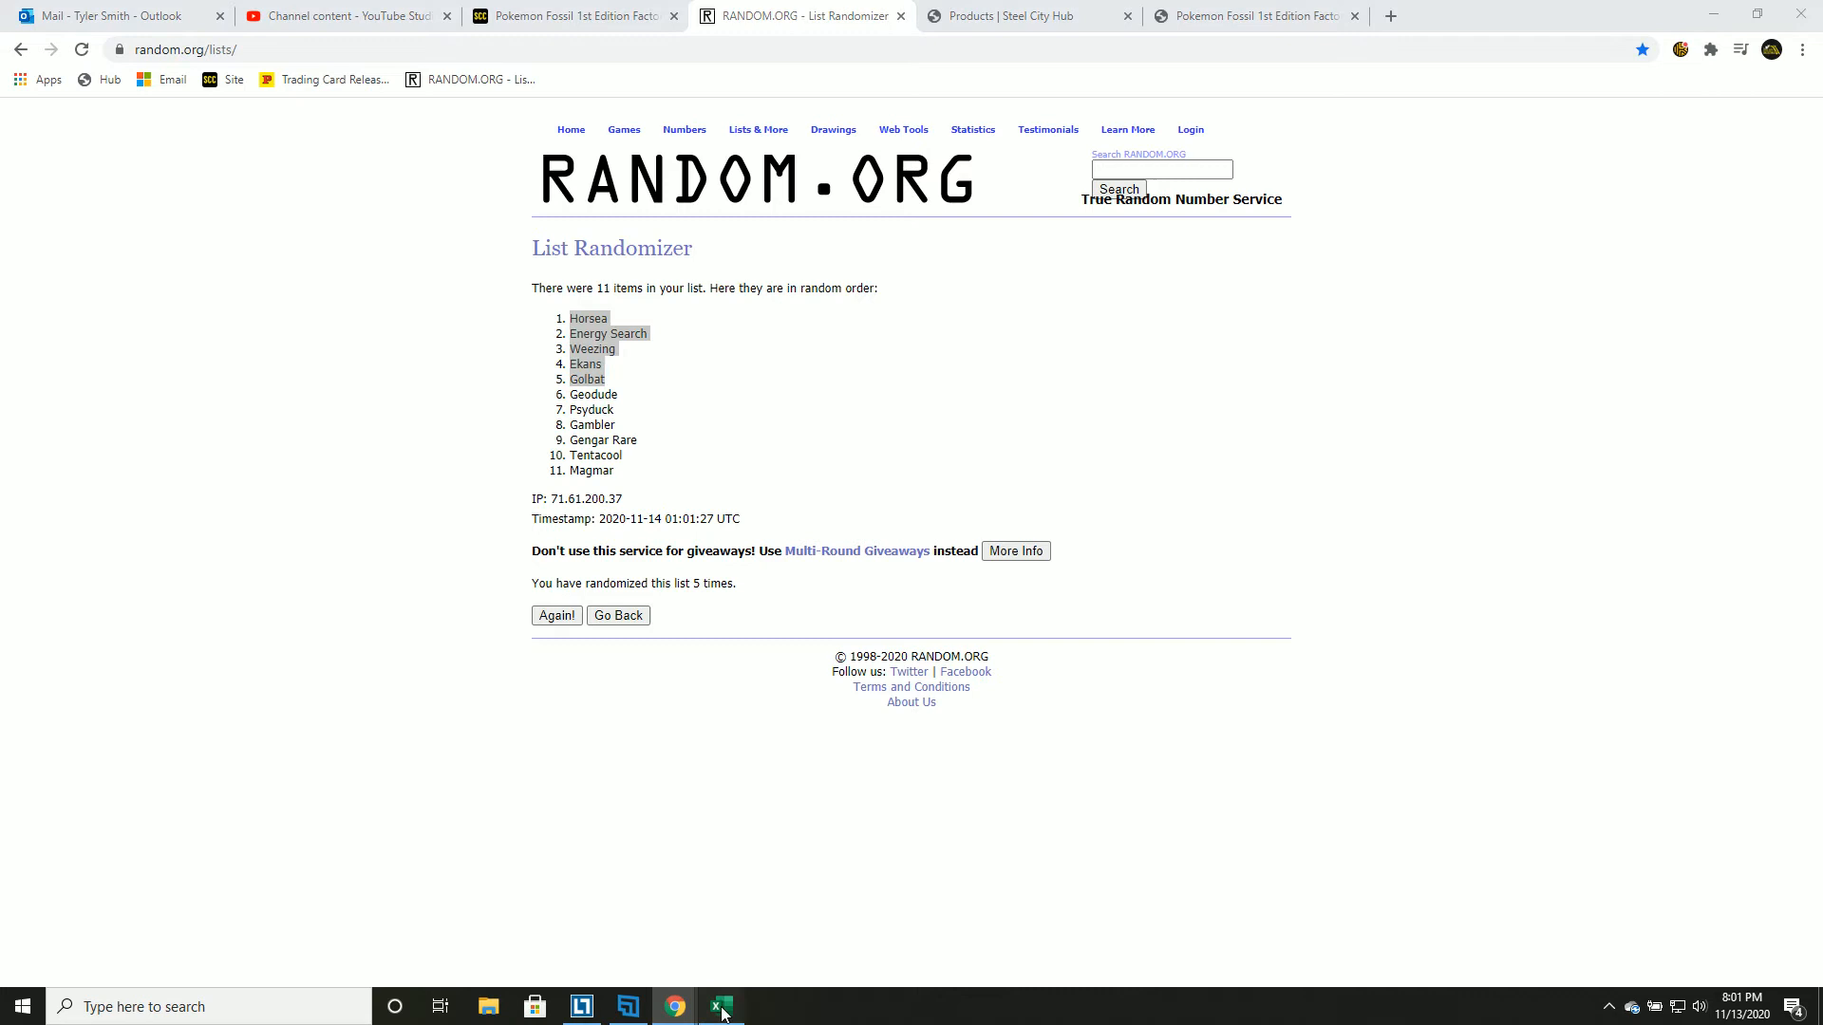
Paste the first five cards into B1 and the remaining cards as plain text into C1.
right_click(859, 313)
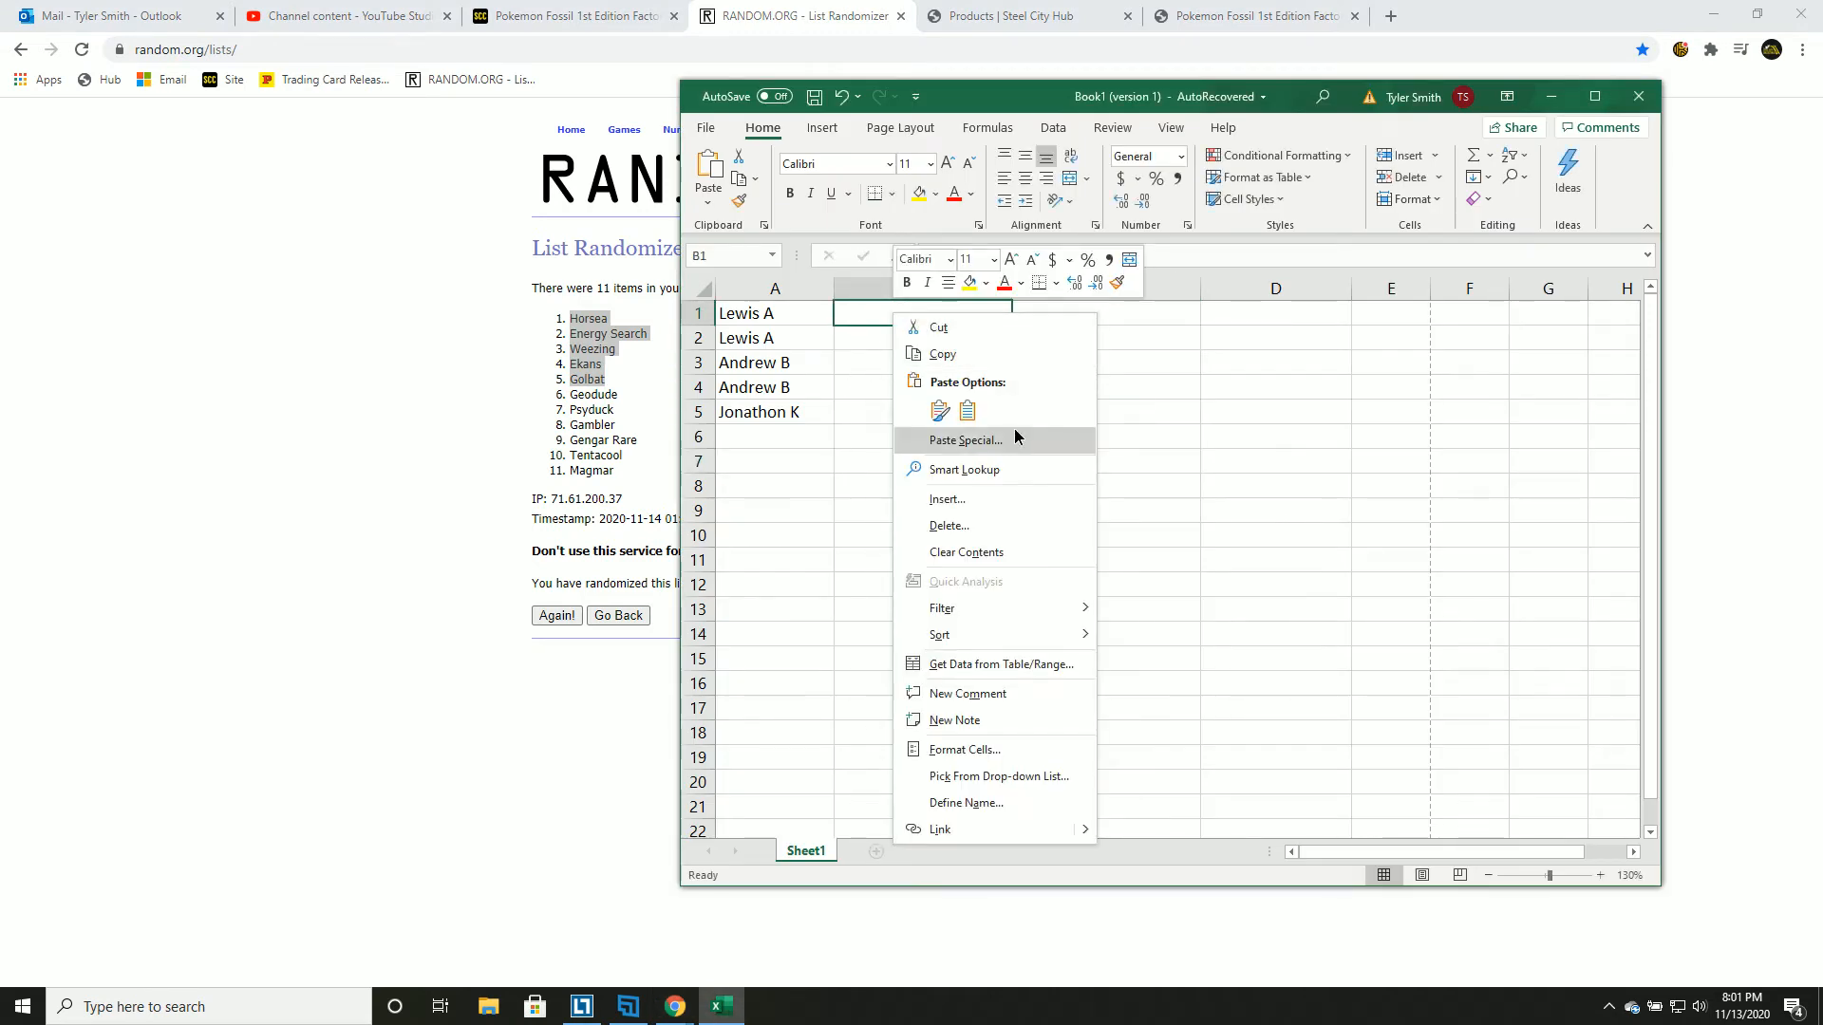
left_click(938, 411)
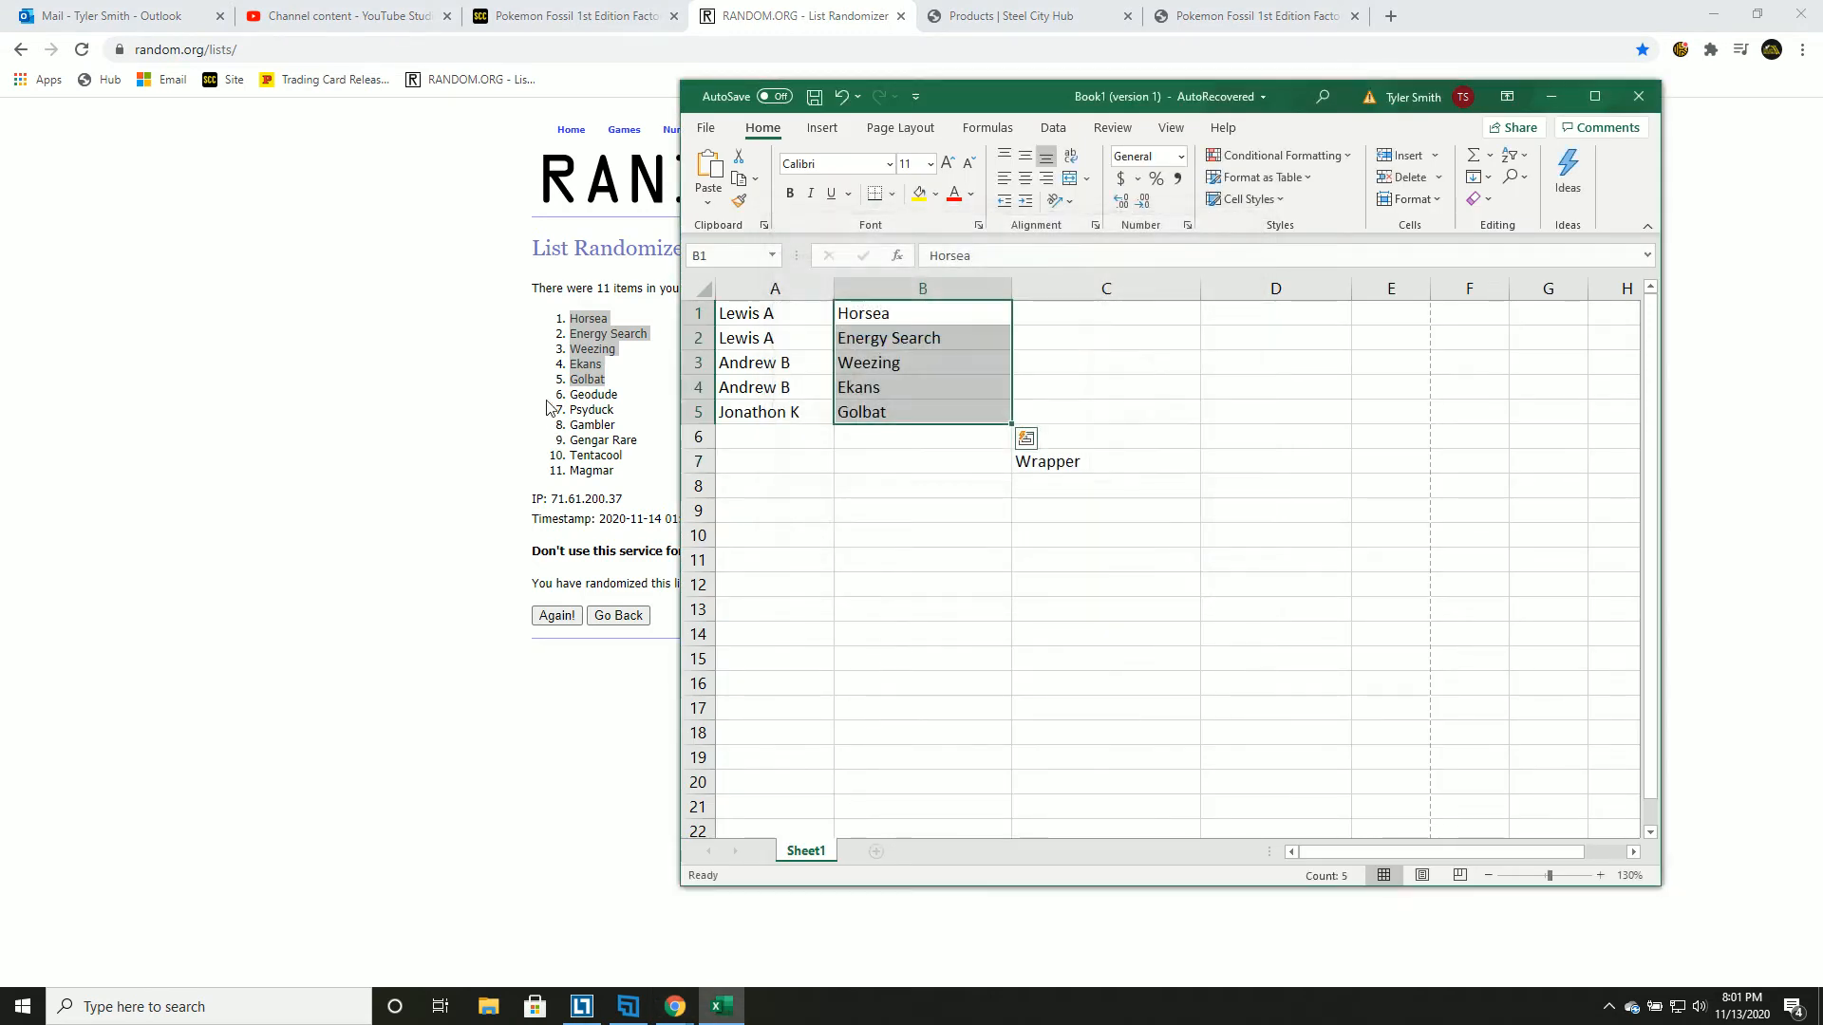
right_click(590, 423)
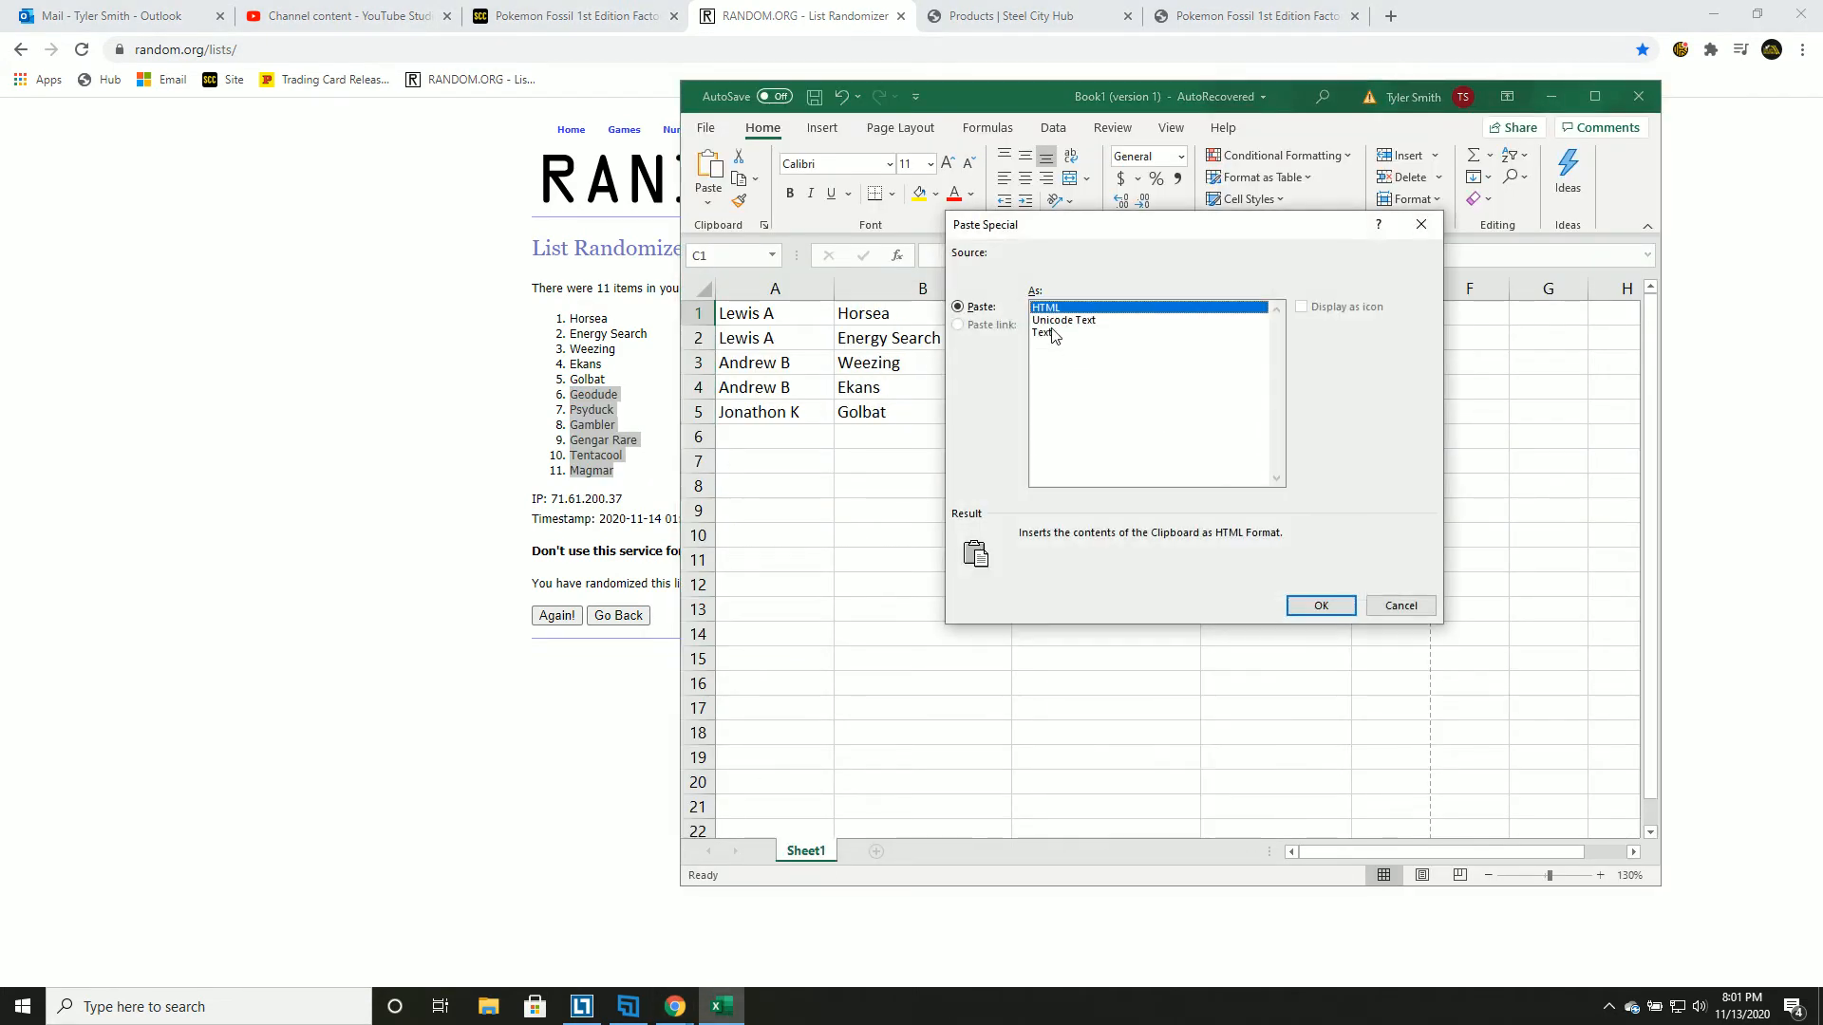
left_click(1320, 605)
type("Wrapper")
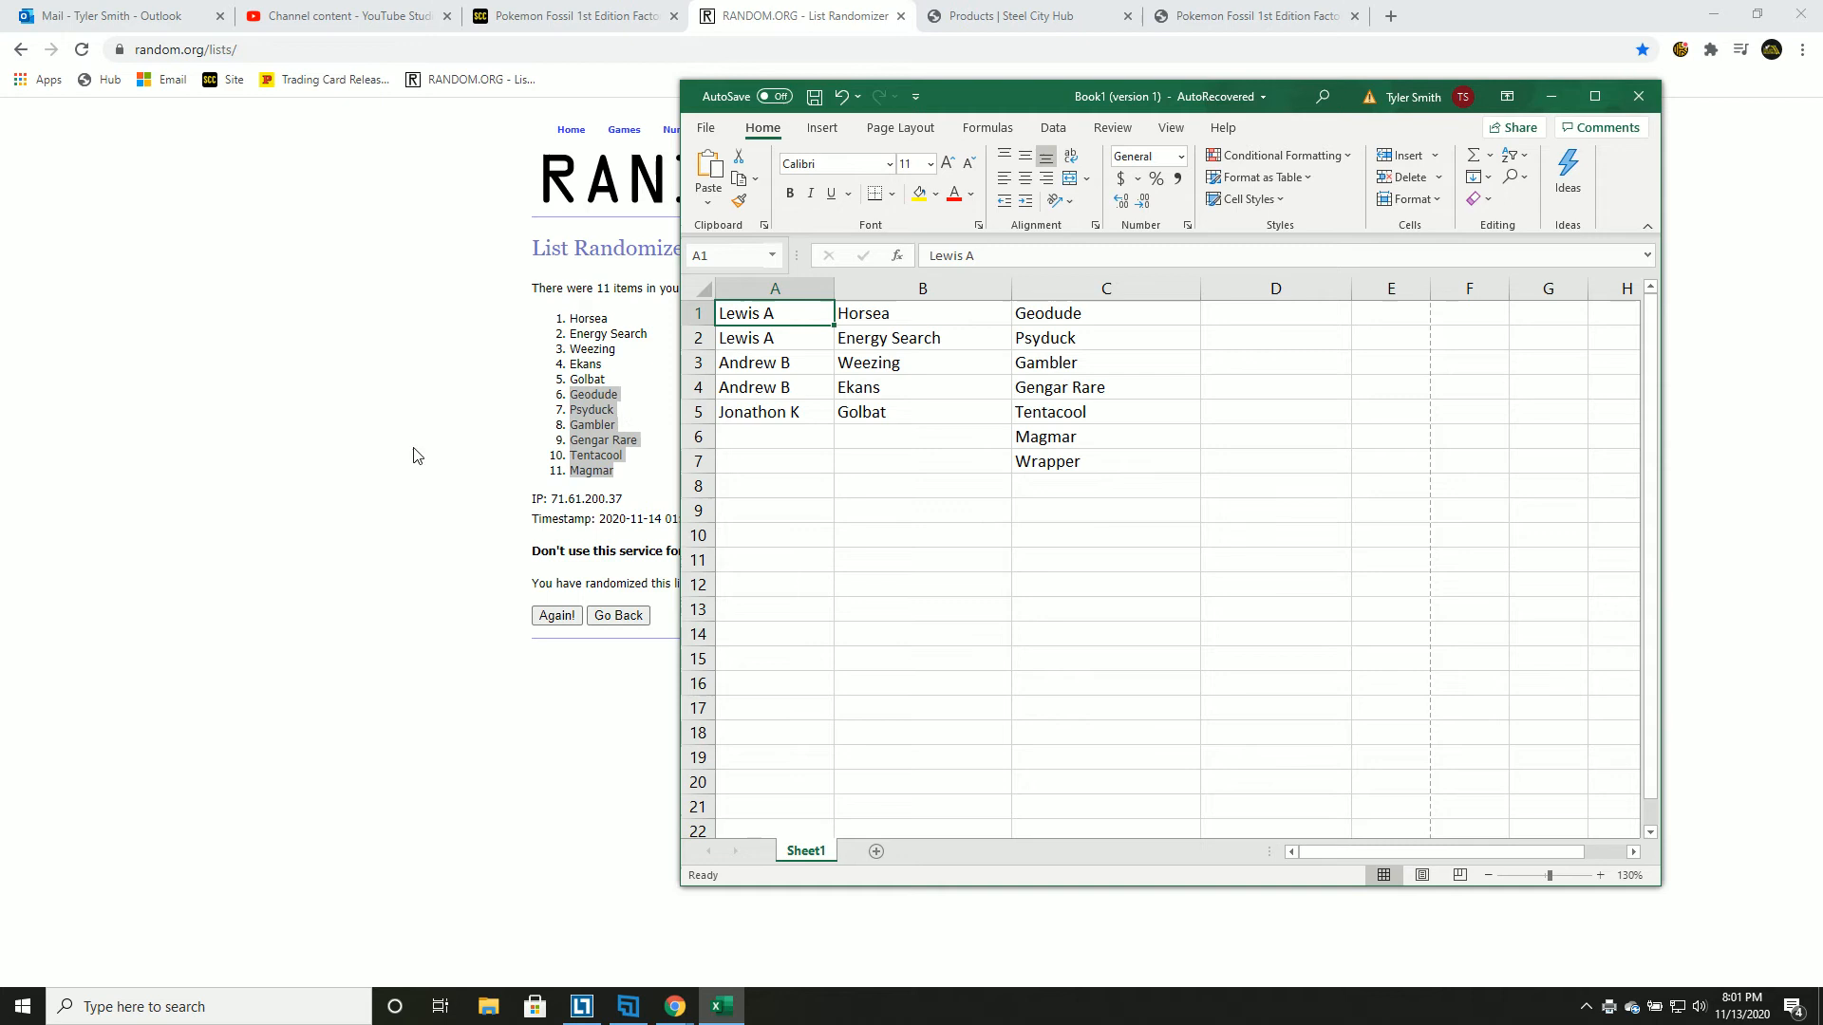
left_click(774, 362)
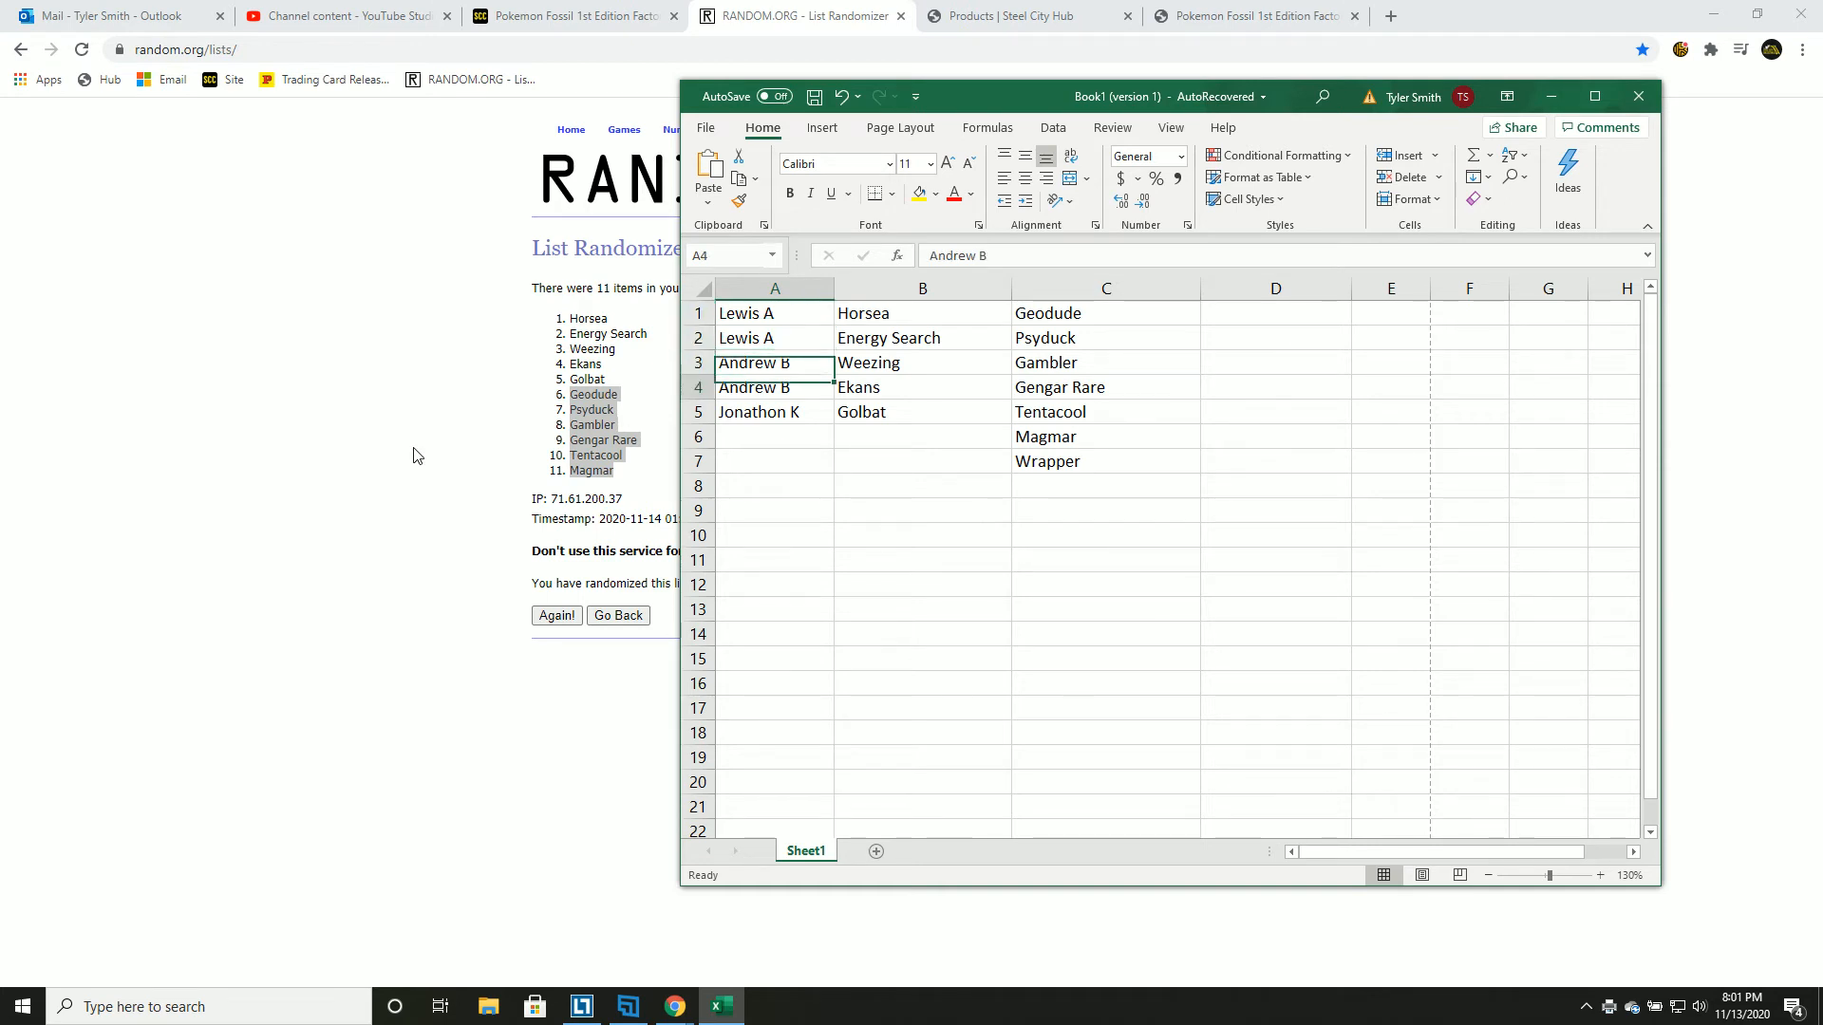
left_click(774, 388)
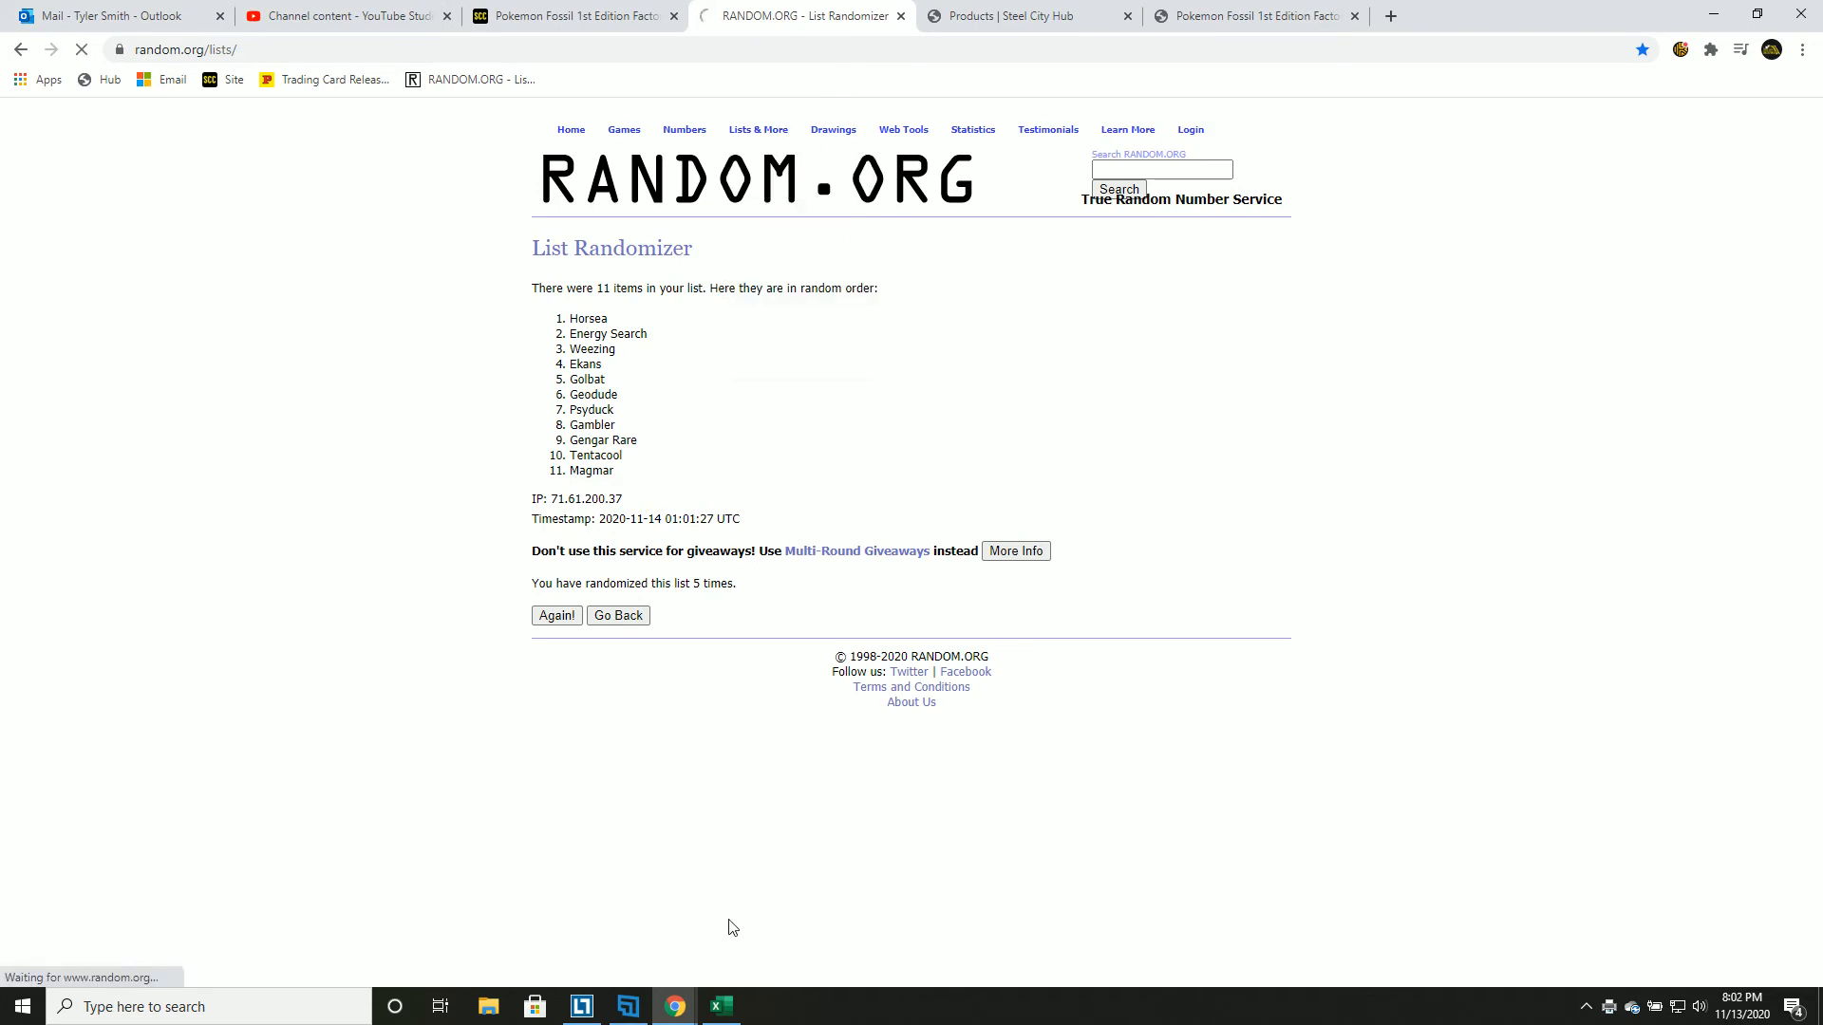
left_click(720, 1006)
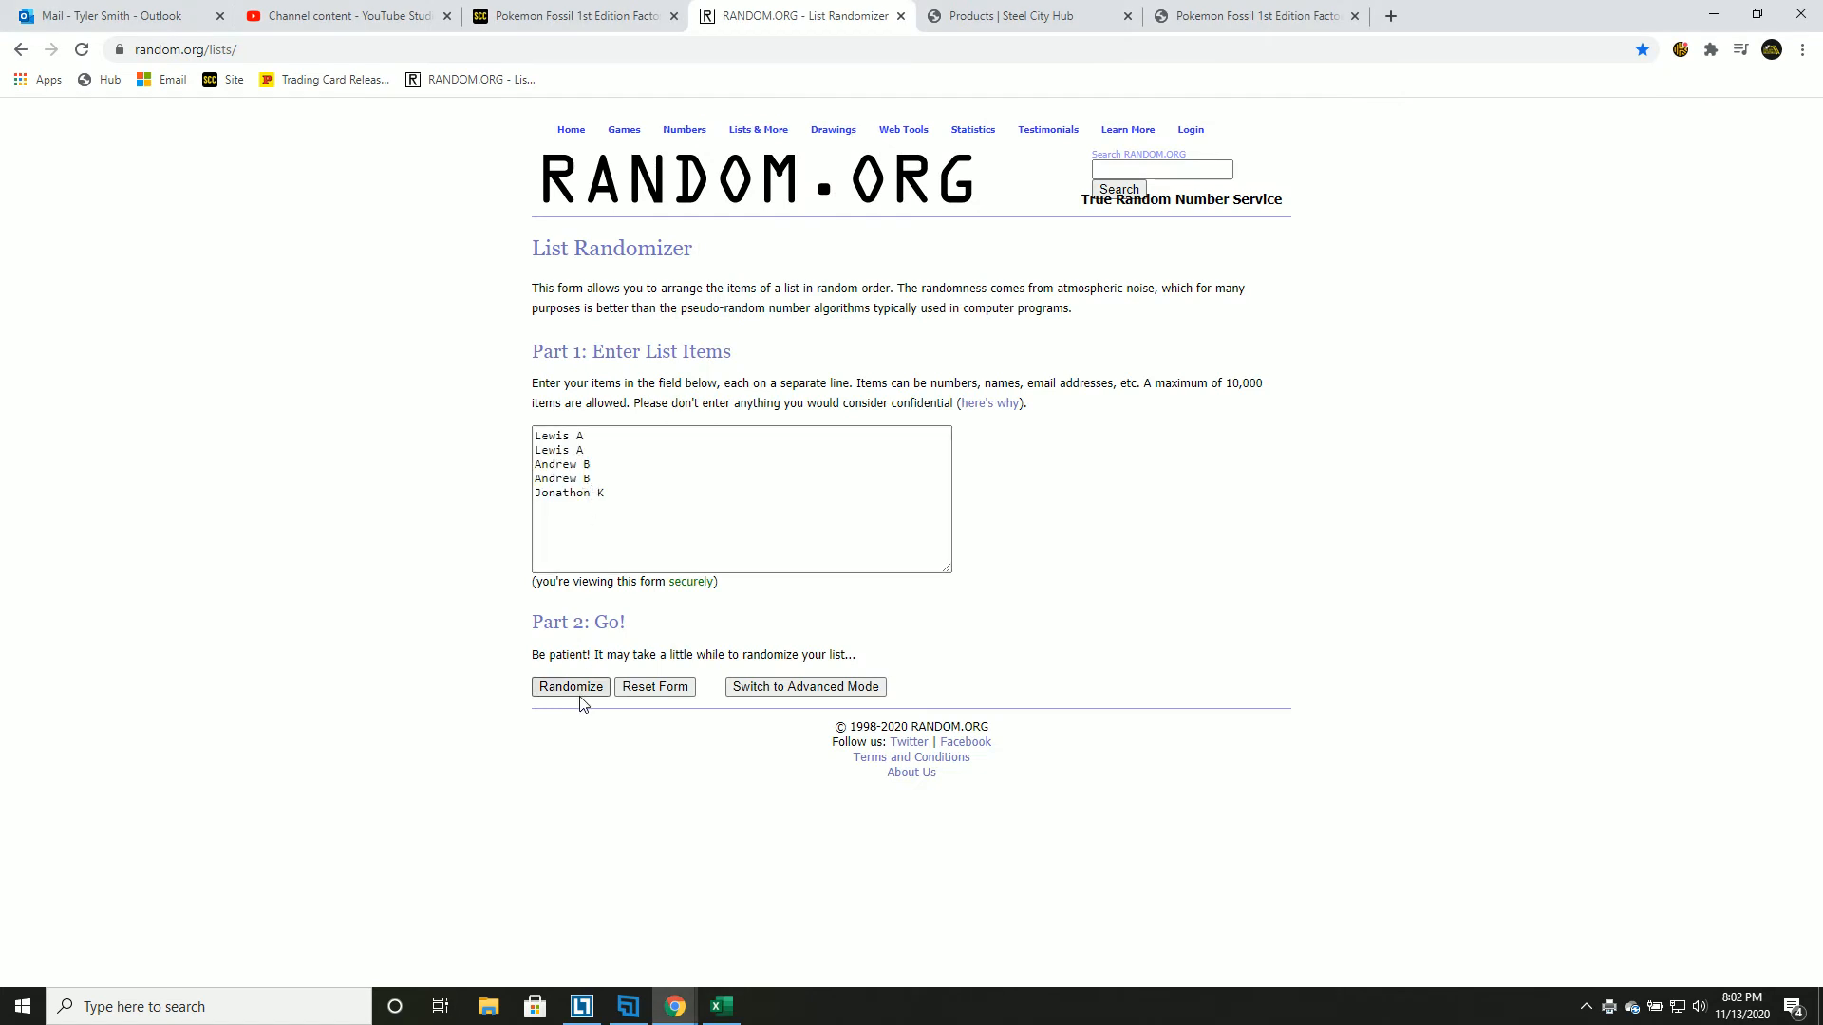
left_click(569, 686)
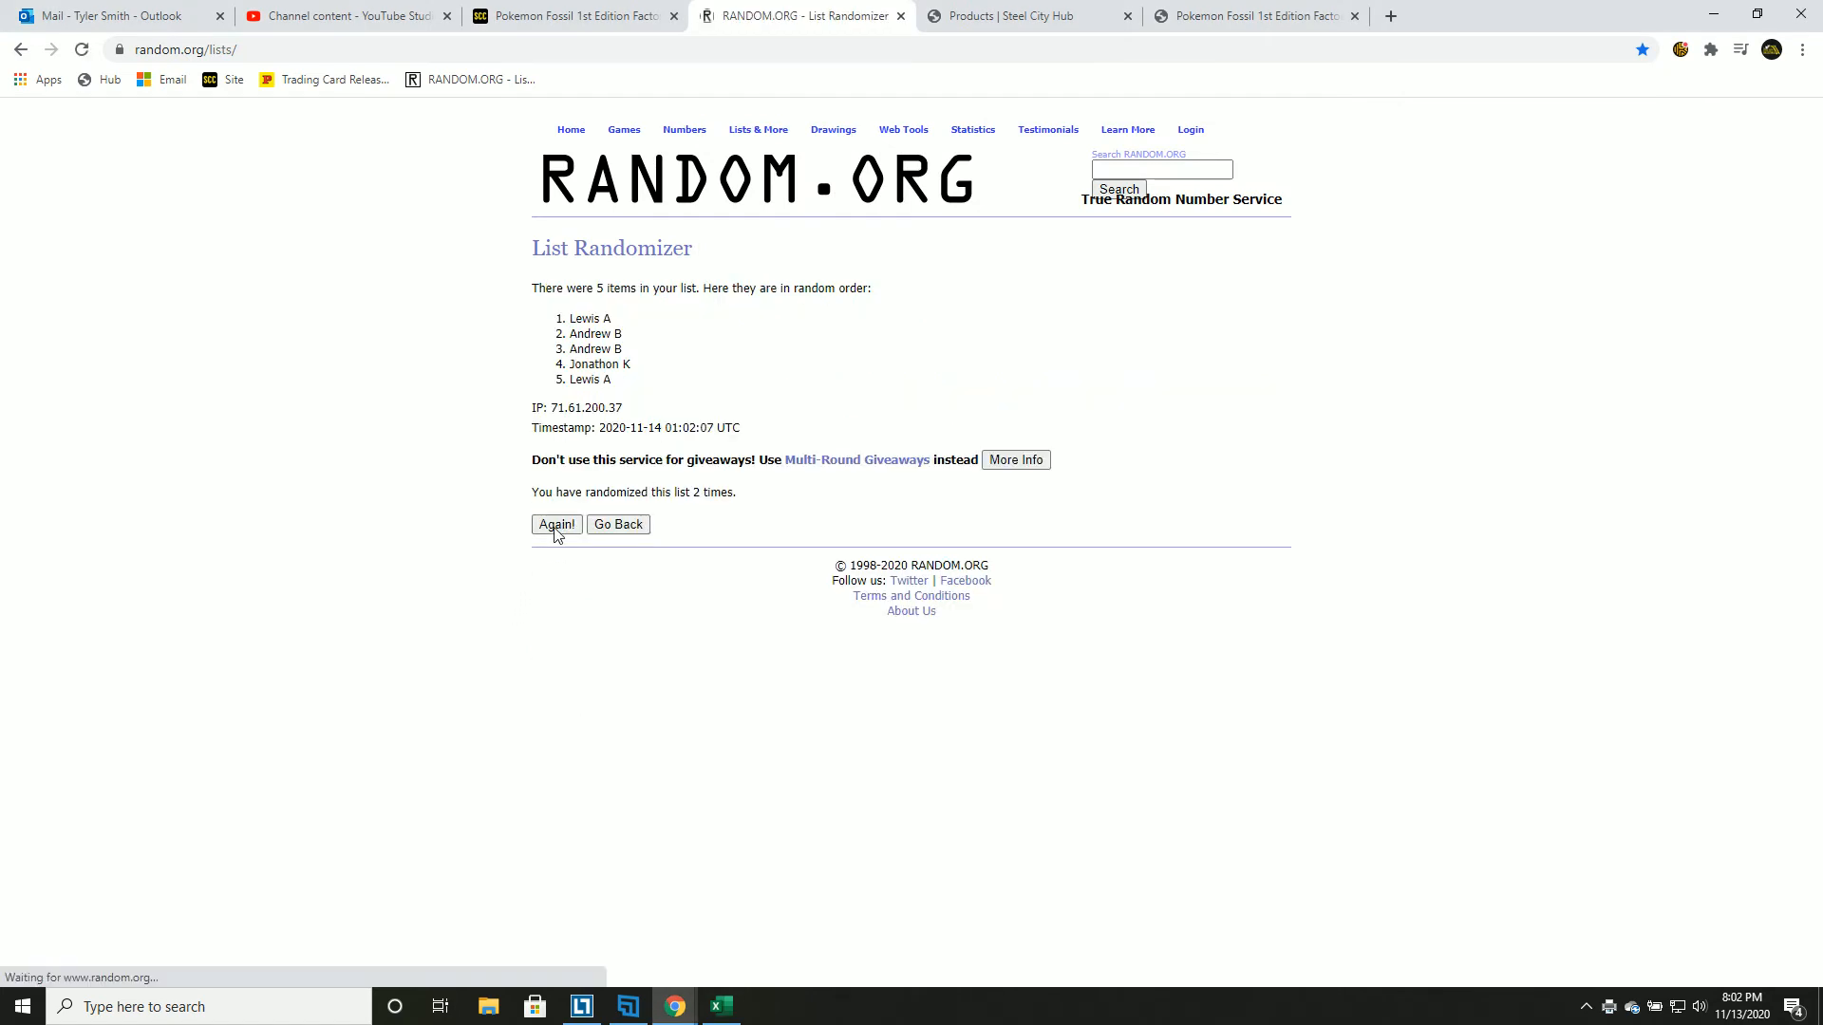
left_click(556, 524)
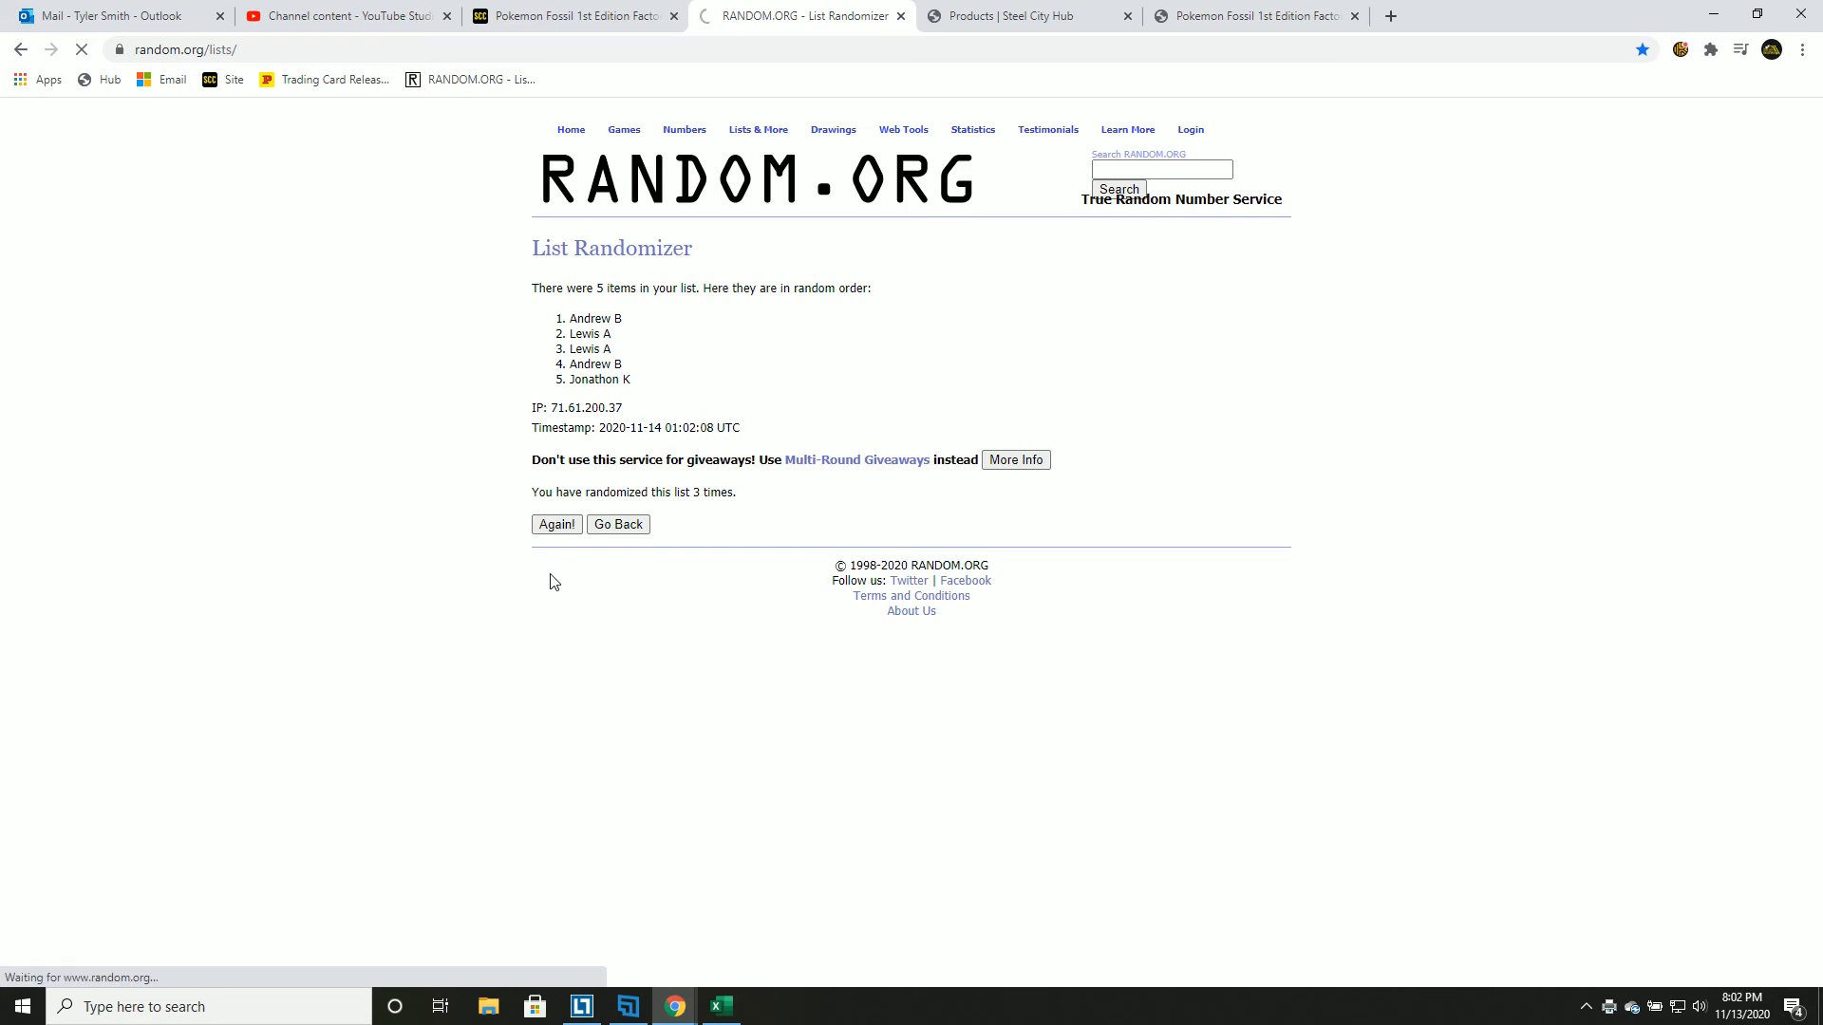
left_click(557, 524)
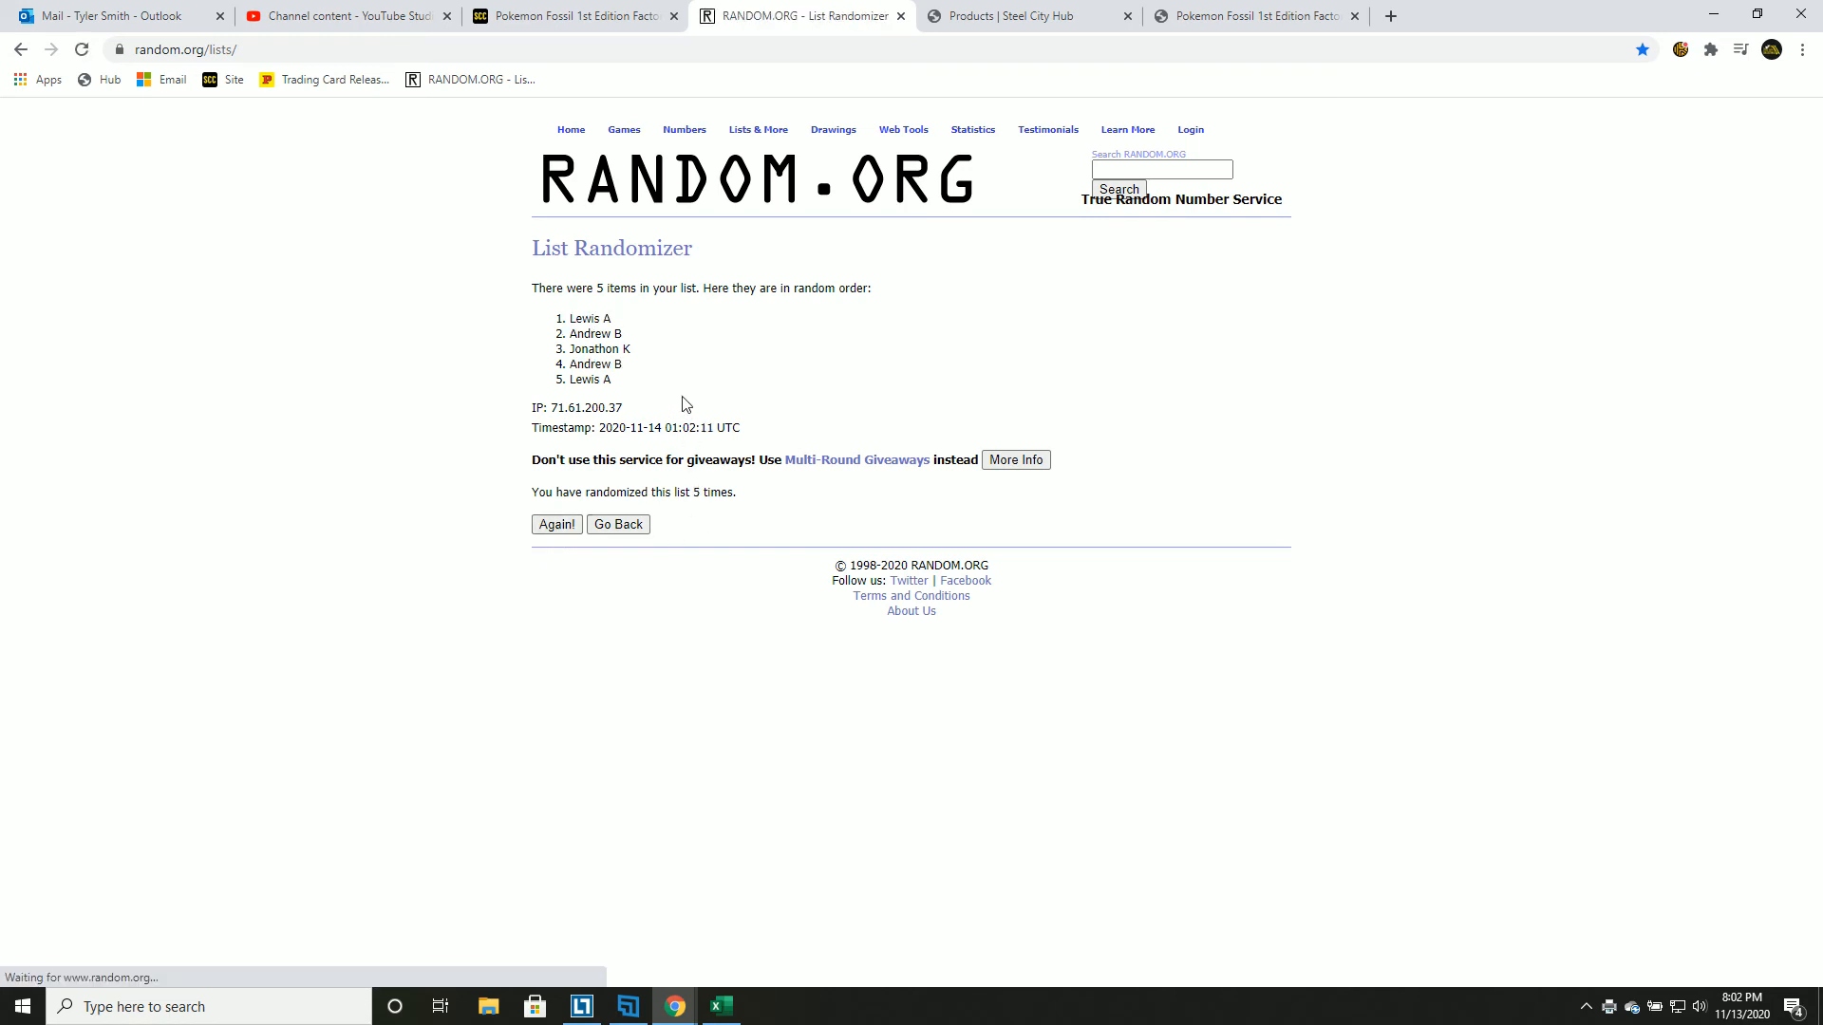
left_click_drag(574, 317, 621, 333)
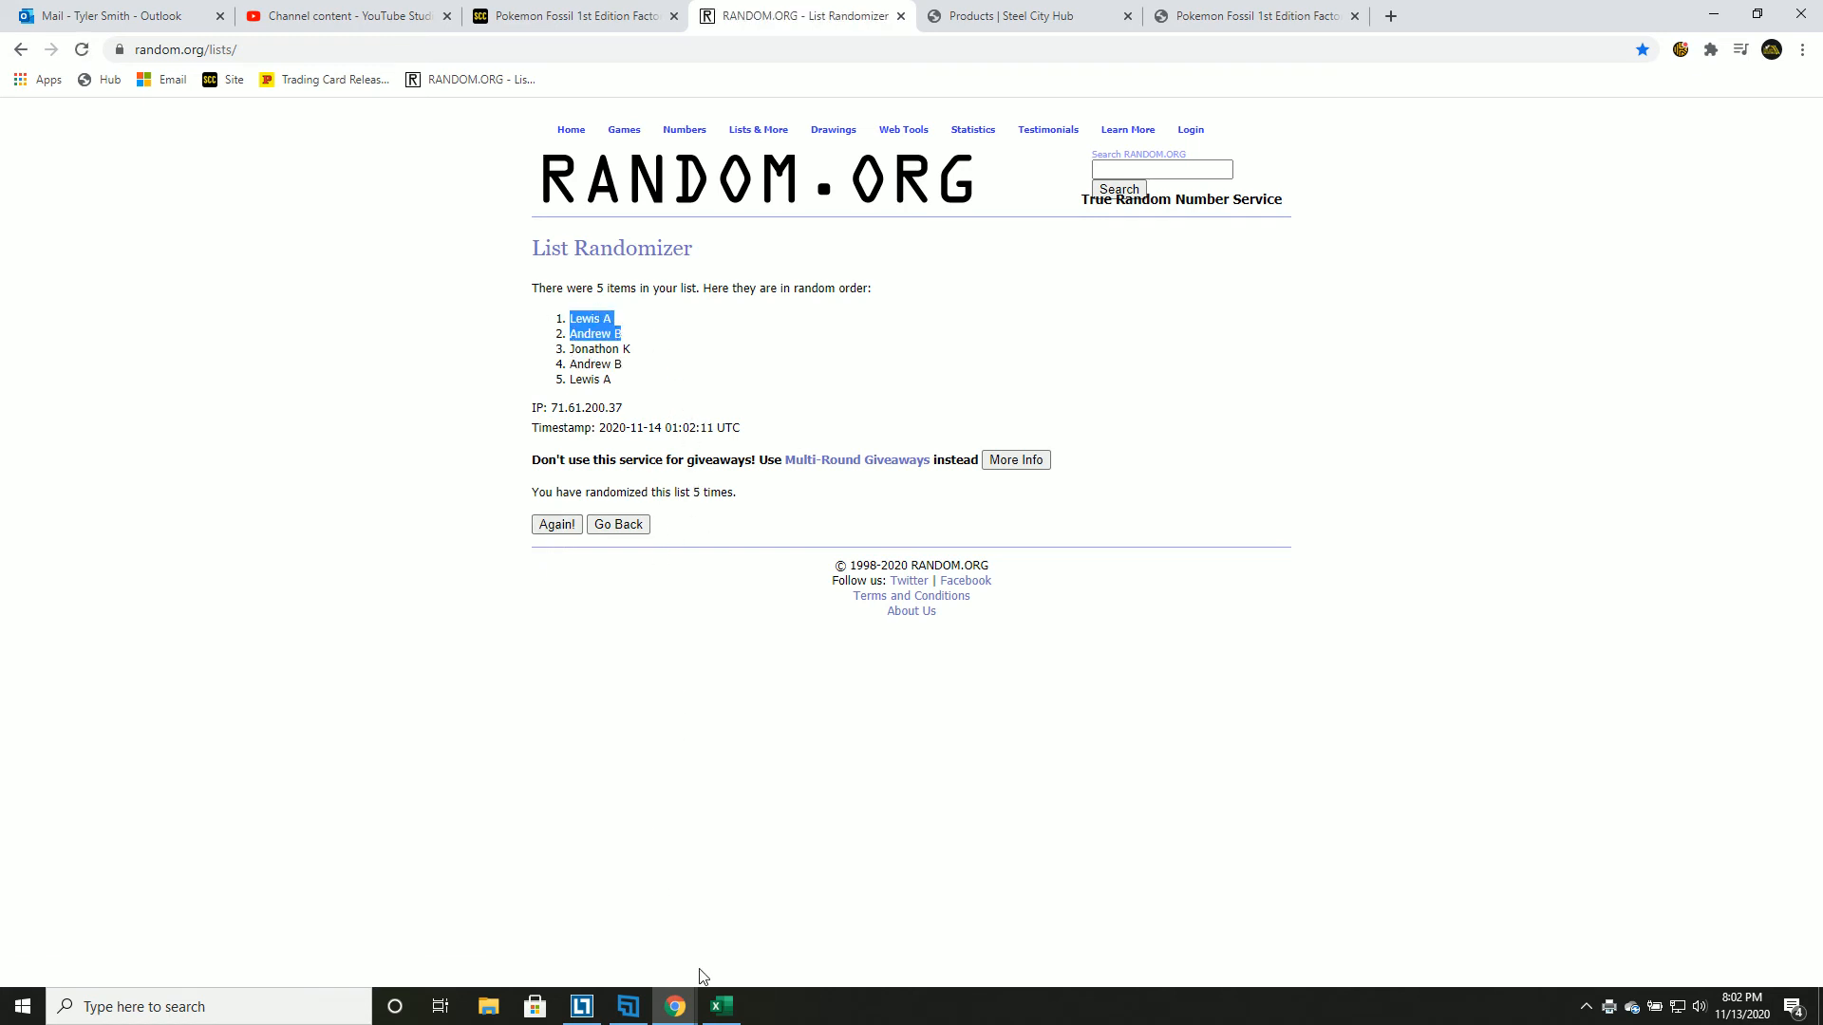
left_click(720, 1007)
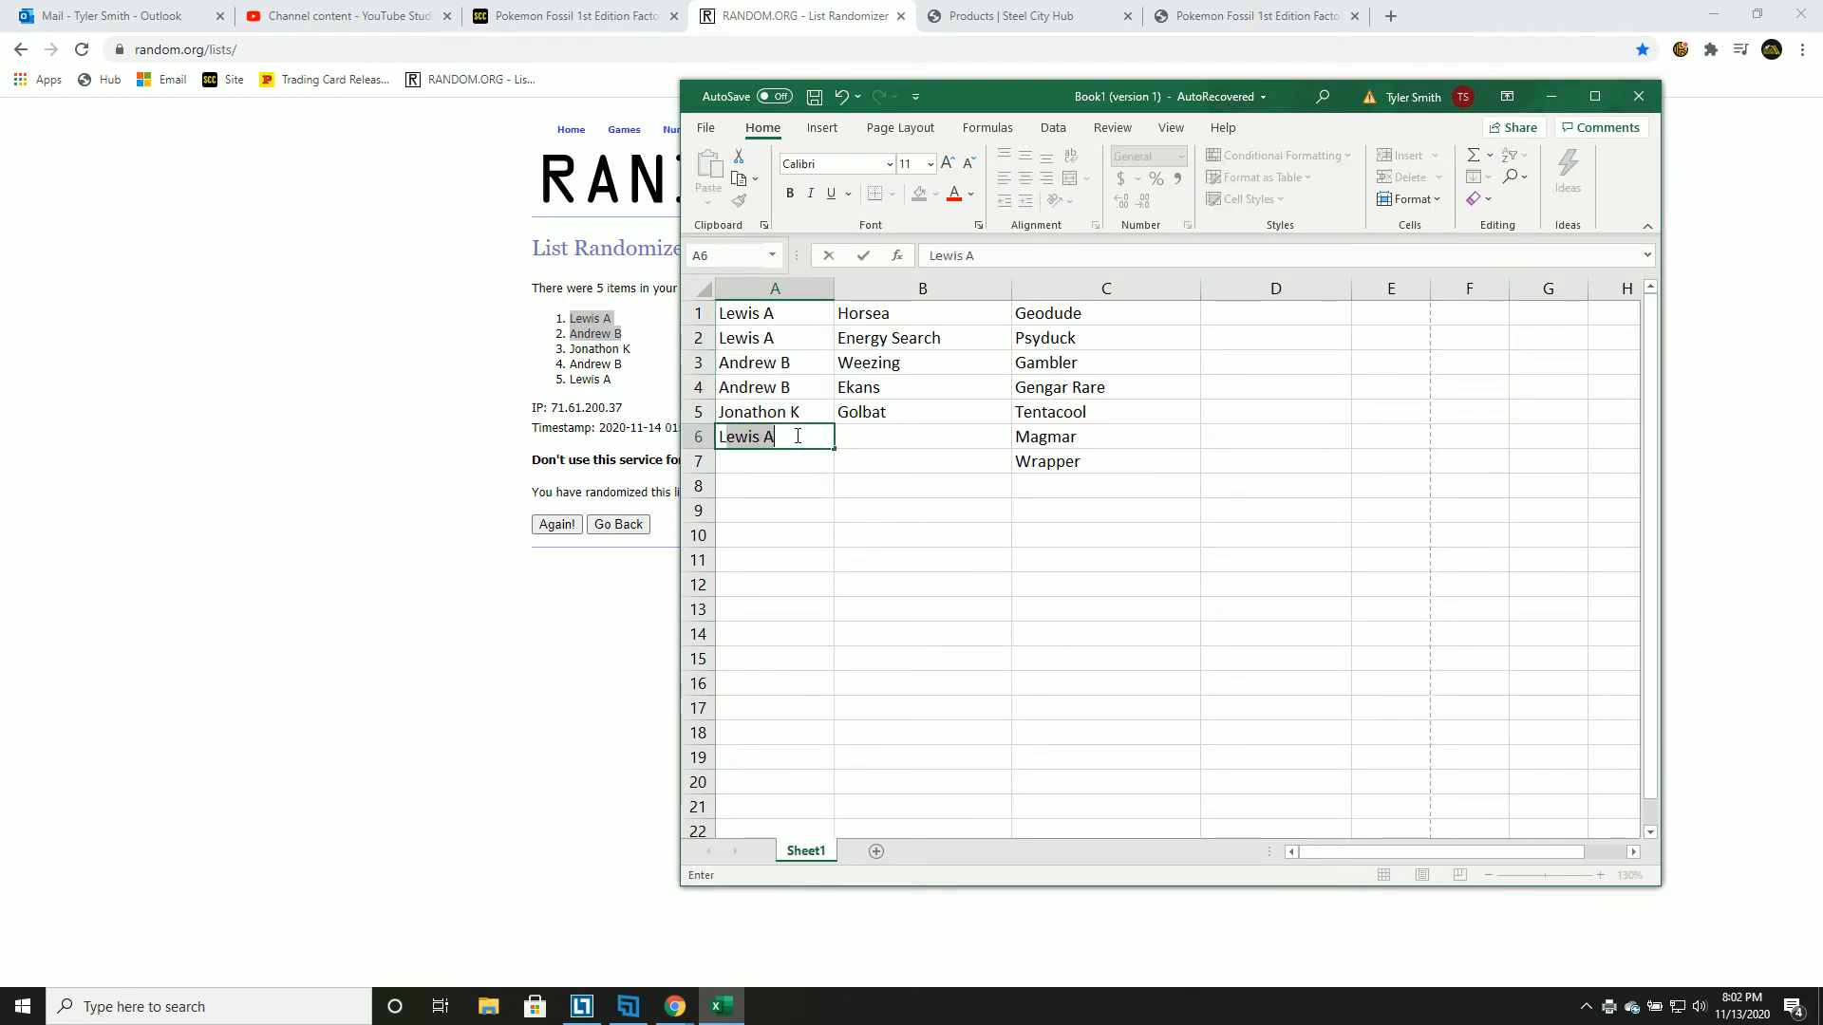
key("Enter")
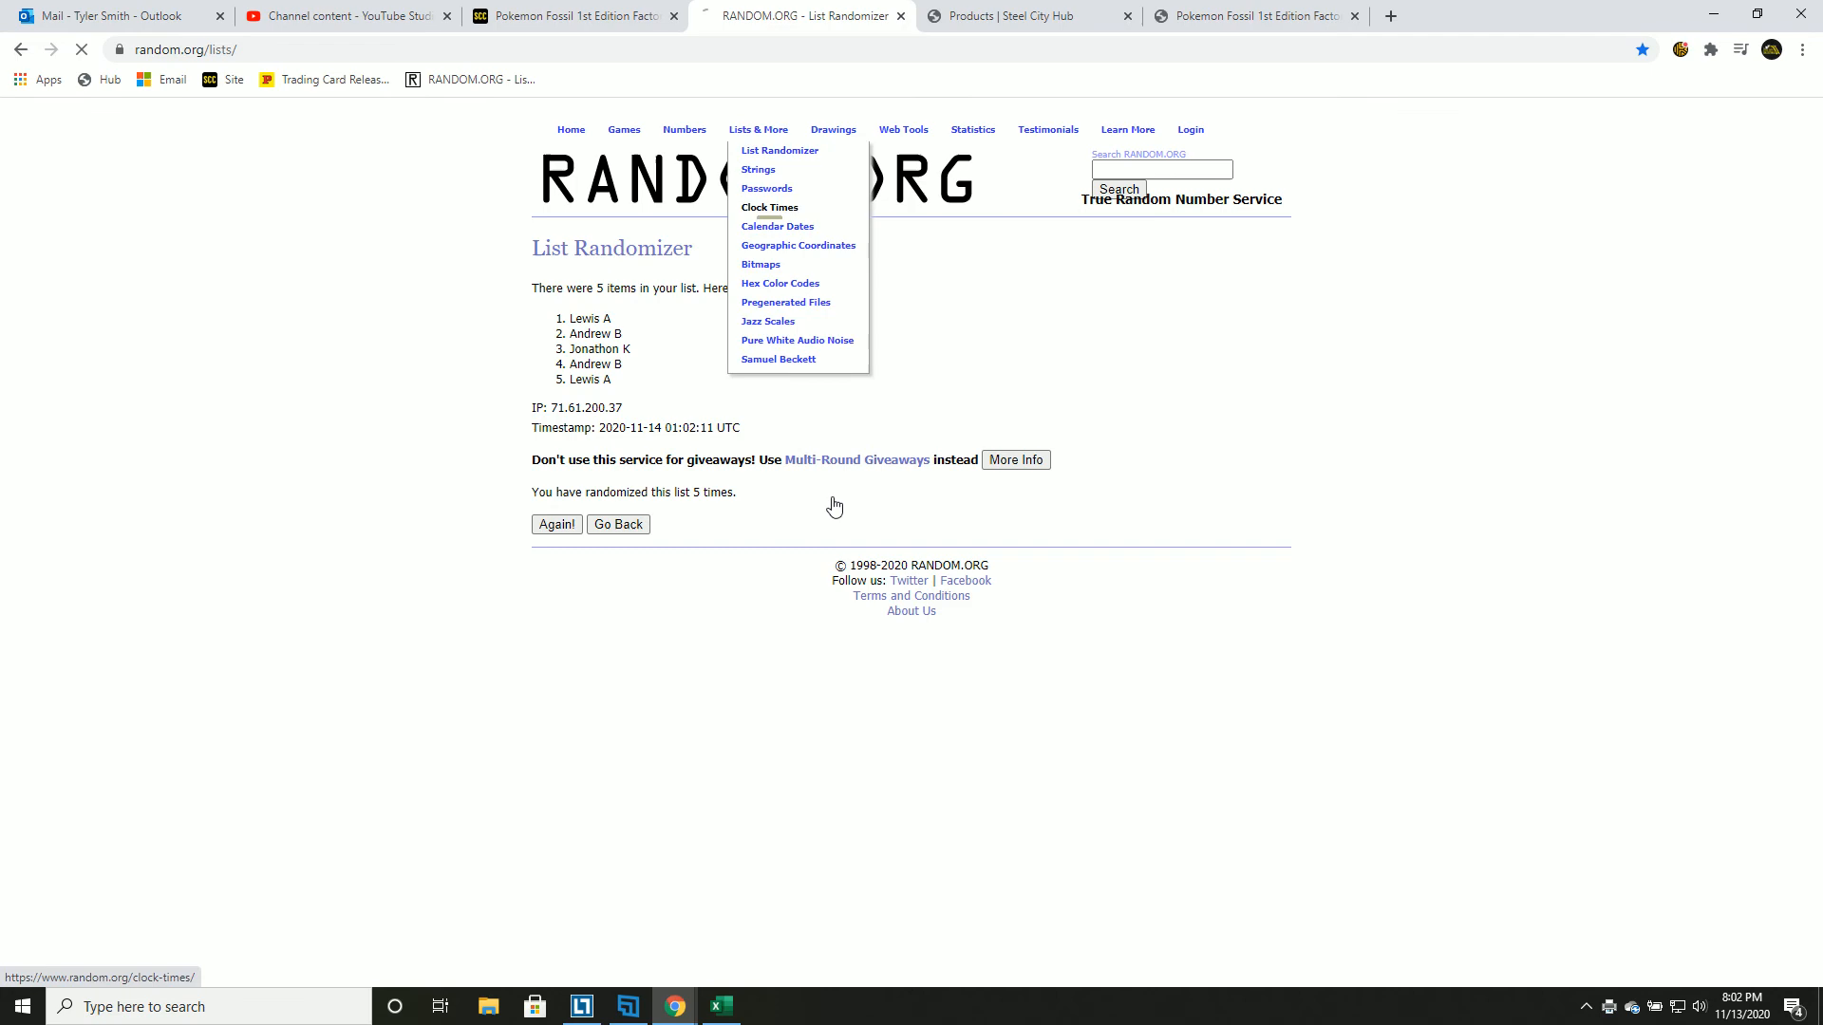
left_click(720, 1006)
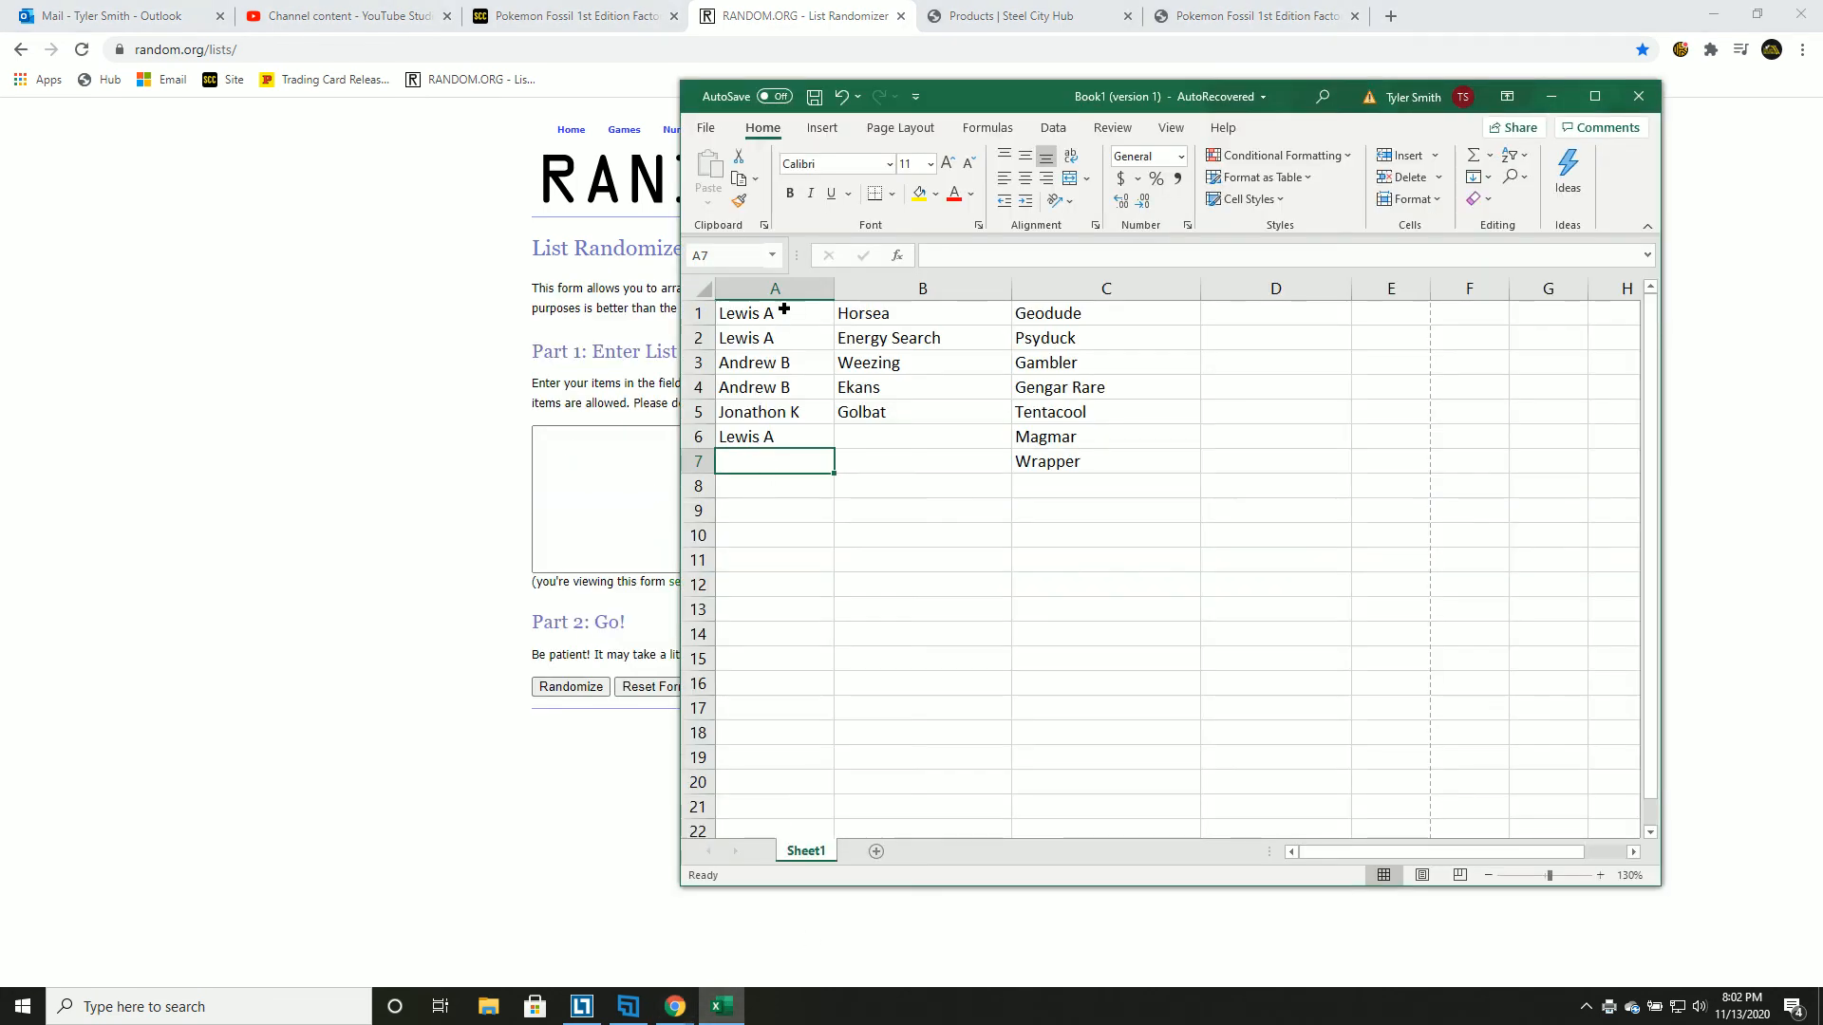
right_click(755, 337)
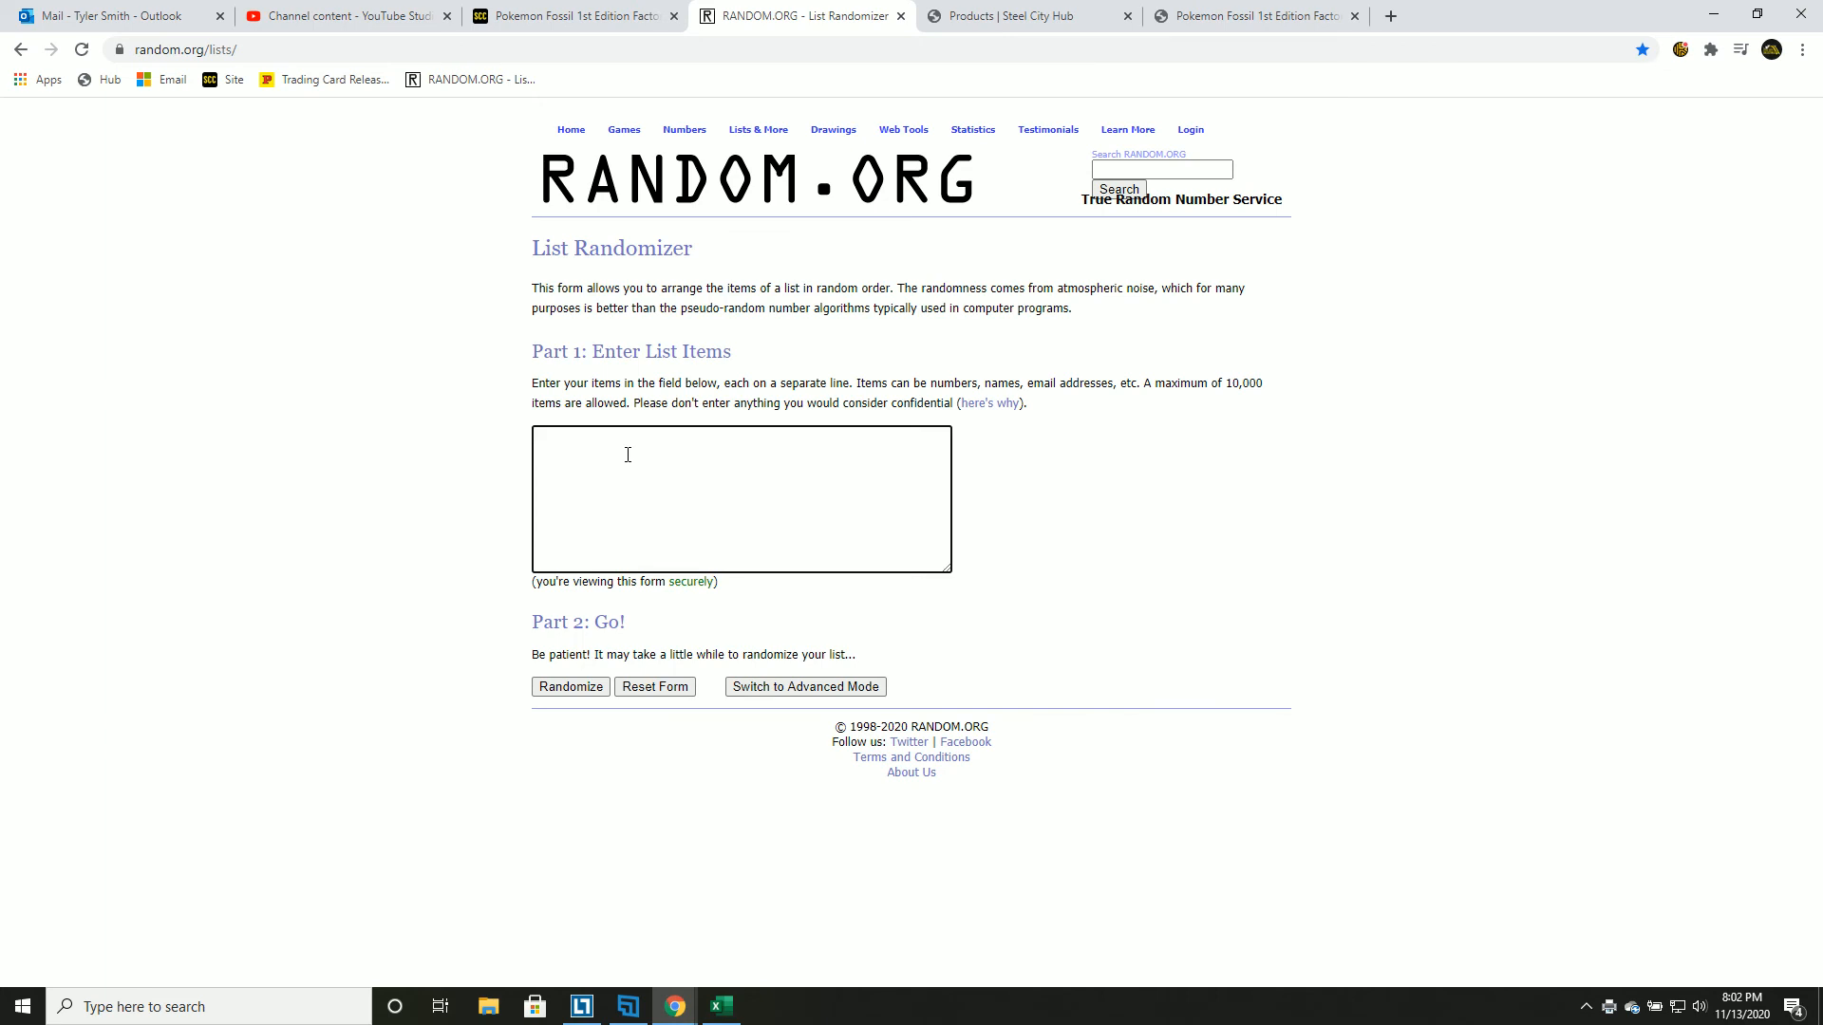
left_click(569, 687)
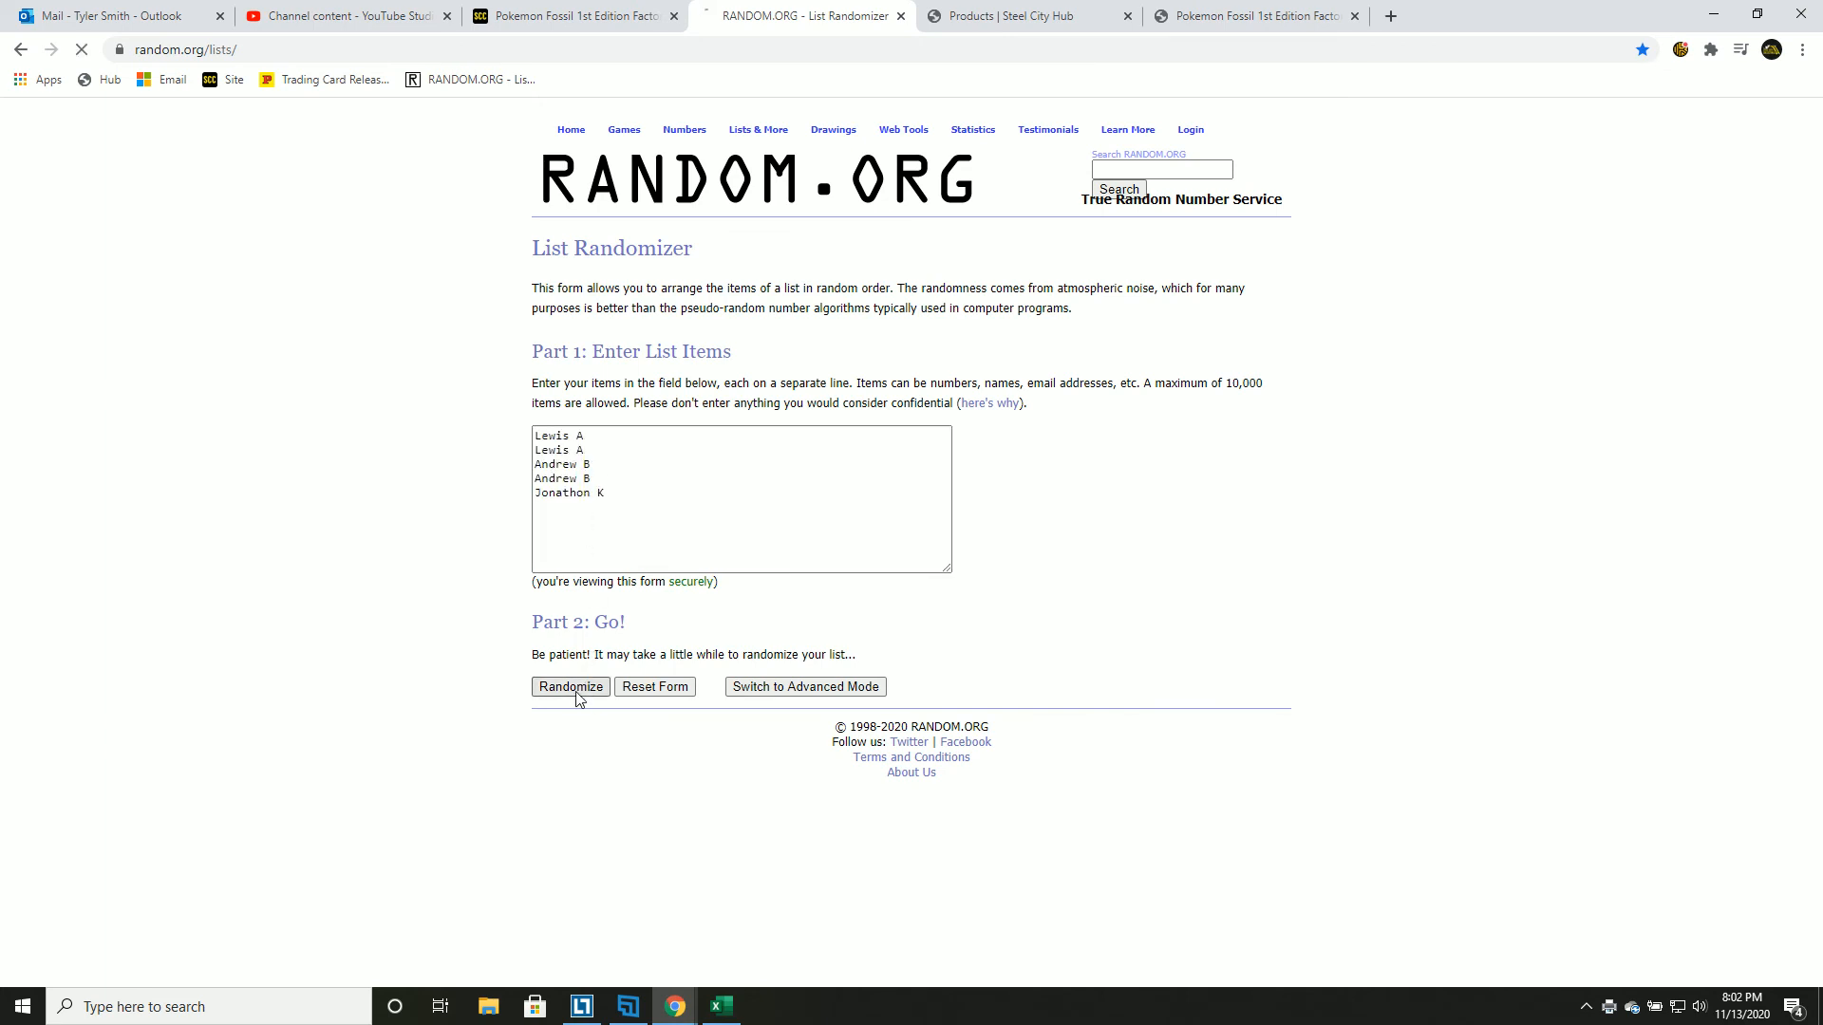
left_click(570, 687)
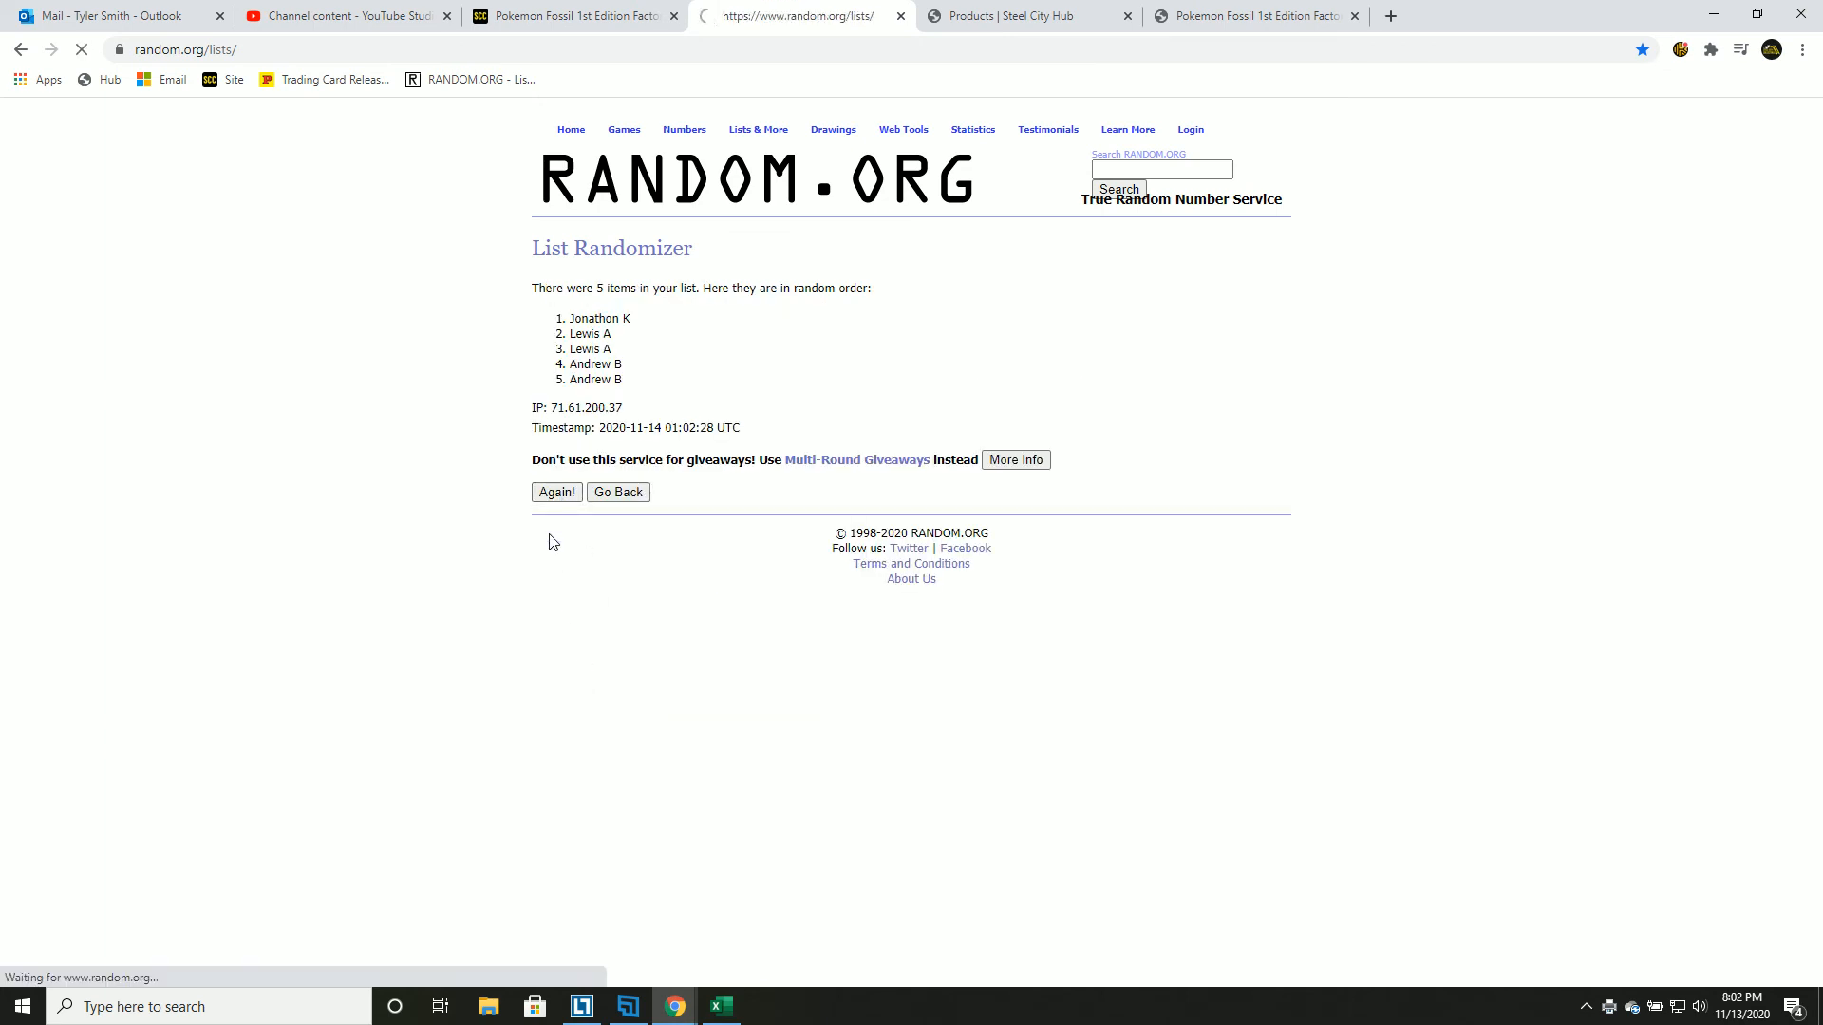
left_click(556, 491)
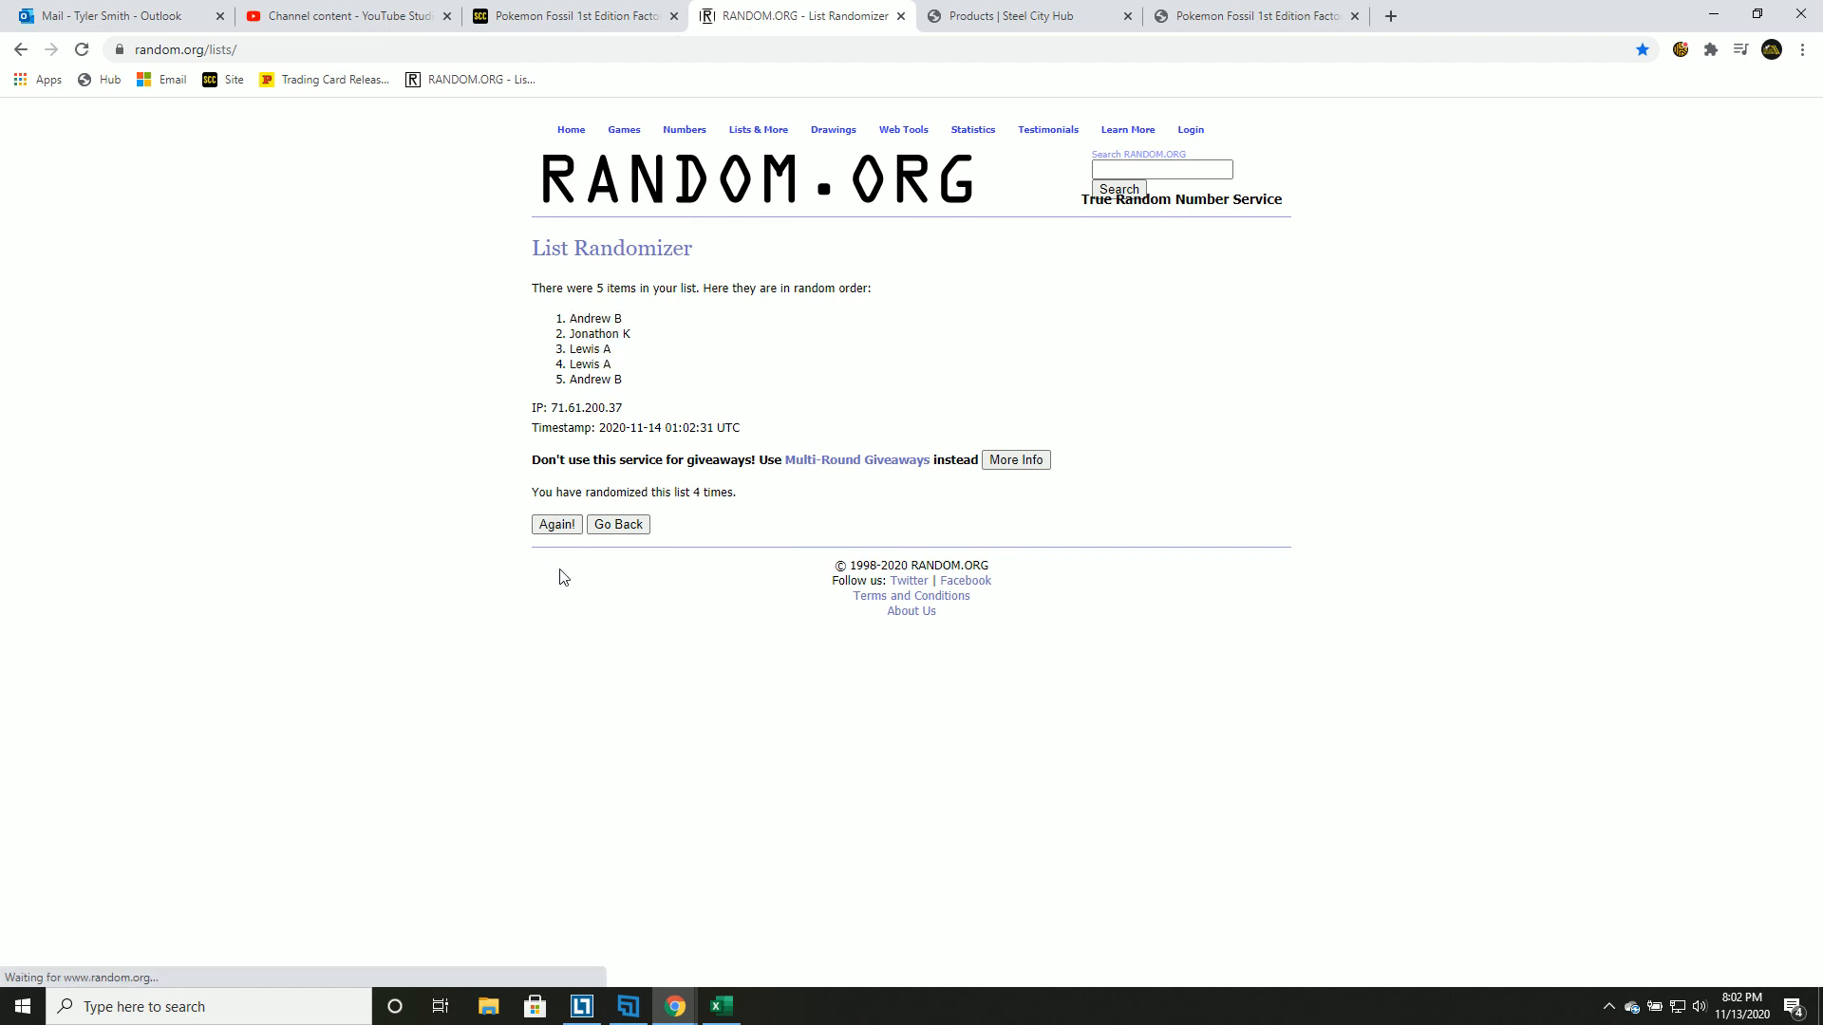
left_click(557, 525)
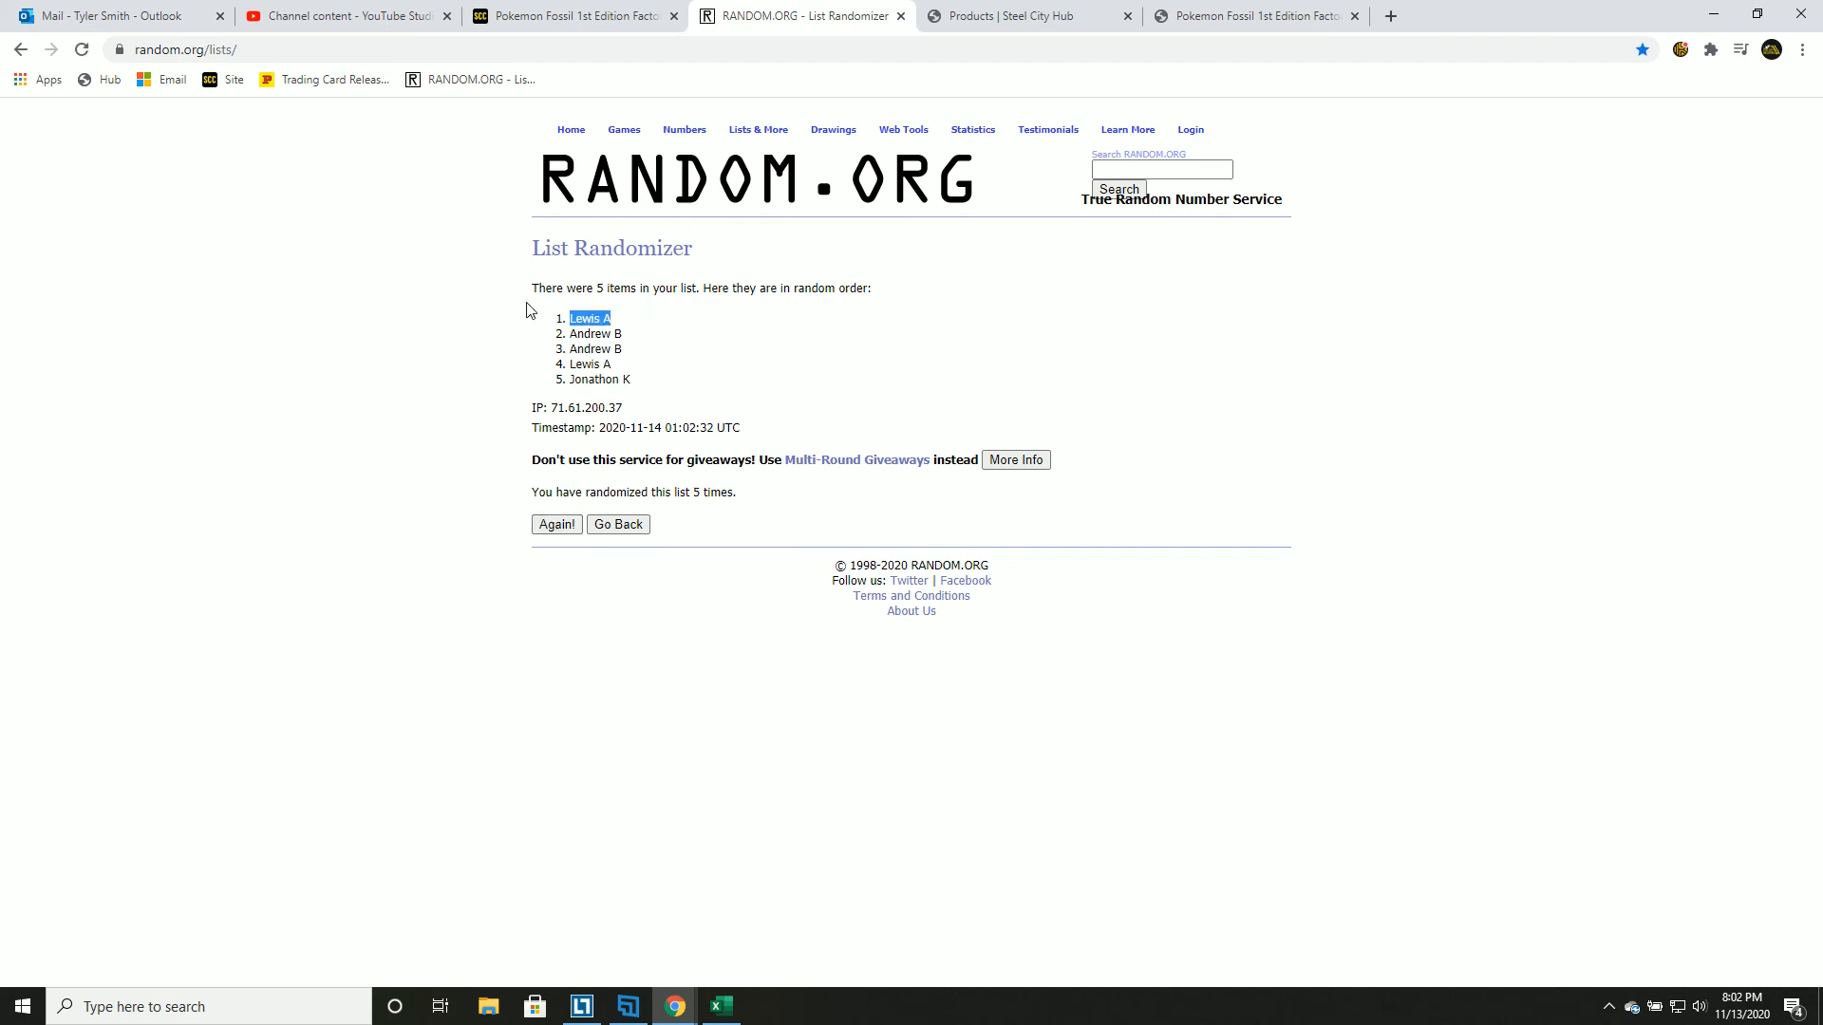
left_click(721, 1007)
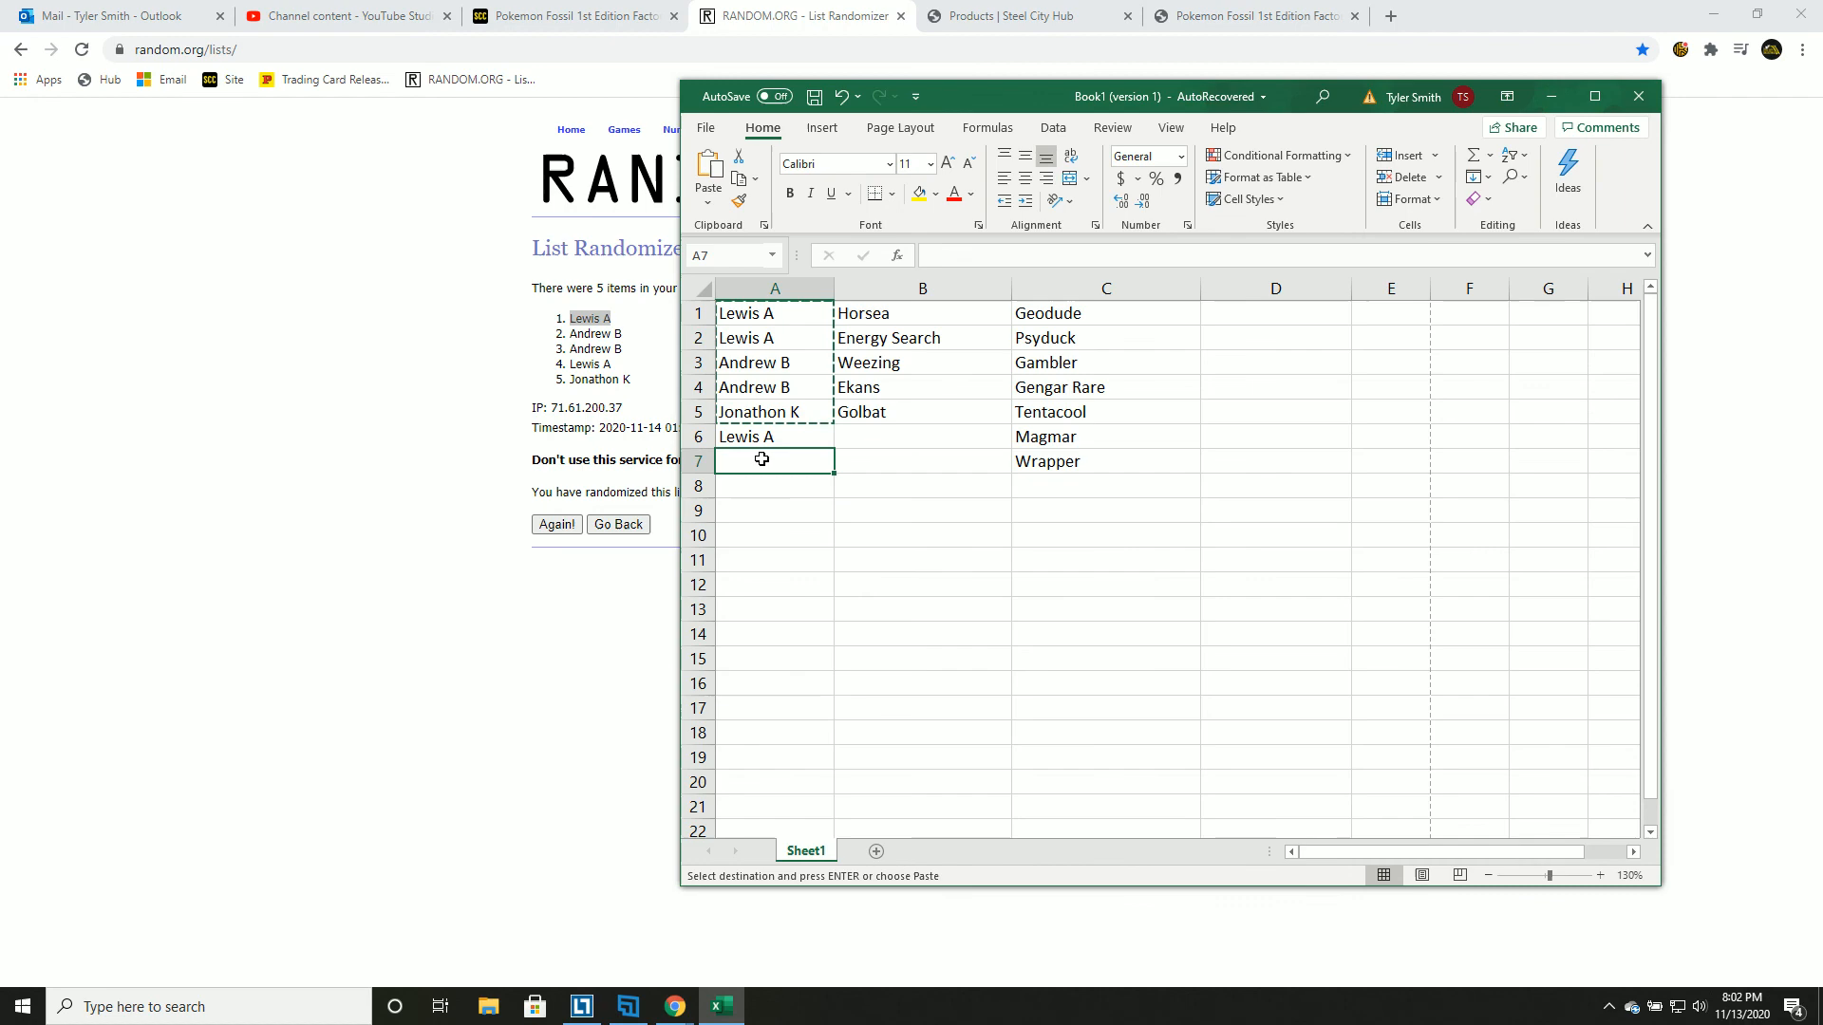